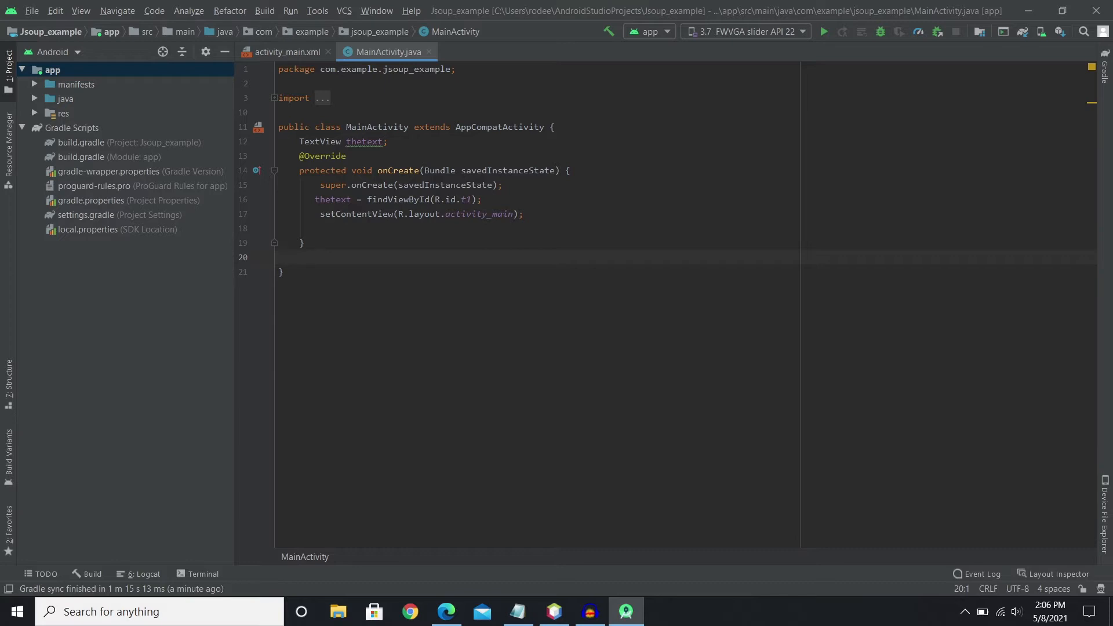
Add a blank line in onCreate and check the root ConstraintLayout in activity_main.
key("enter")
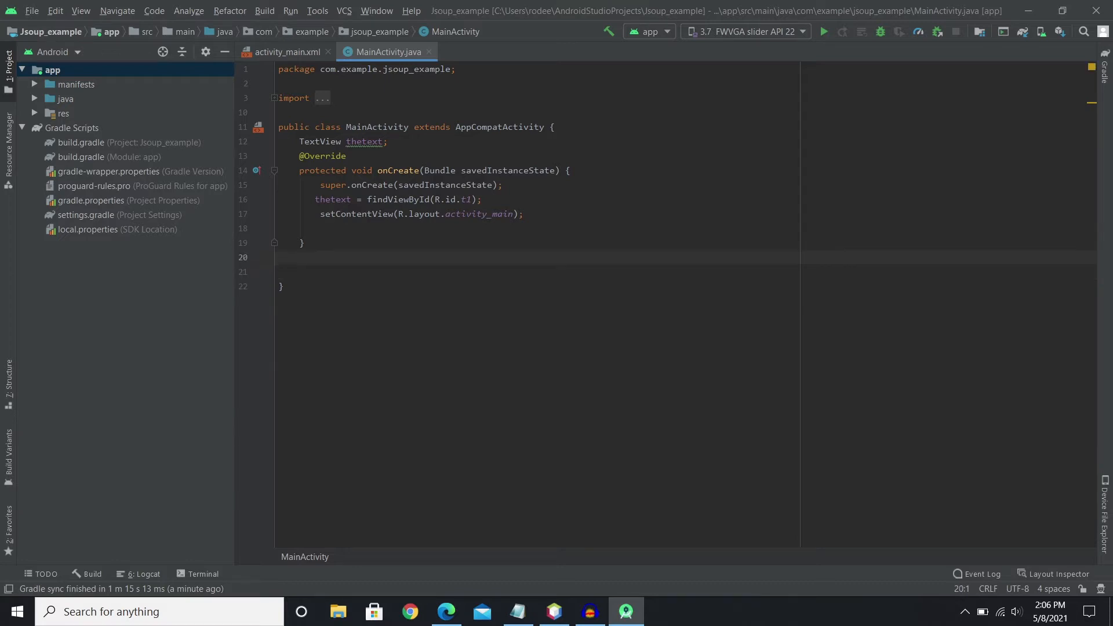
left_click(281, 257)
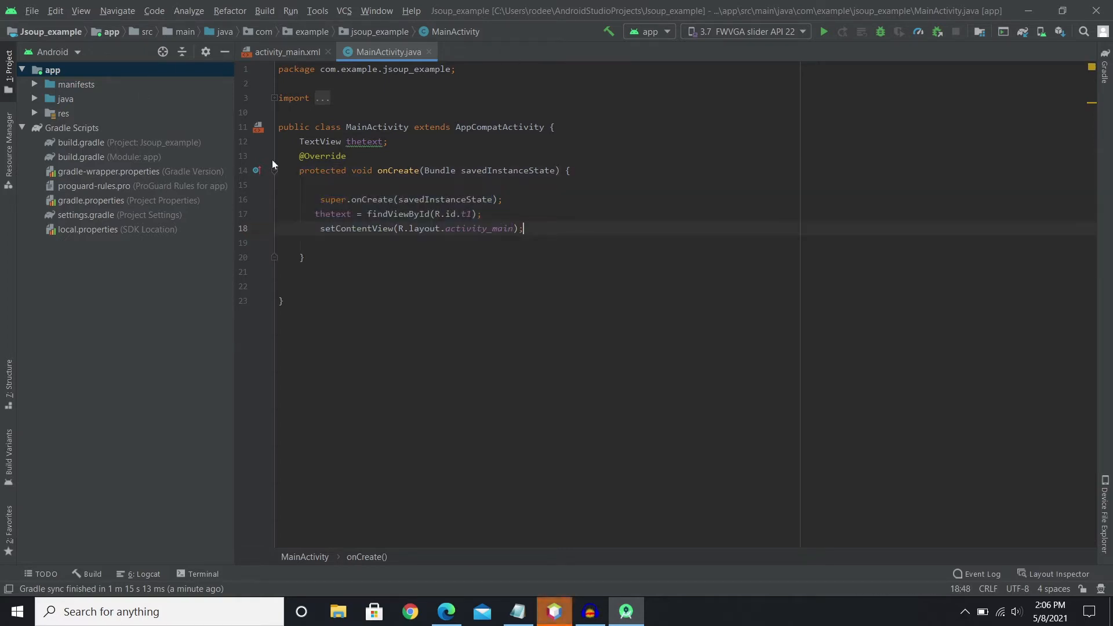
mouse_move(328, 94)
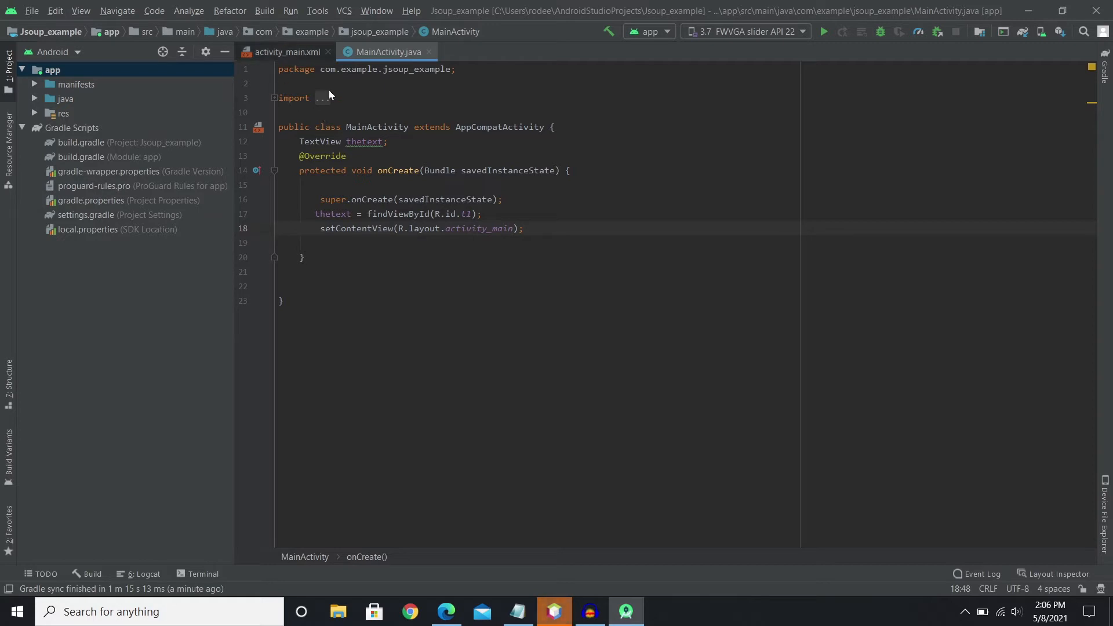
left_click(285, 52)
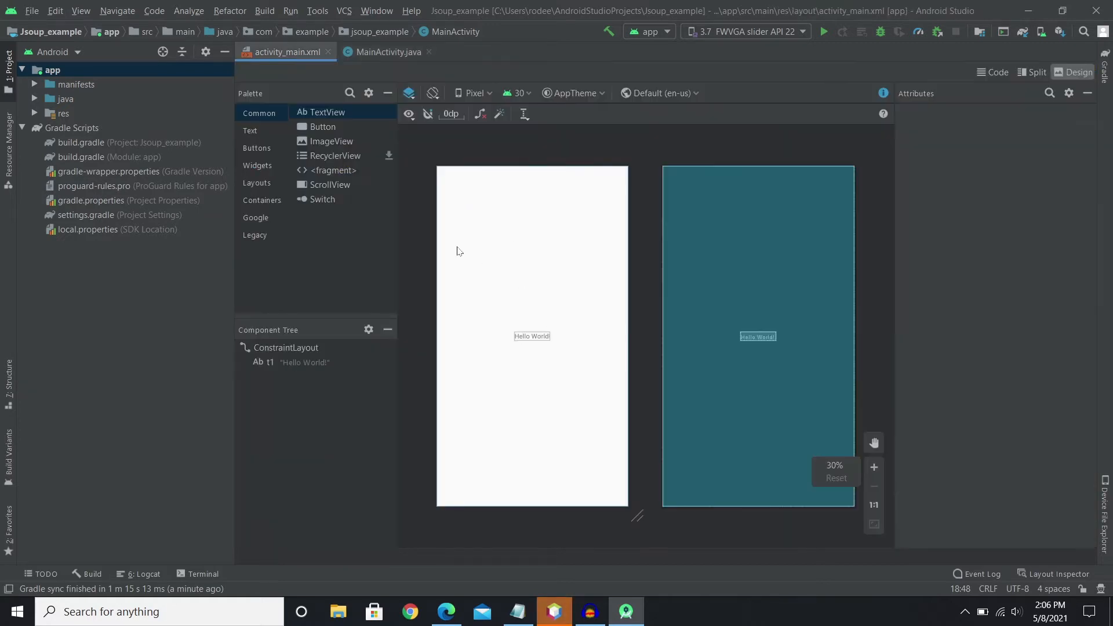
left_click(286, 348)
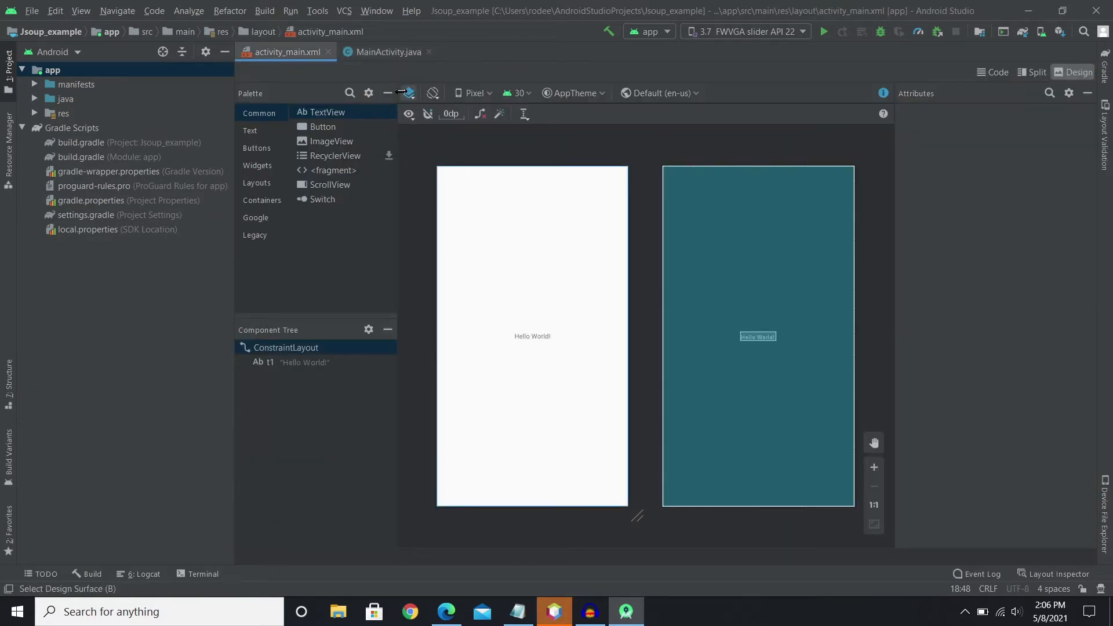
left_click(385, 51)
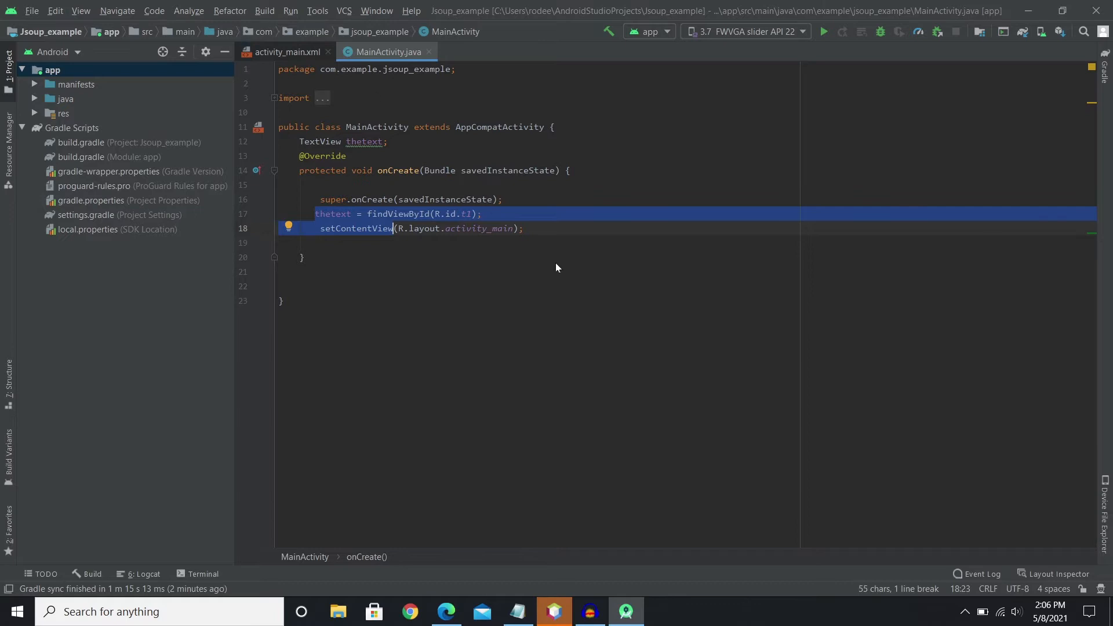
Verify the TextView in the layout, then add an empty line after setContentView.
left_click(289, 51)
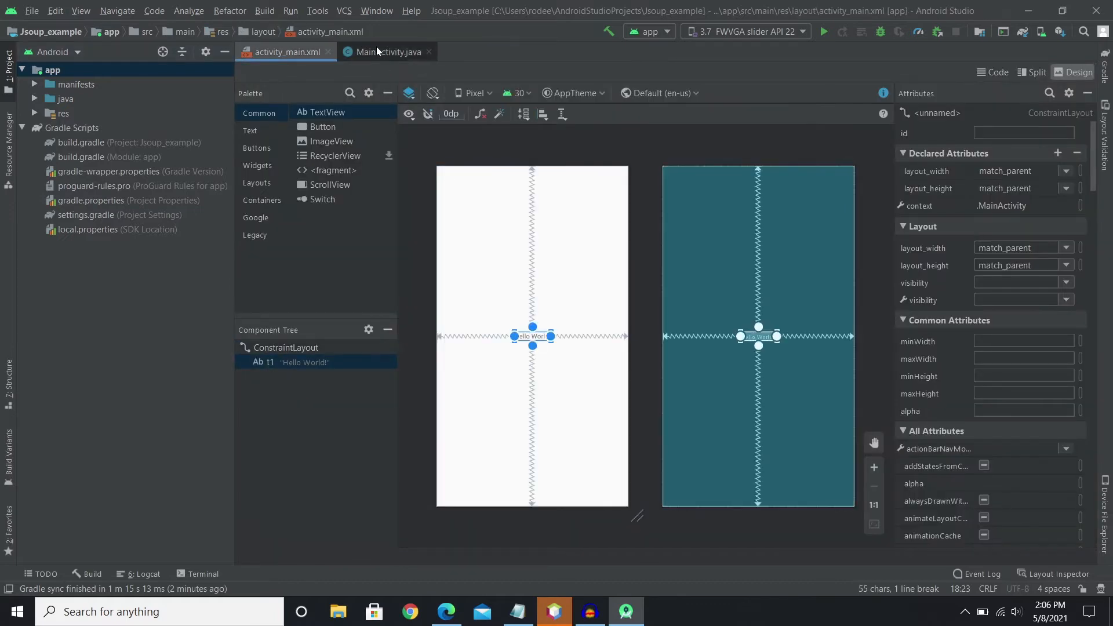
left_click(389, 52)
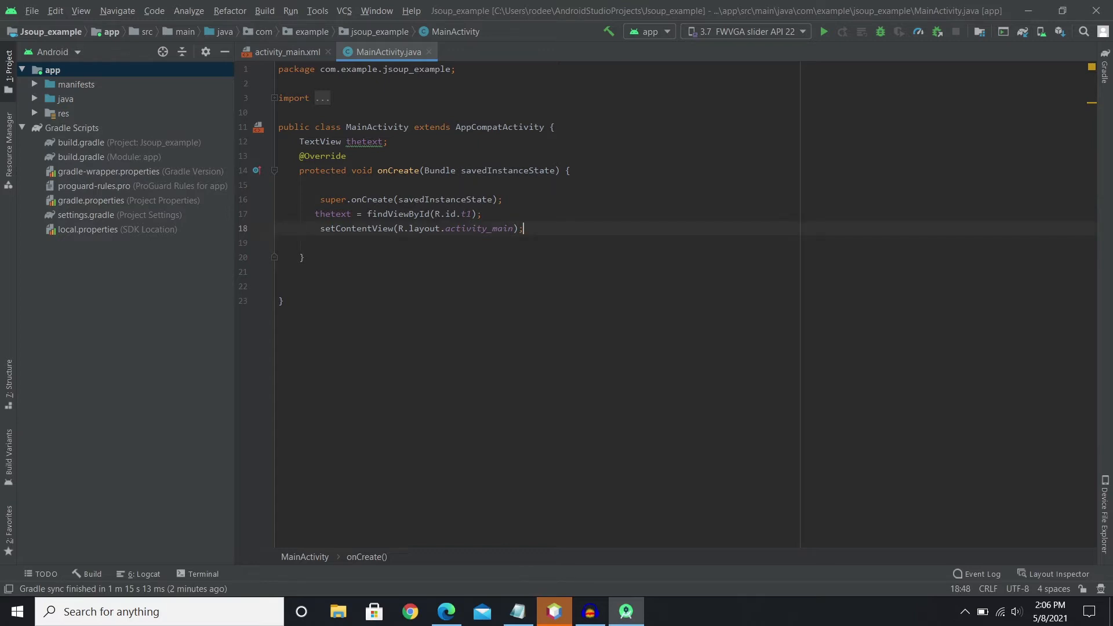
key("enter")
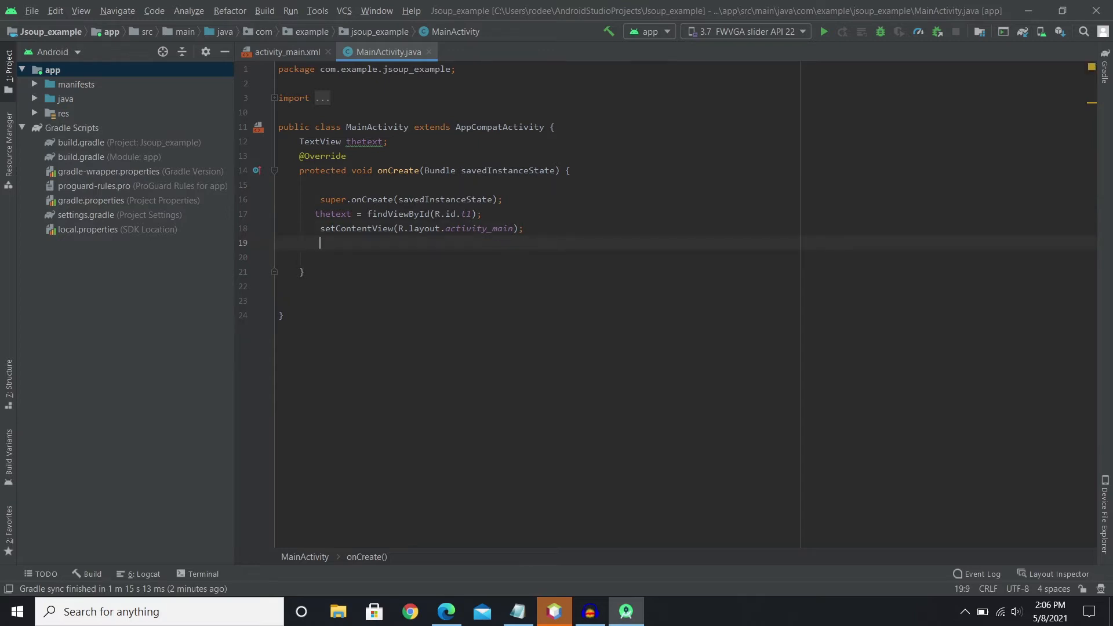
mouse_move(445, 611)
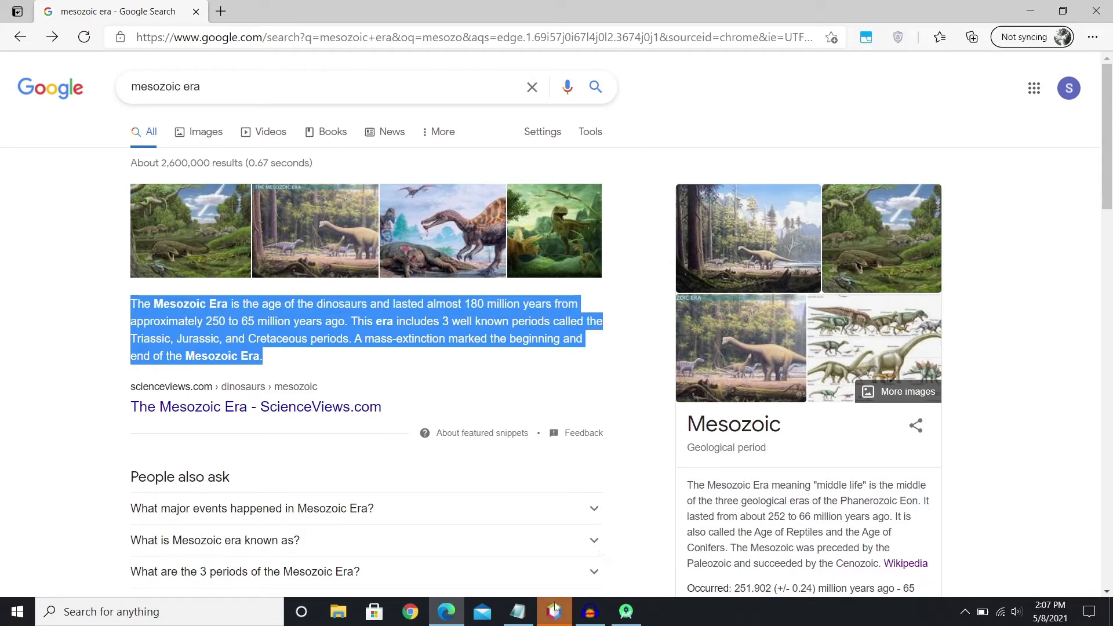
left_click(554, 611)
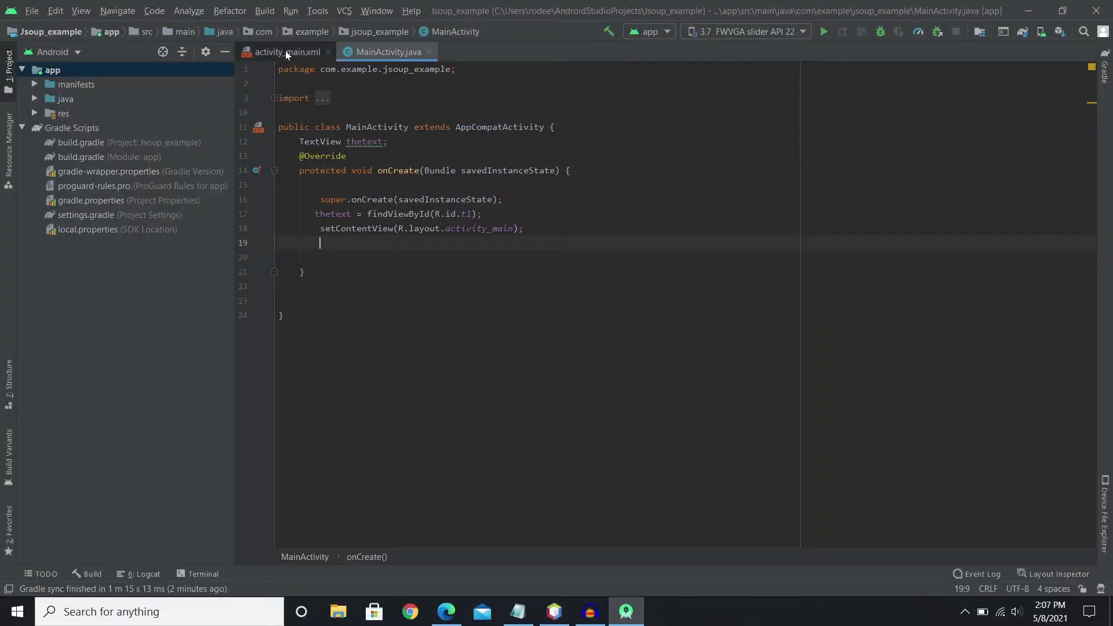
Inspect TextView t1 in activity_main.xml and return to MainActivity.java.
left_click(284, 53)
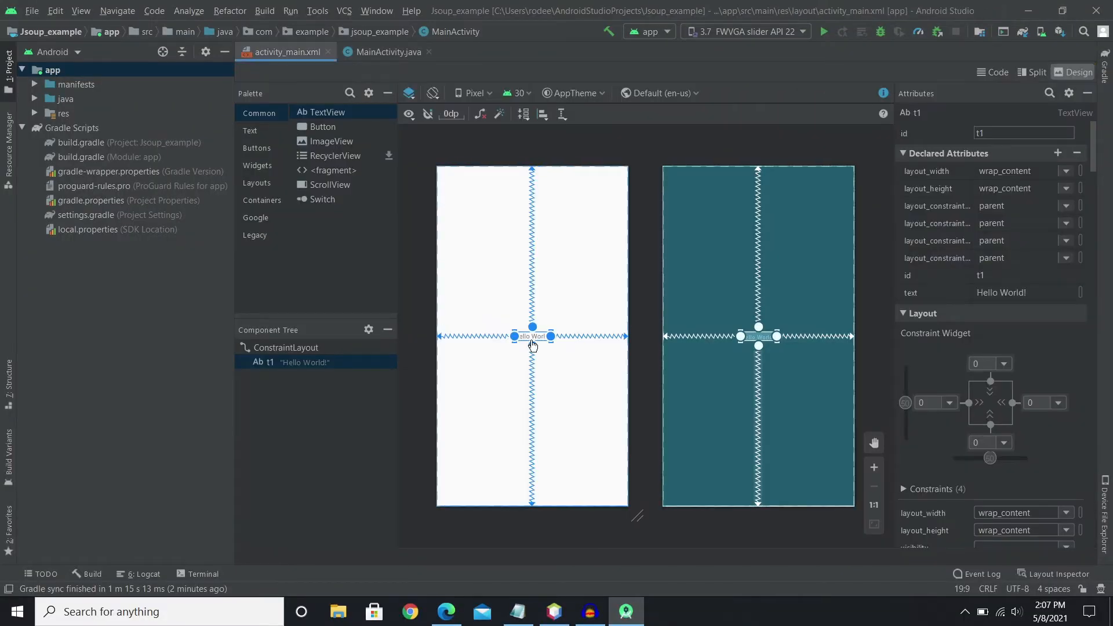
left_click(388, 51)
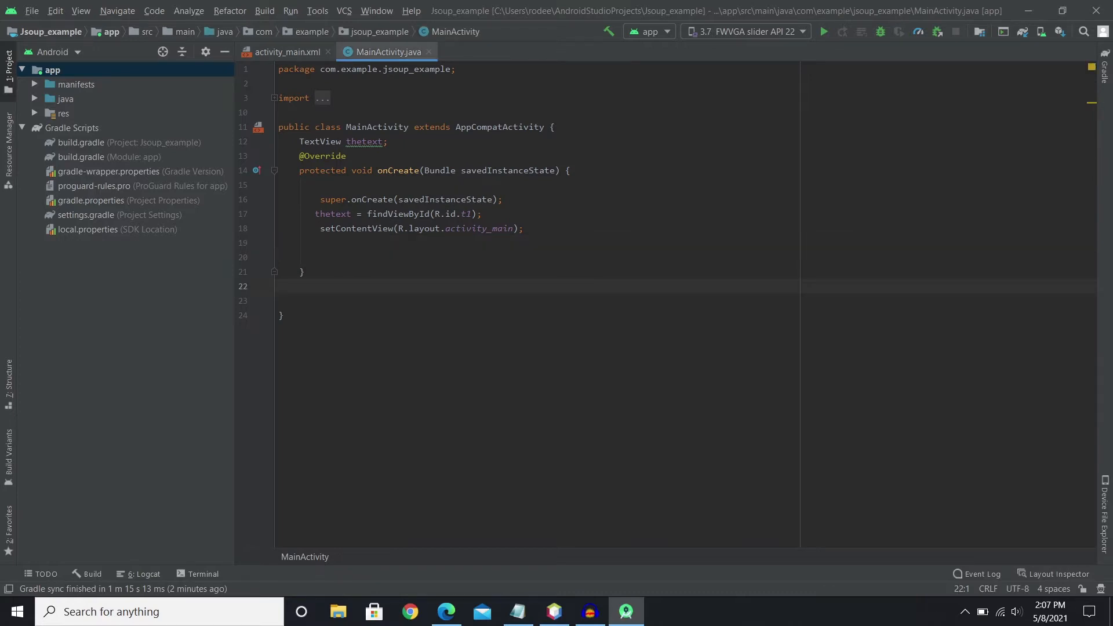
mouse_move(167, 166)
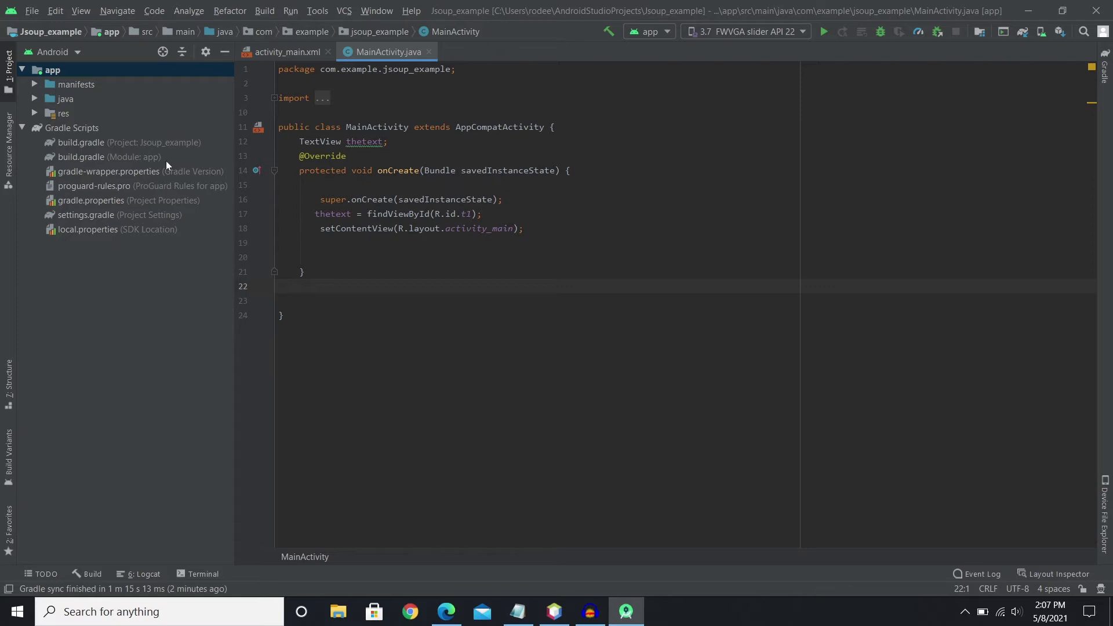
mouse_move(72, 161)
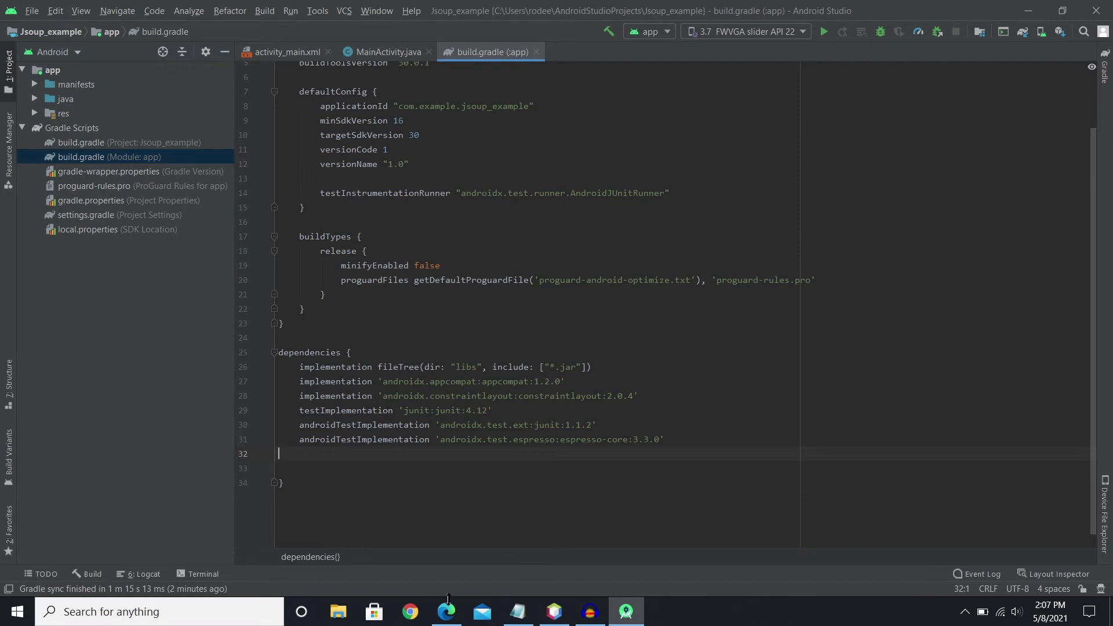
Search 'jsoup github' in a new Edge tab and go to the jsoup download page.
left_click(446, 611)
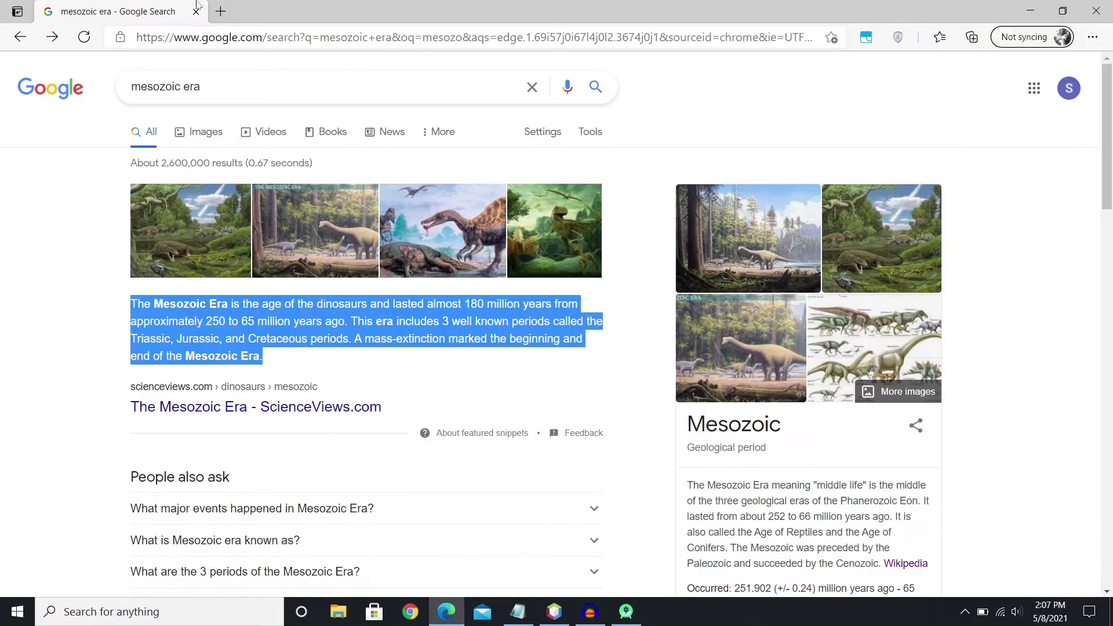
left_click(220, 11)
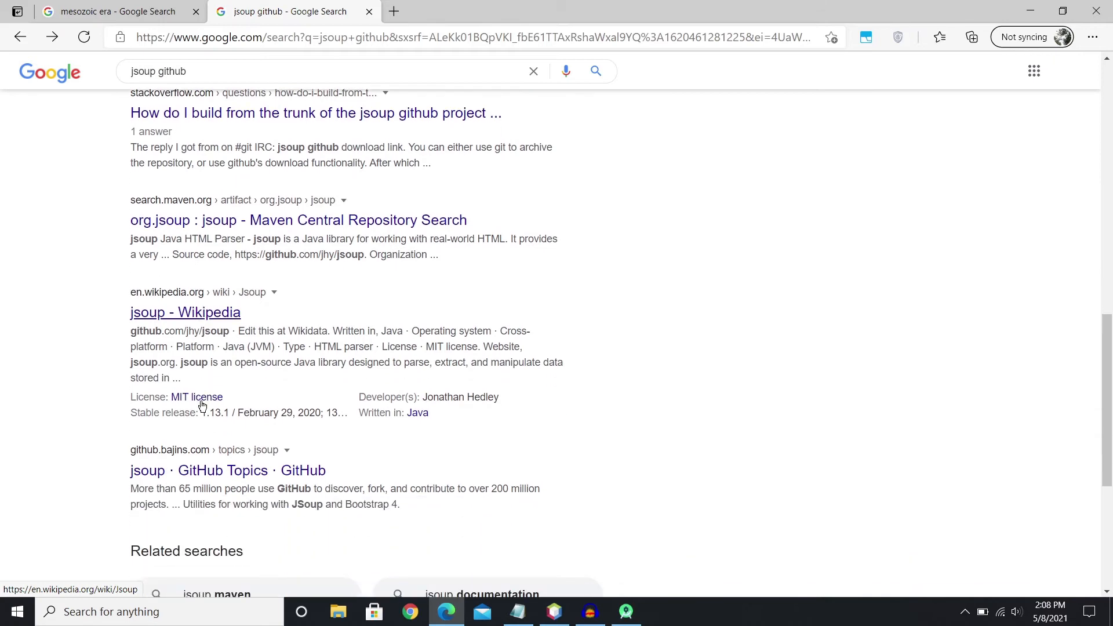
scroll("up", 3)
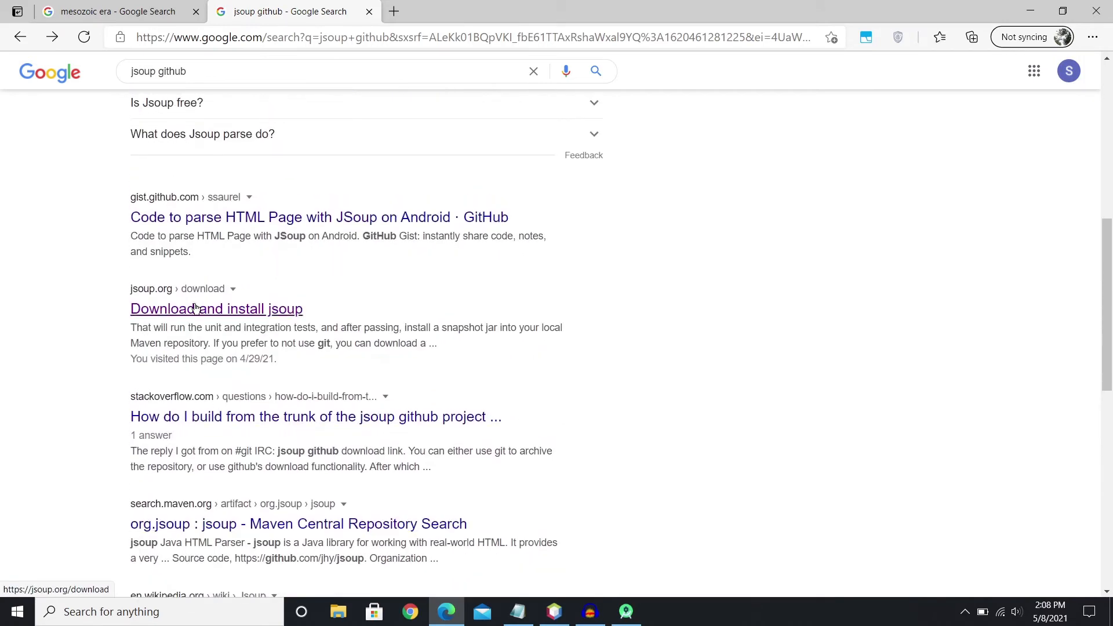
left_click(217, 308)
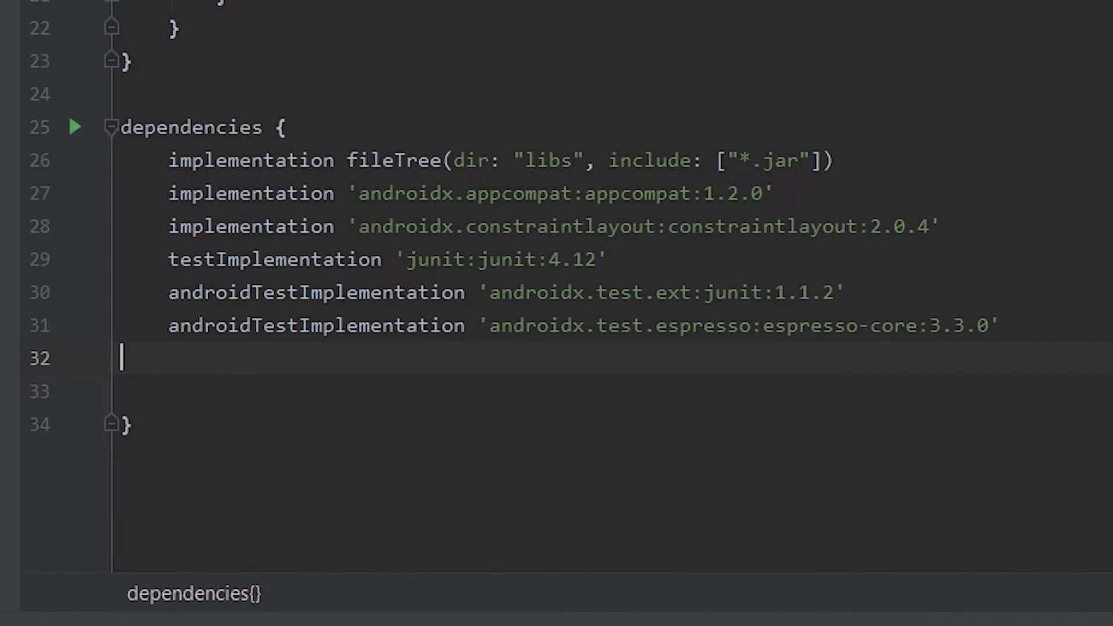
Declare implementation 'org.jsoup:jsoup:1.13.1' in build.gradle and run Sync Now.
type("implementation 'org.jsoup:jsoup:1.13.1'")
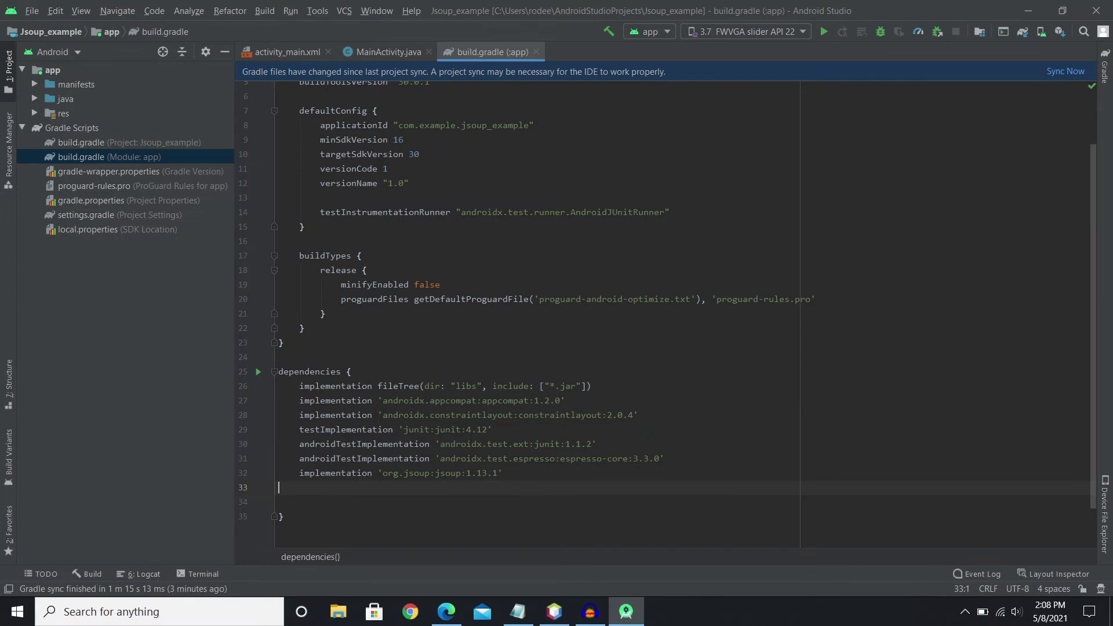
left_click(1064, 70)
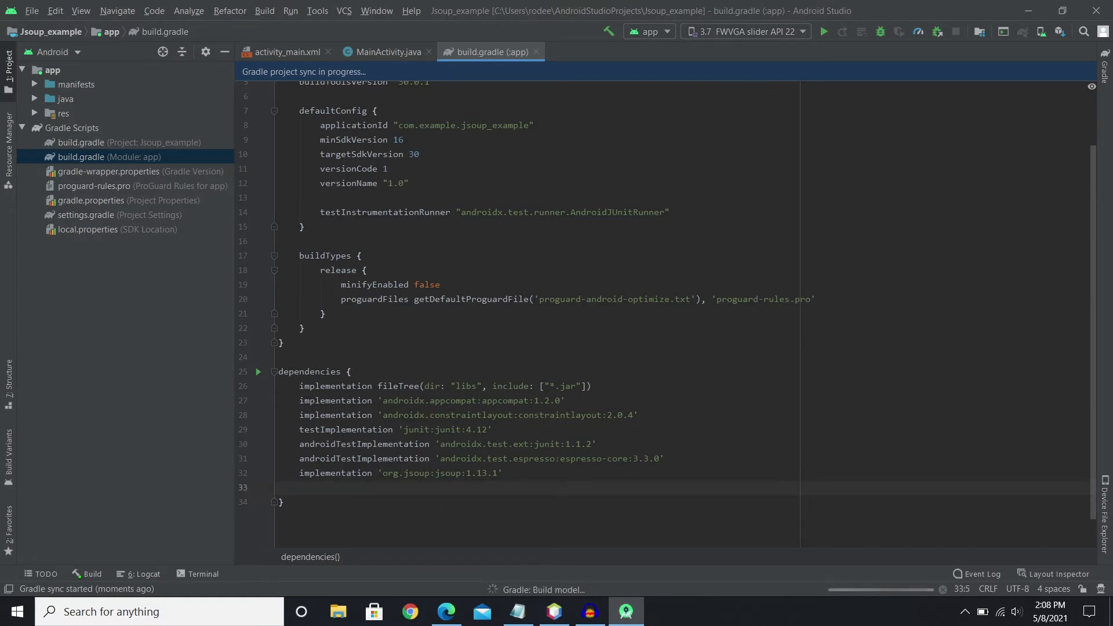
left_click(298, 487)
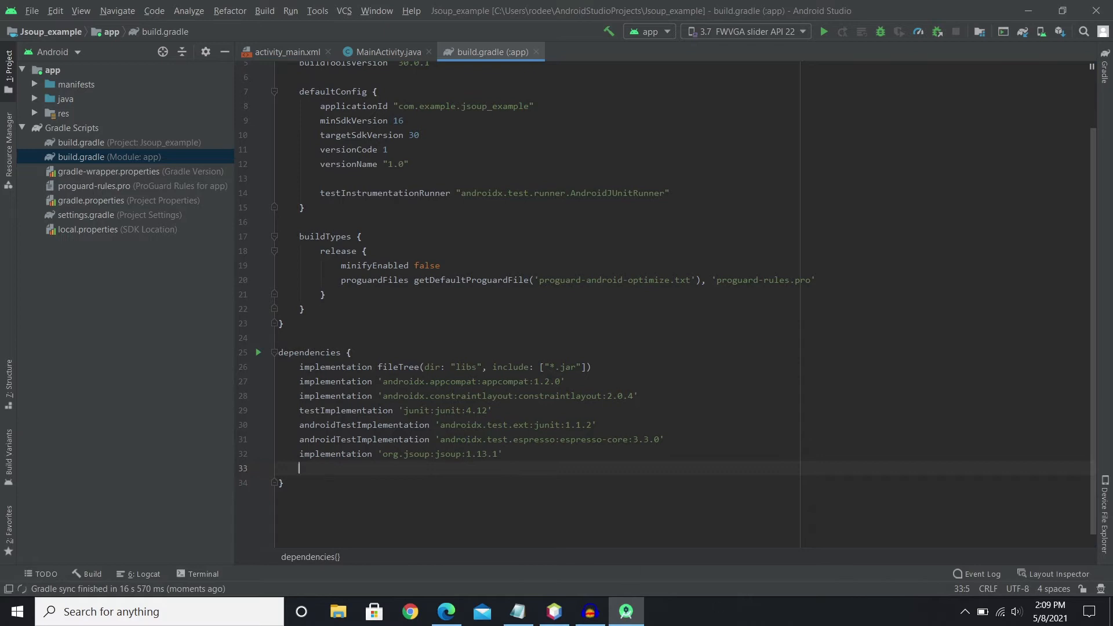
mouse_move(155, 592)
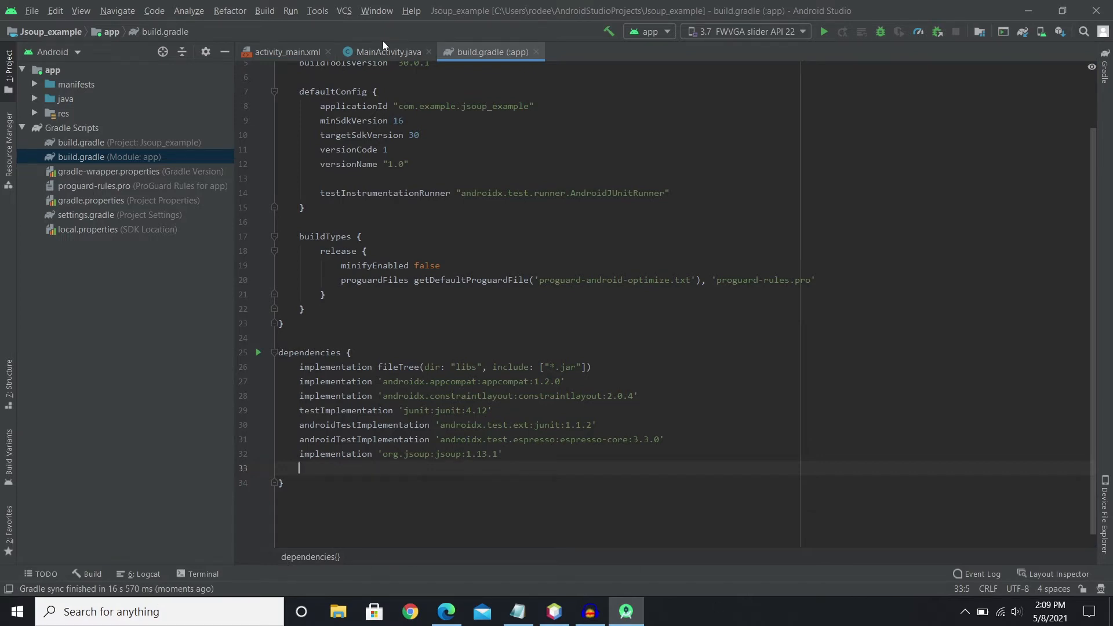
Add empty lines below onCreate in MainActivity, then bring up the Notepad AsyncTask snippets.
left_click(384, 51)
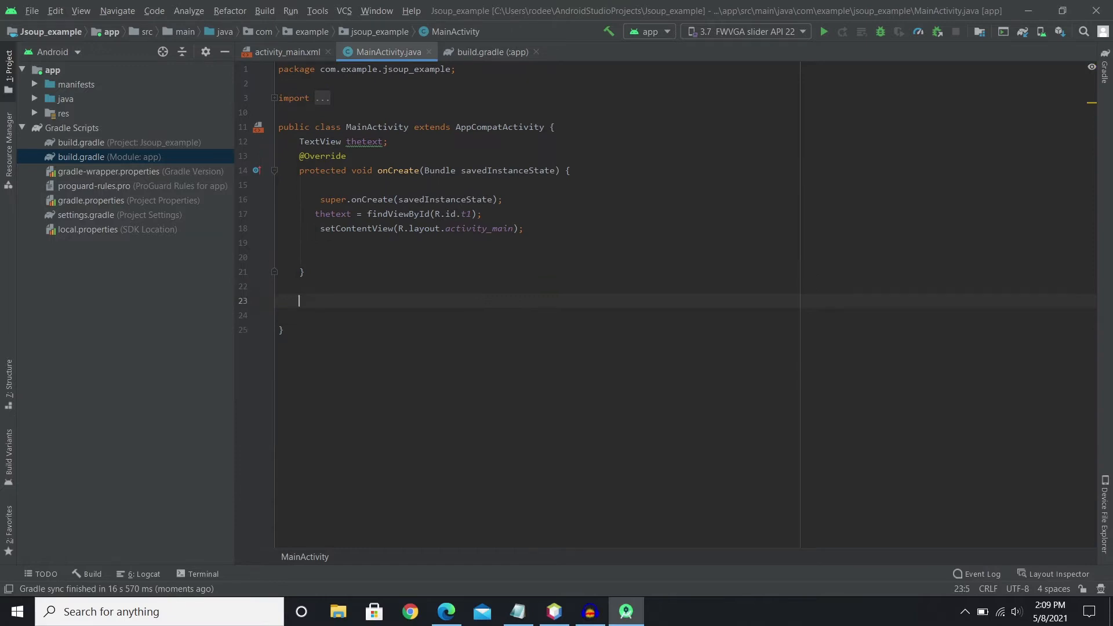
key("enter")
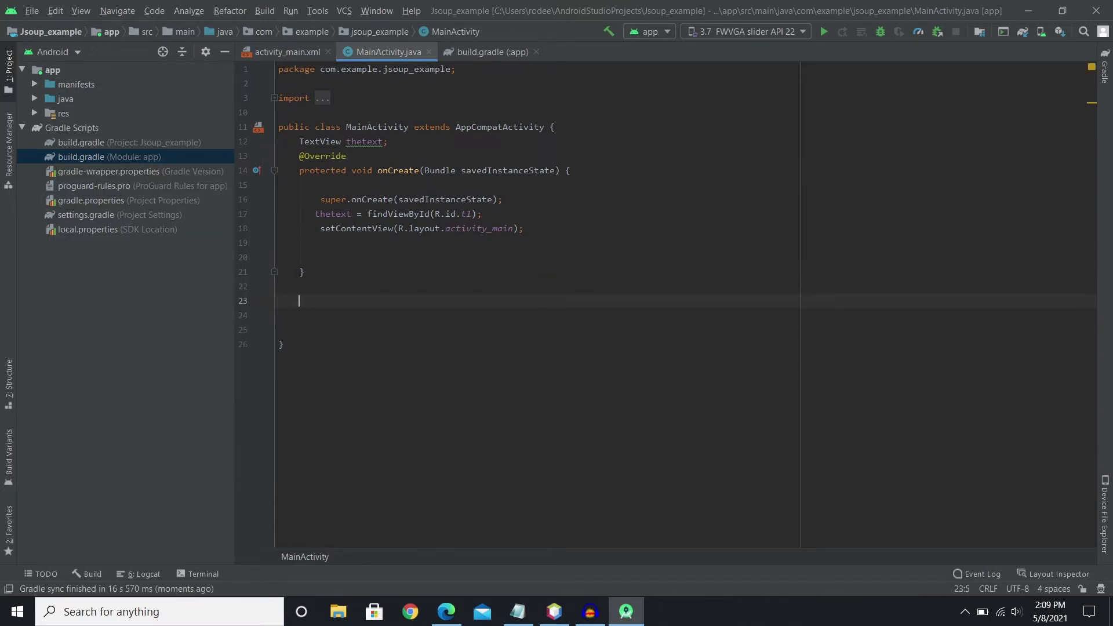
left_click(280, 257)
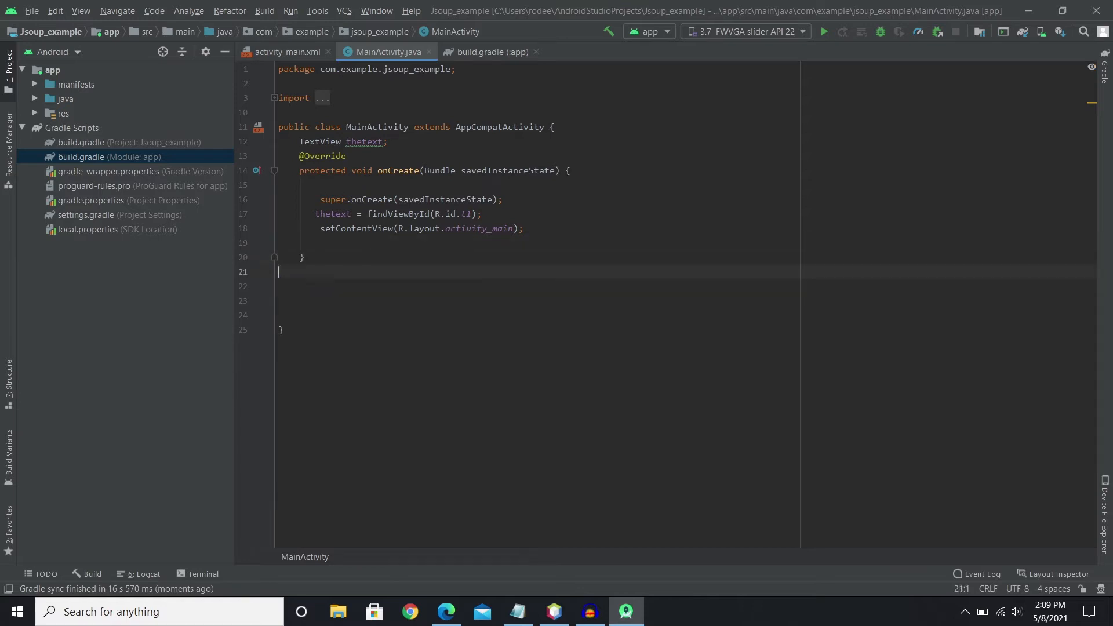
key("enter")
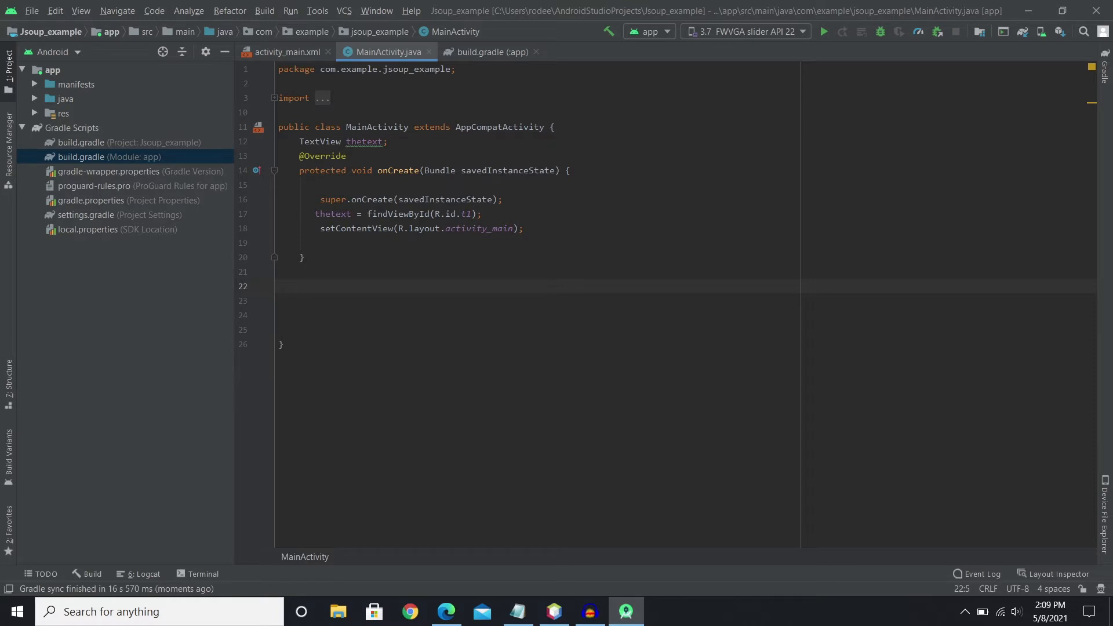
left_click(281, 271)
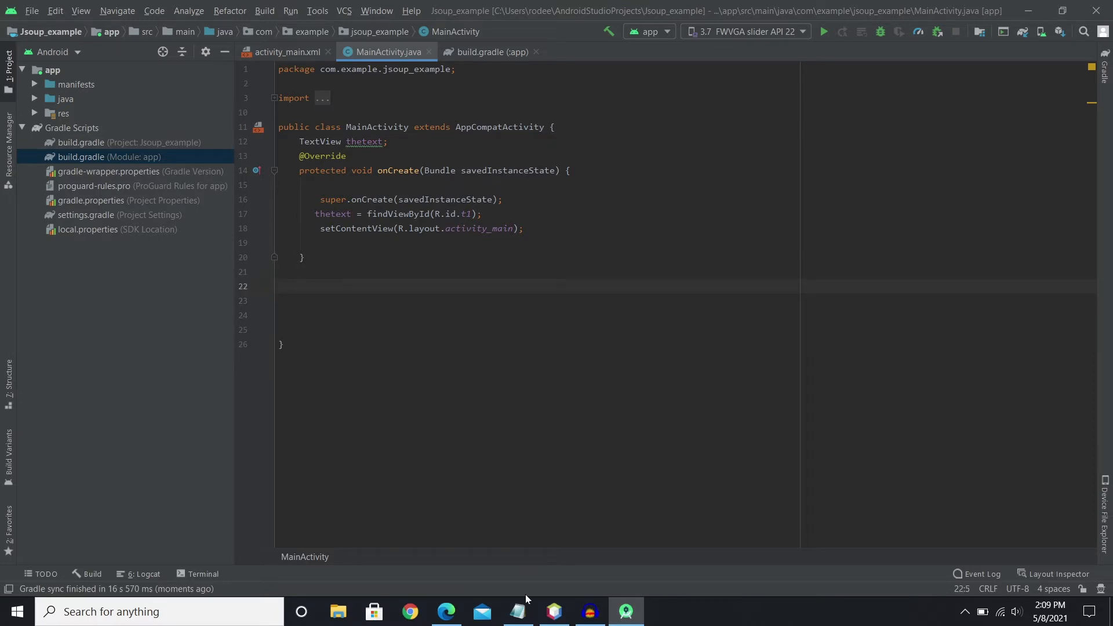
left_click(518, 611)
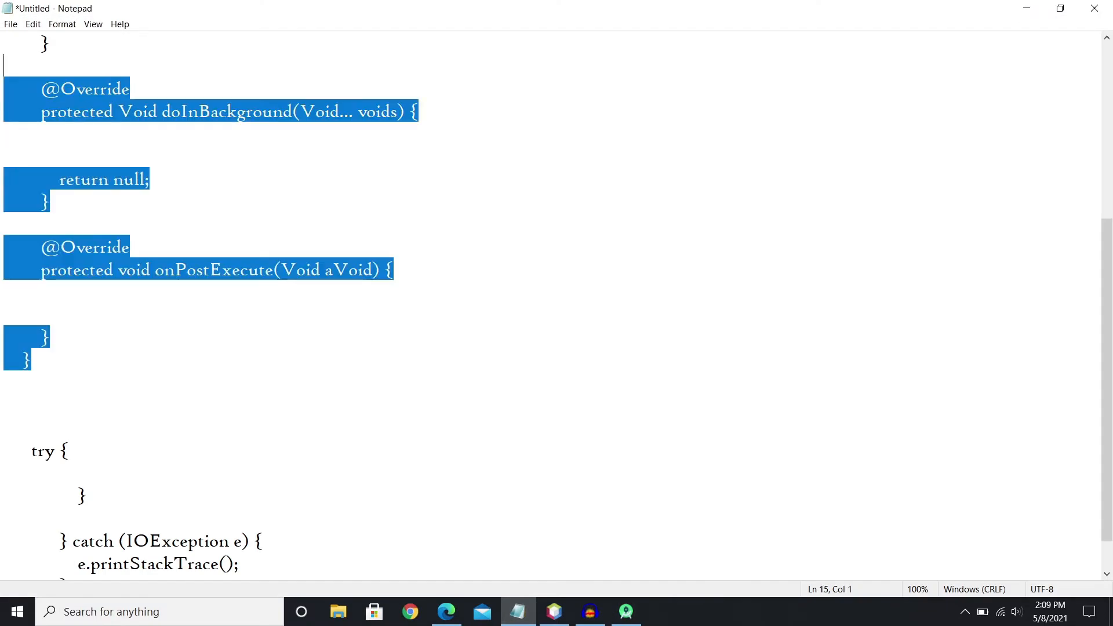
scroll("up", 3)
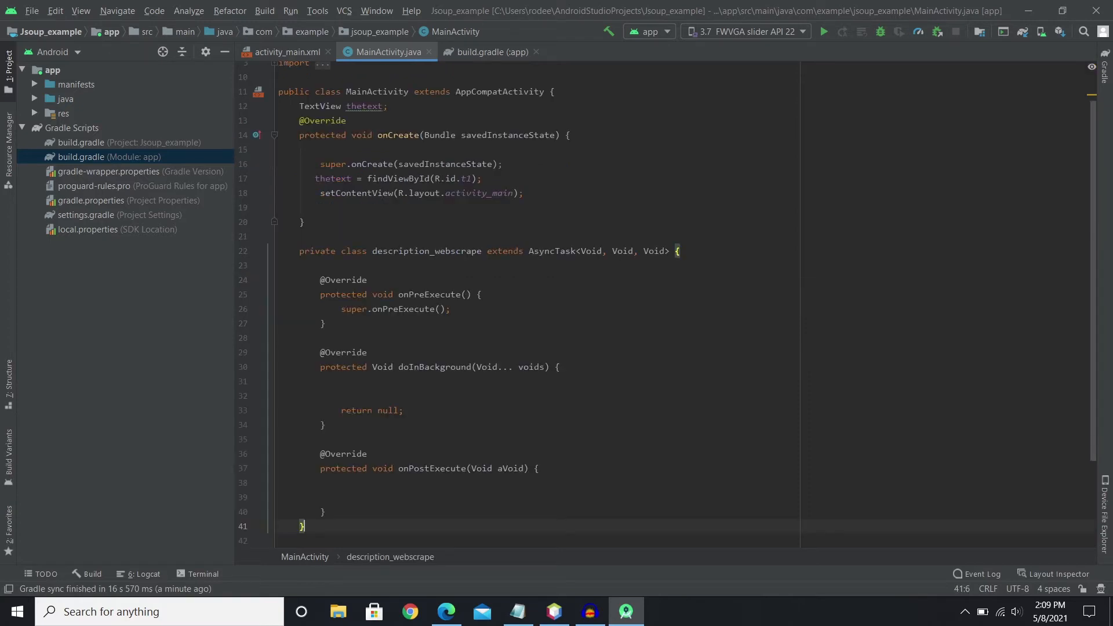
In doInBackground declare org.jsoup.nodes.Document document = null using autocomplete.
scroll("down", 3)
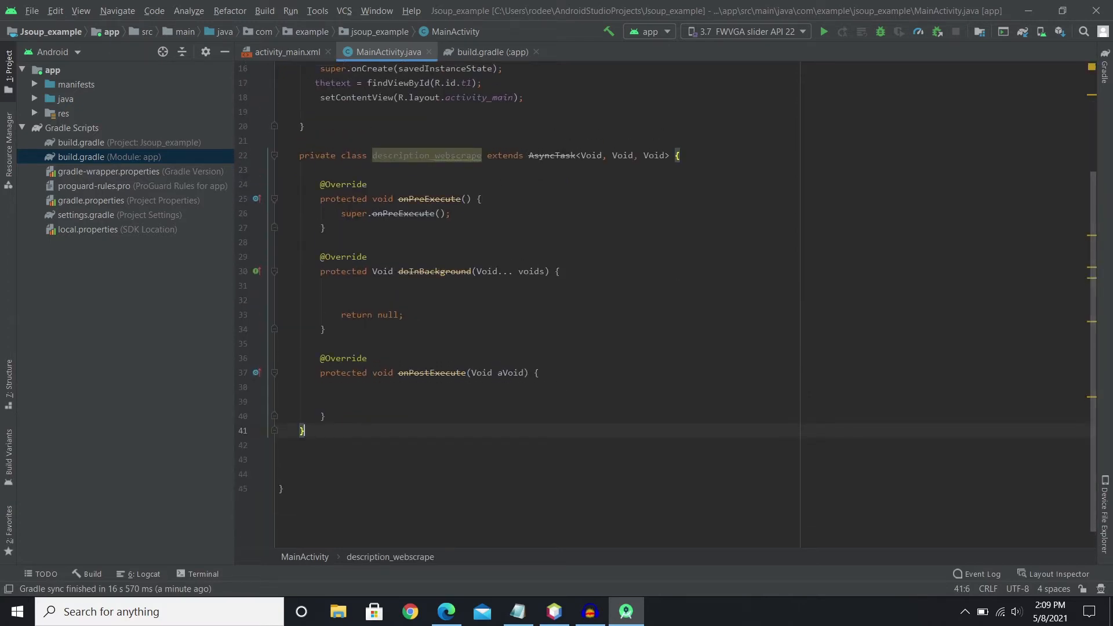
left_click(281, 170)
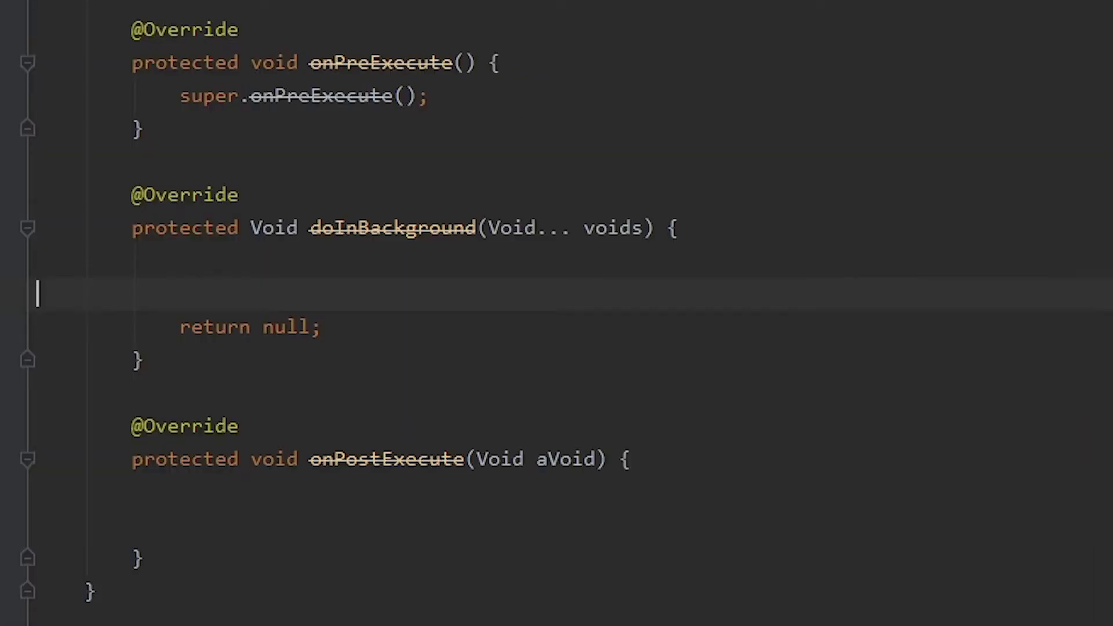
key("Enter")
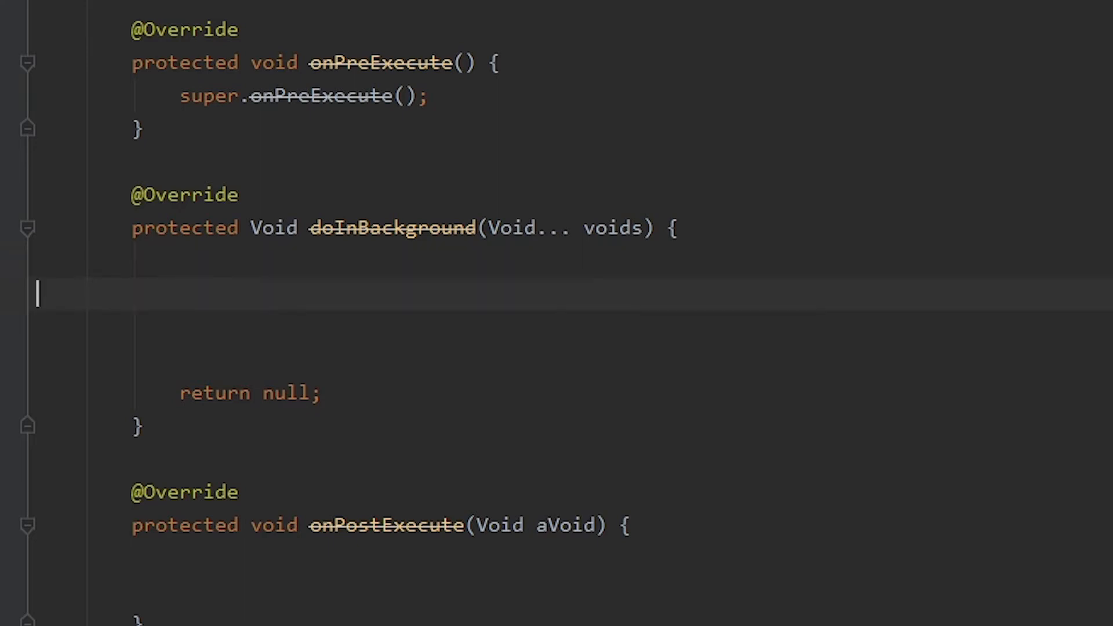
type("org.jsoup.")
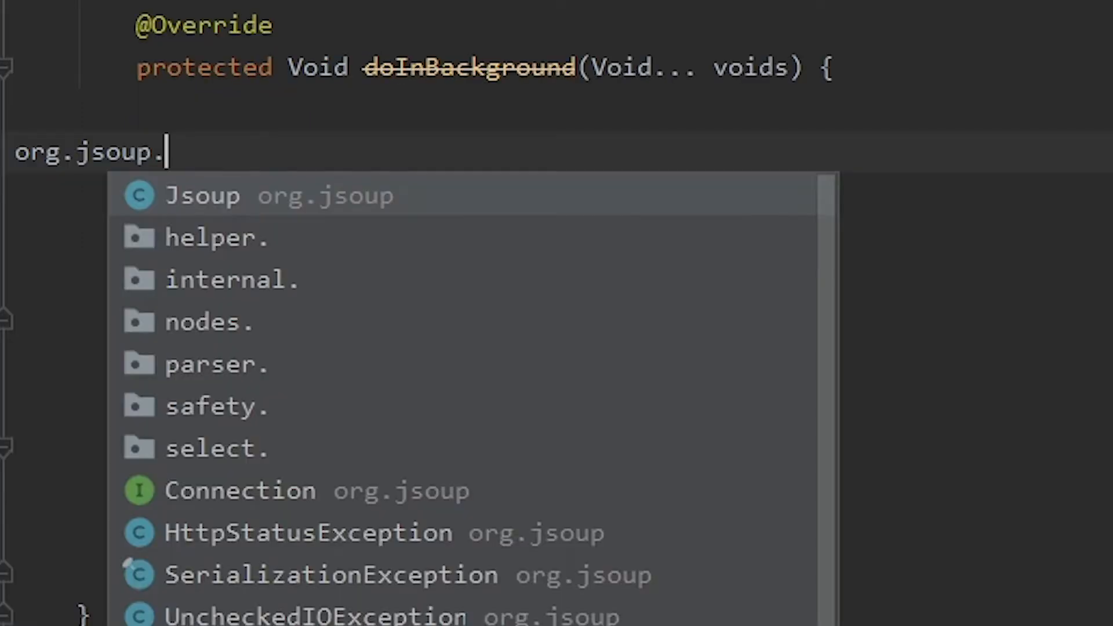
left_click(202, 195)
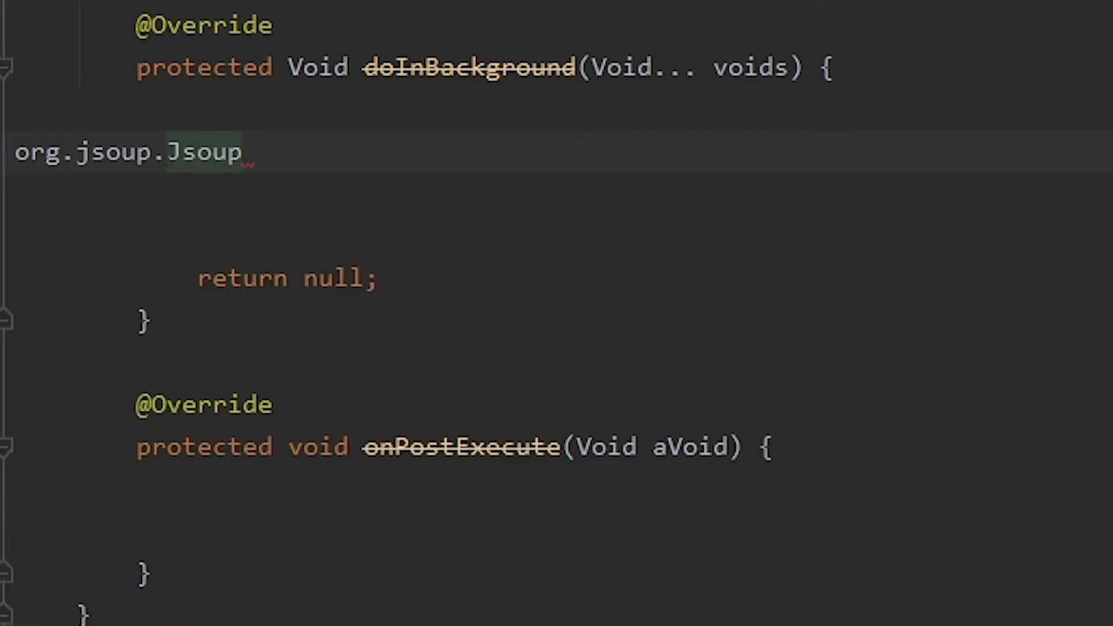
type(".n")
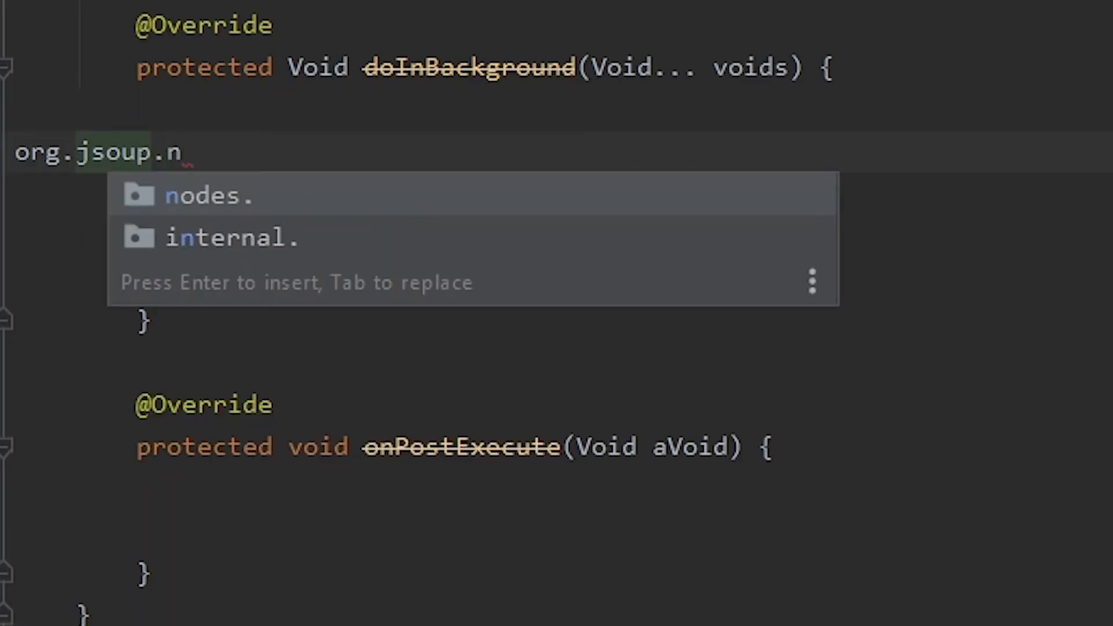
left_click(208, 195)
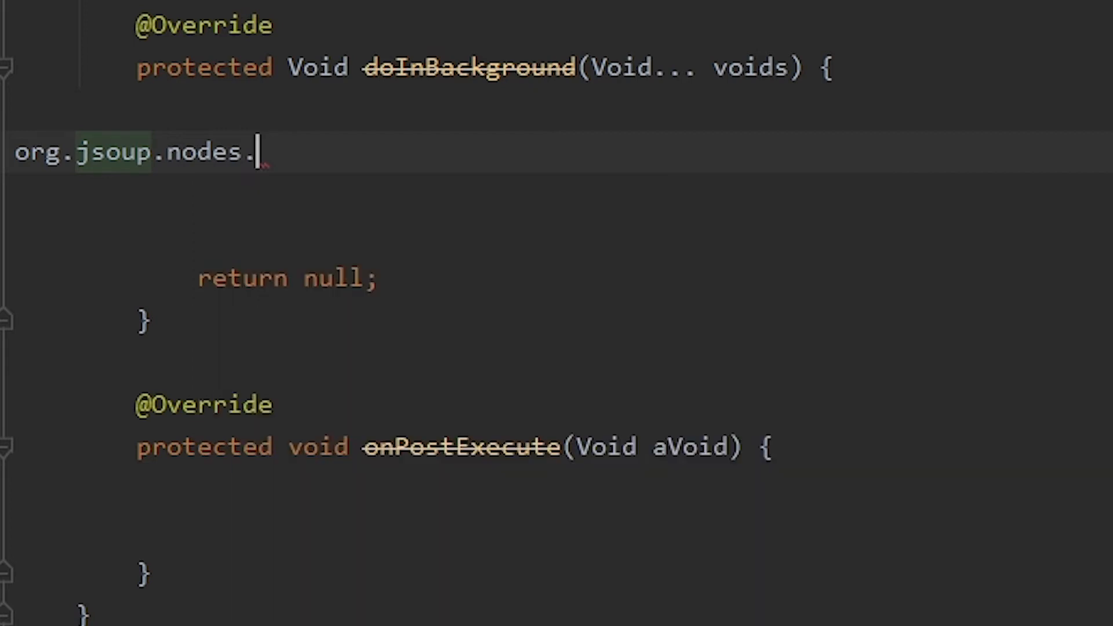
type("Document document = n")
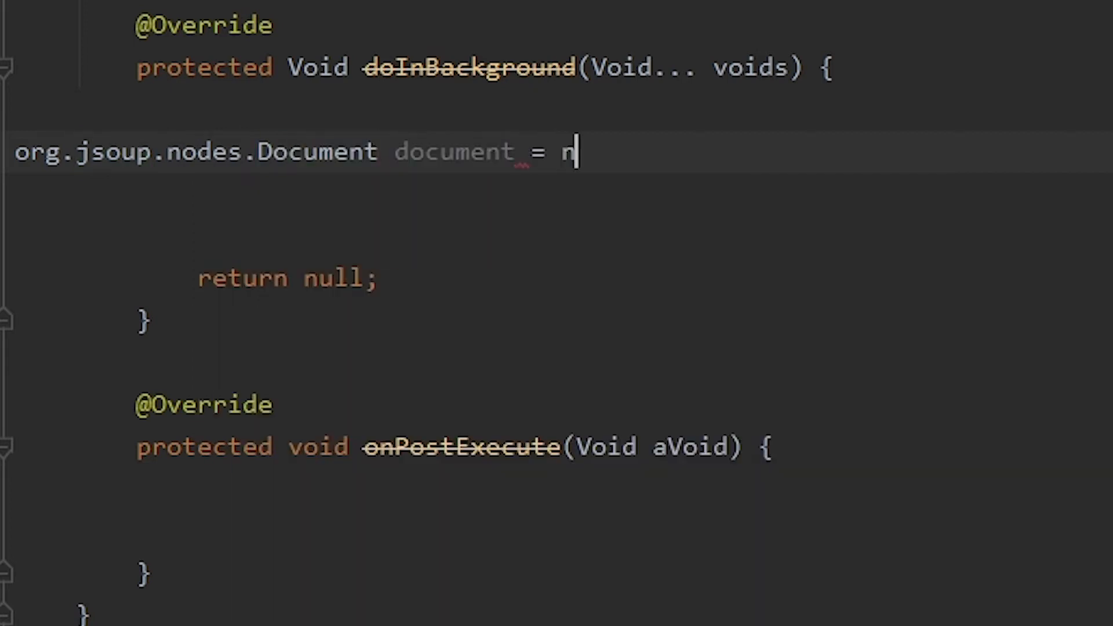
type("ull;")
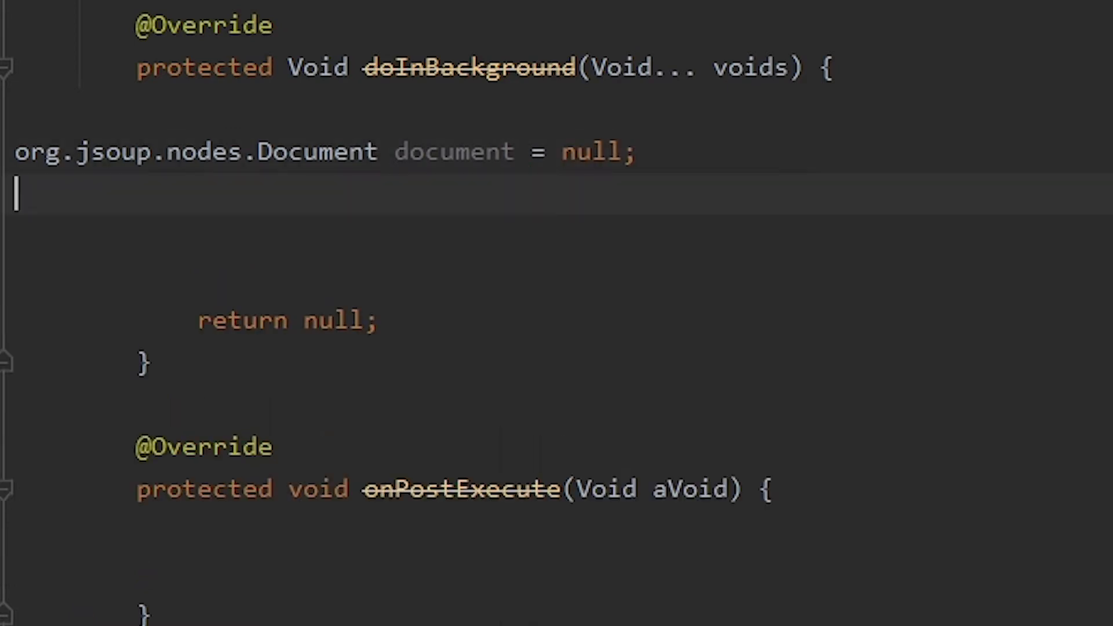
On the next line start the assignment document = Jsoup.
double_click(453, 151)
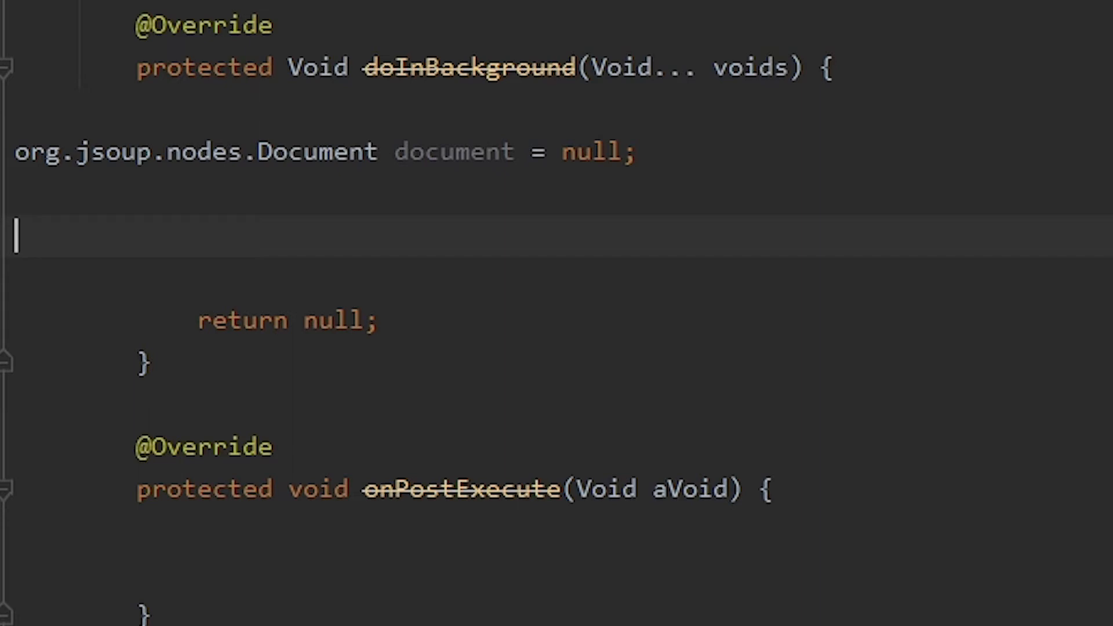
type("document =")
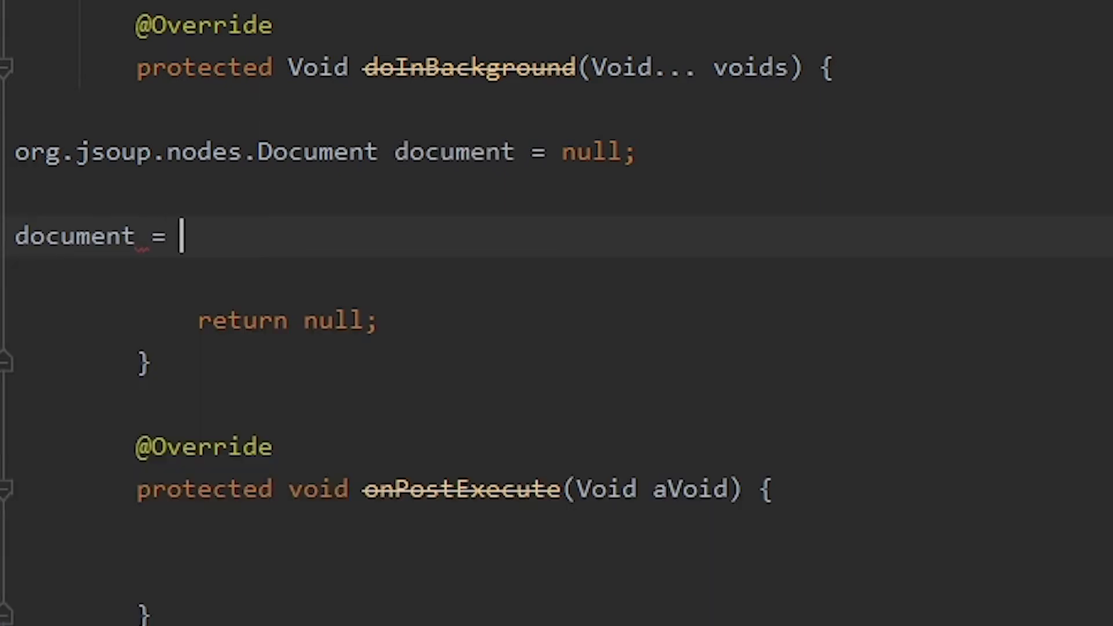
type("js")
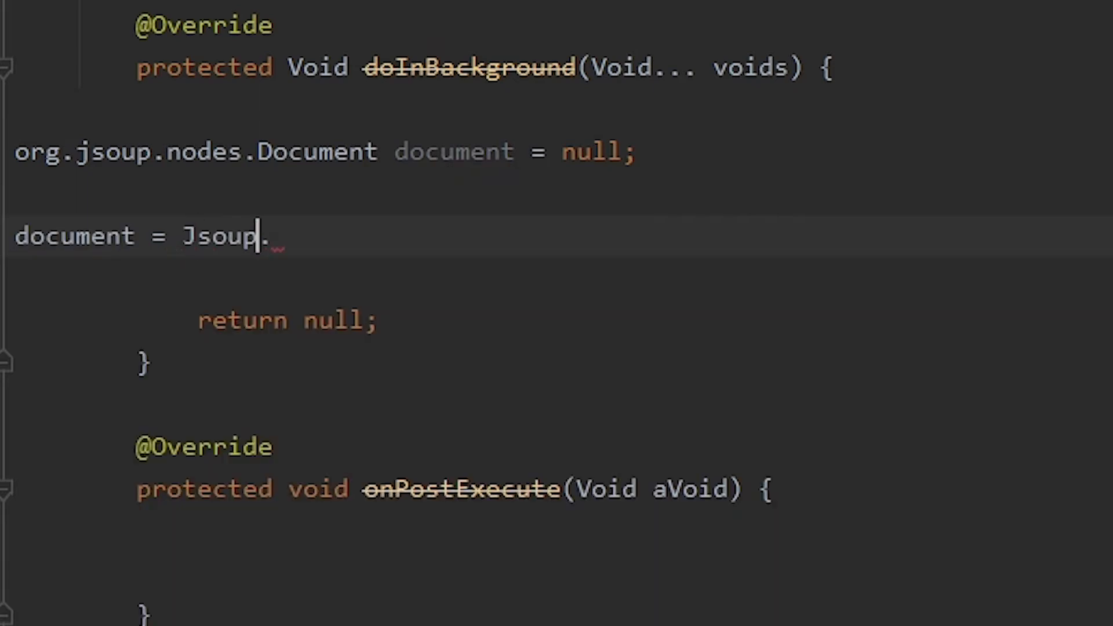
type(".")
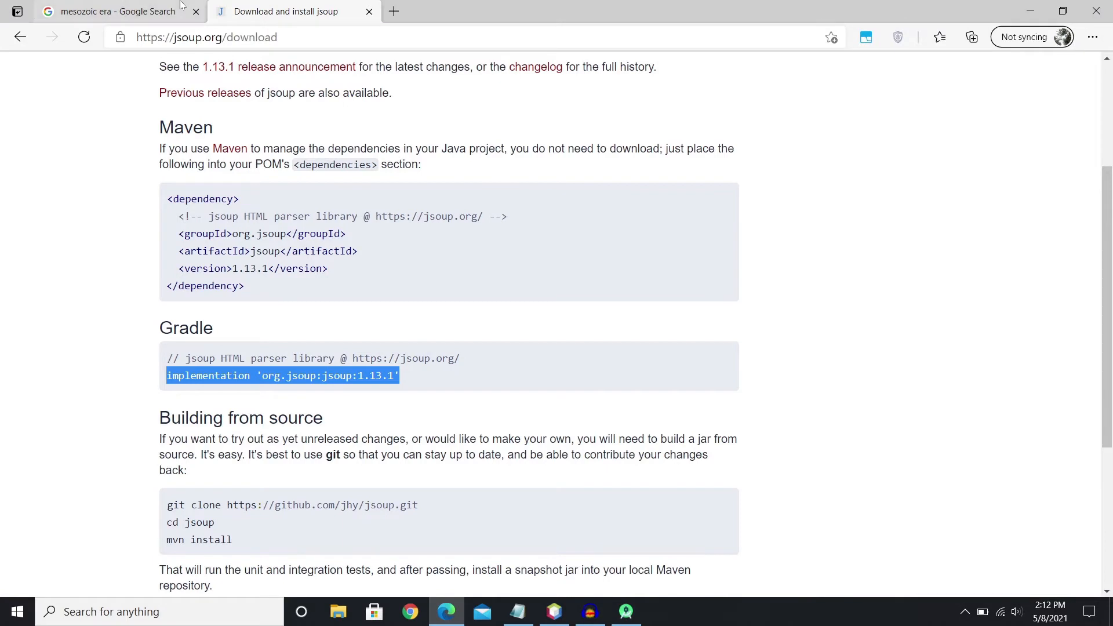
Copy the address of the mesozoic era Google results page from the address bar.
left_click(114, 12)
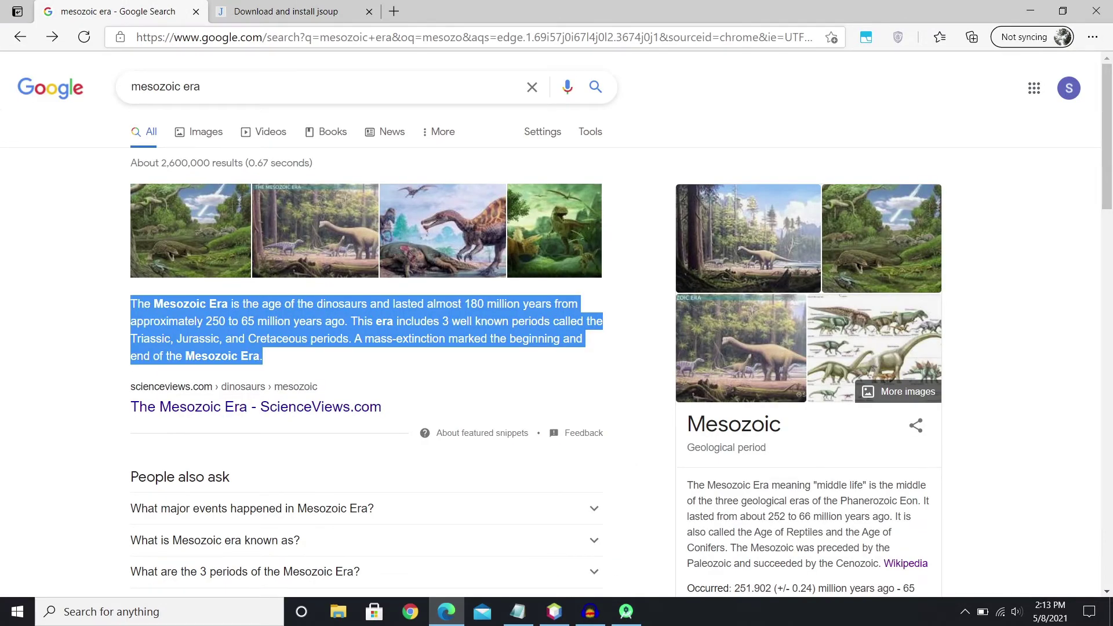
left_click(475, 37)
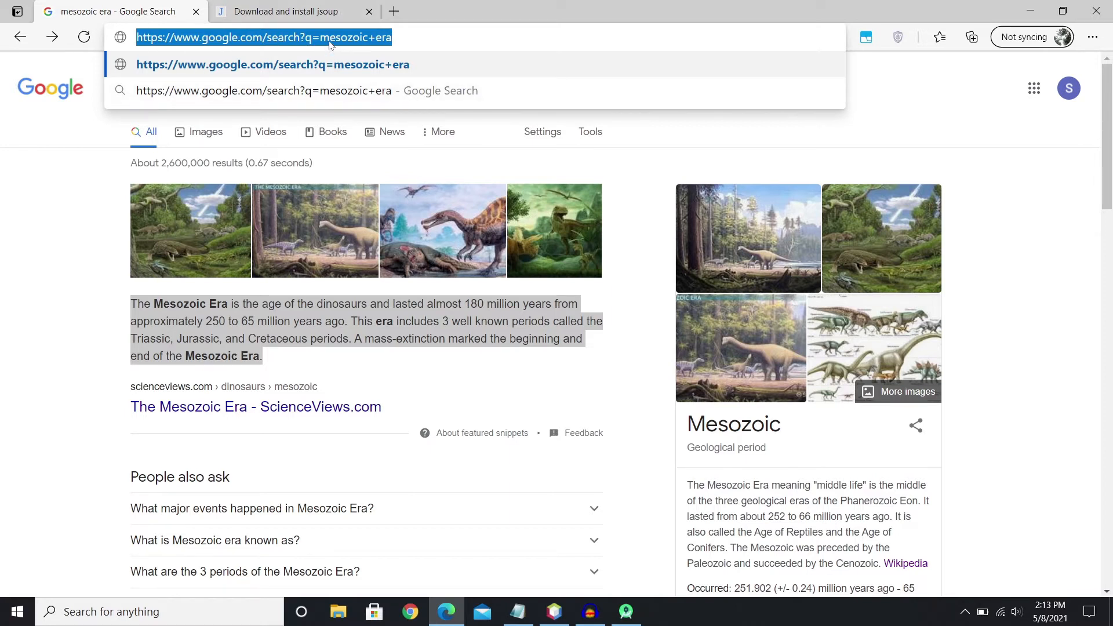
right_click(263, 37)
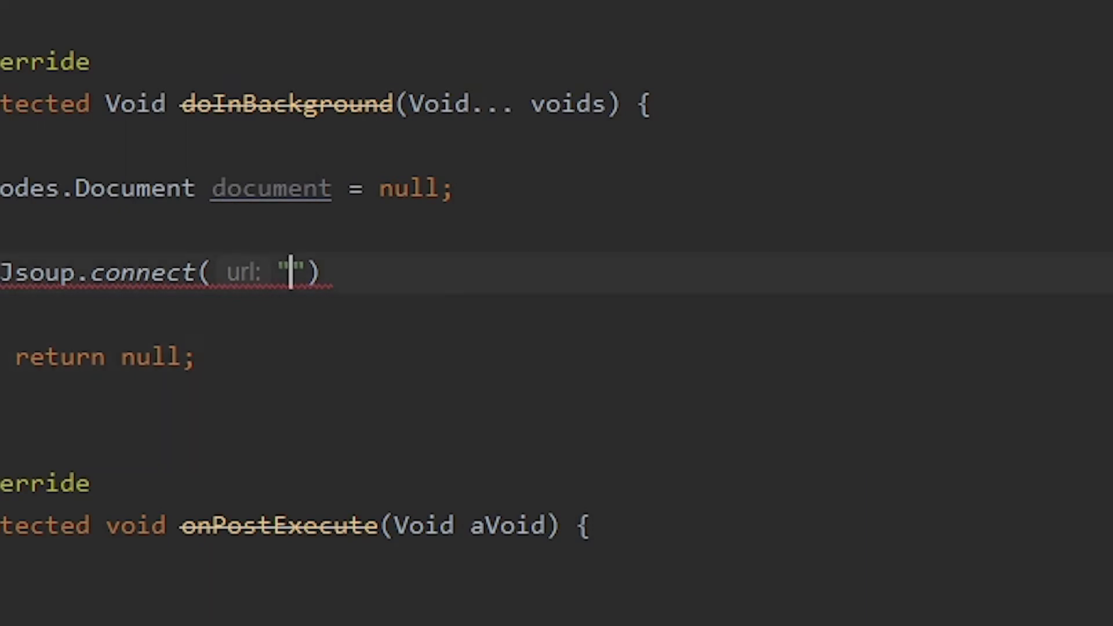
type("https://www.google.com/search?q=mesozoic+era")
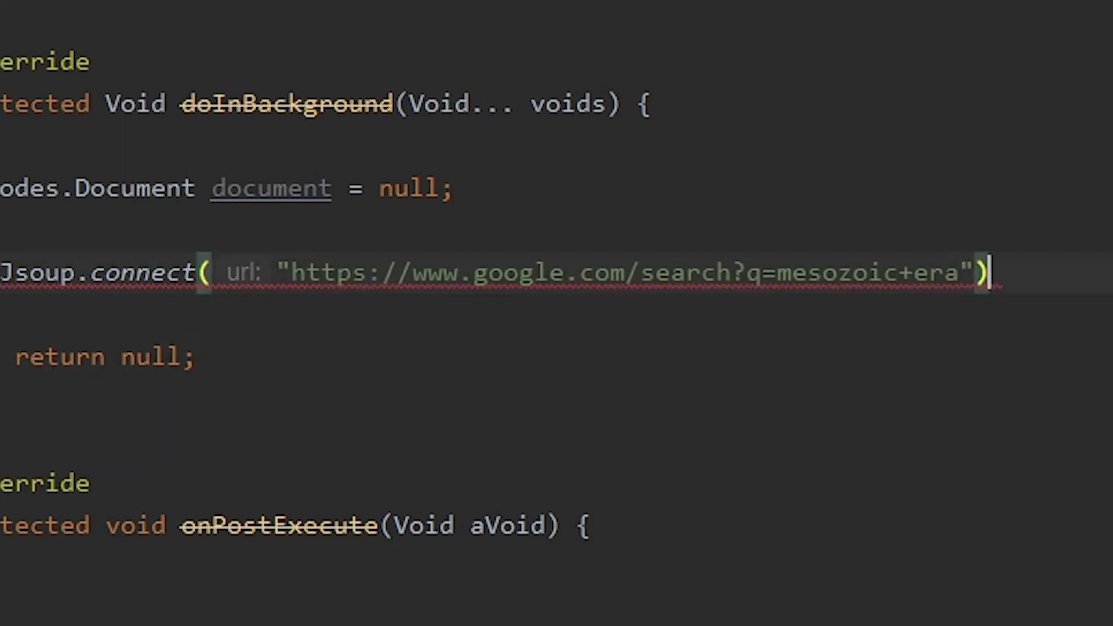
type(".get();")
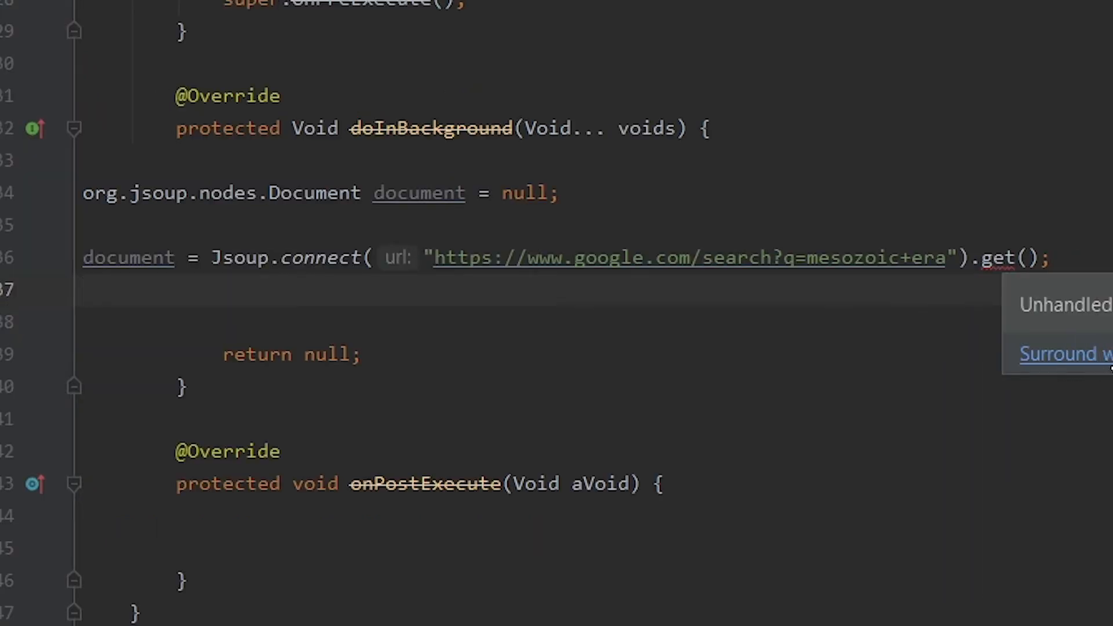
left_click(1058, 353)
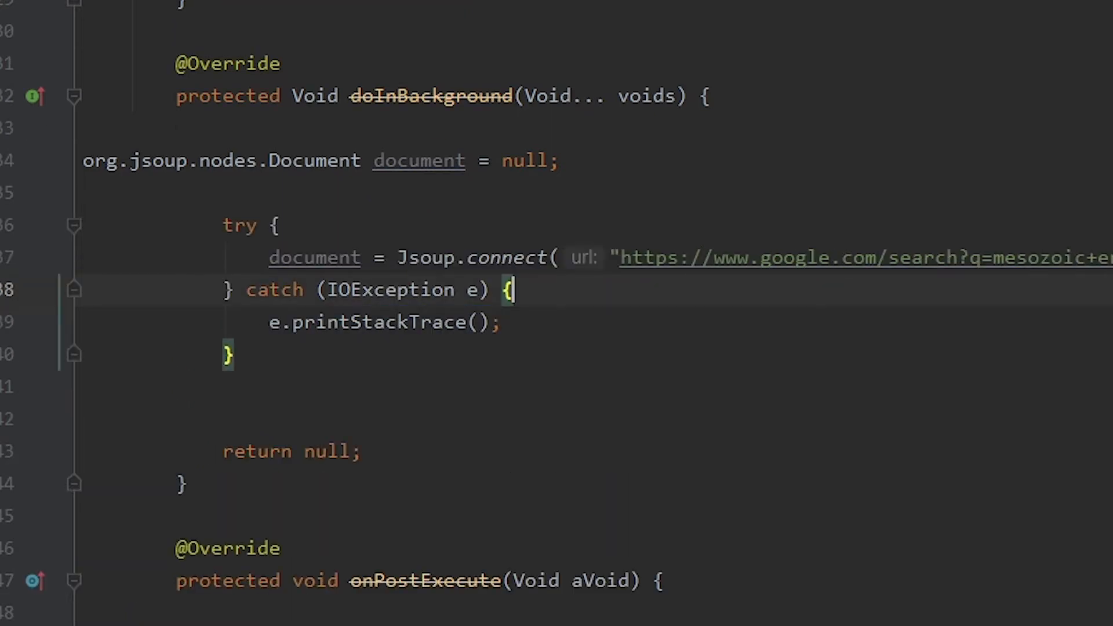
key("enter")
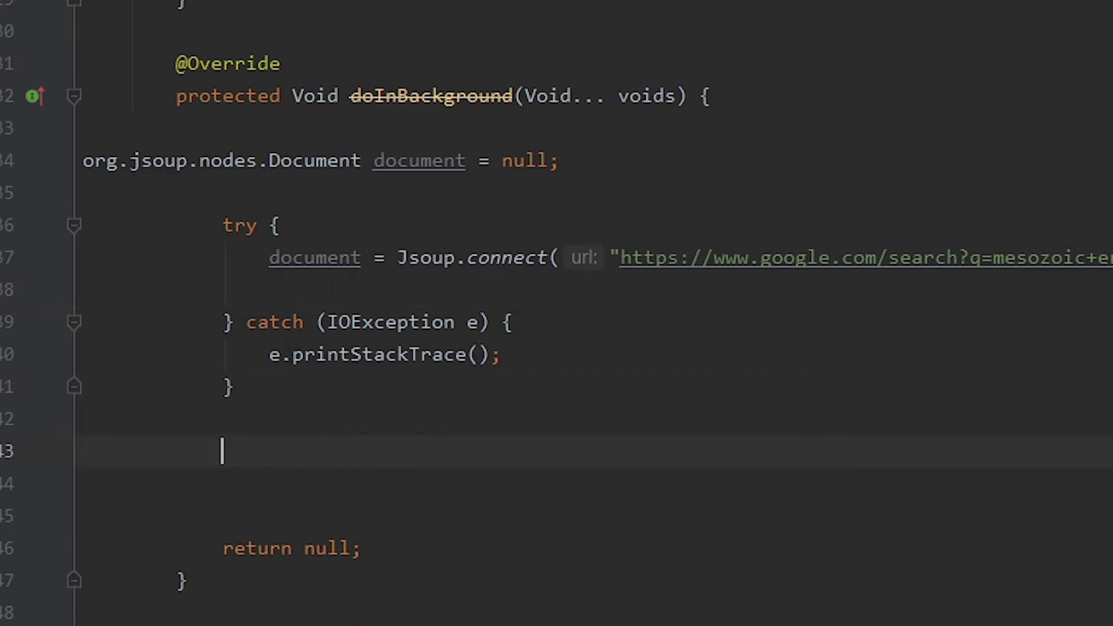
Declare Elements elements = document.getElementsByClass("hgKEld") below the try/catch.
left_click(780, 258)
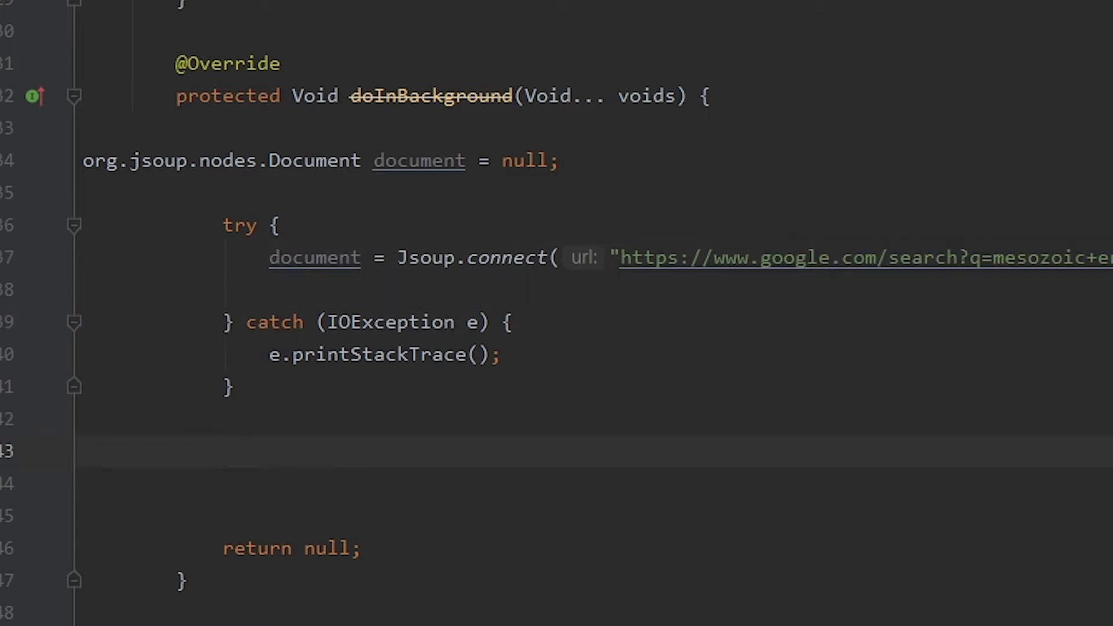
scroll("down", 3)
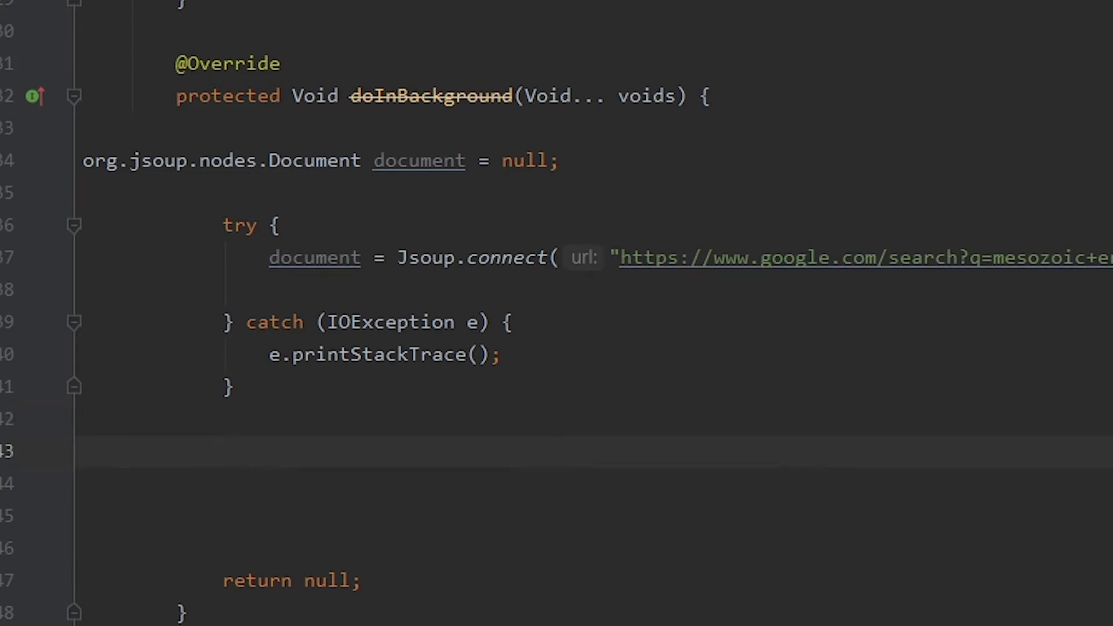
type("on")
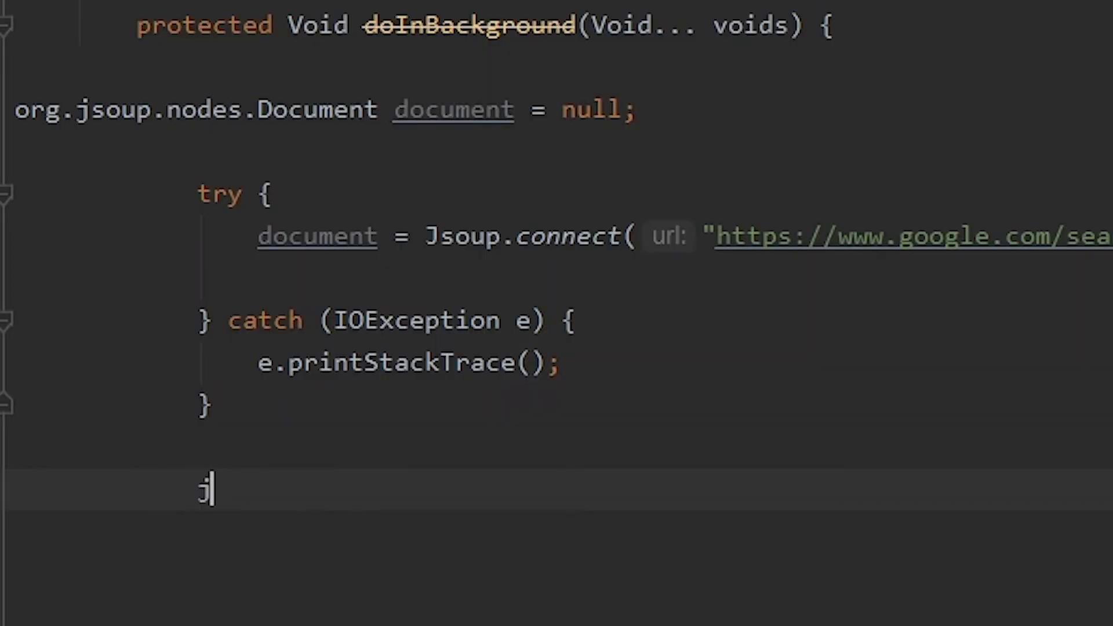
type("org.jsoup.select.Elements")
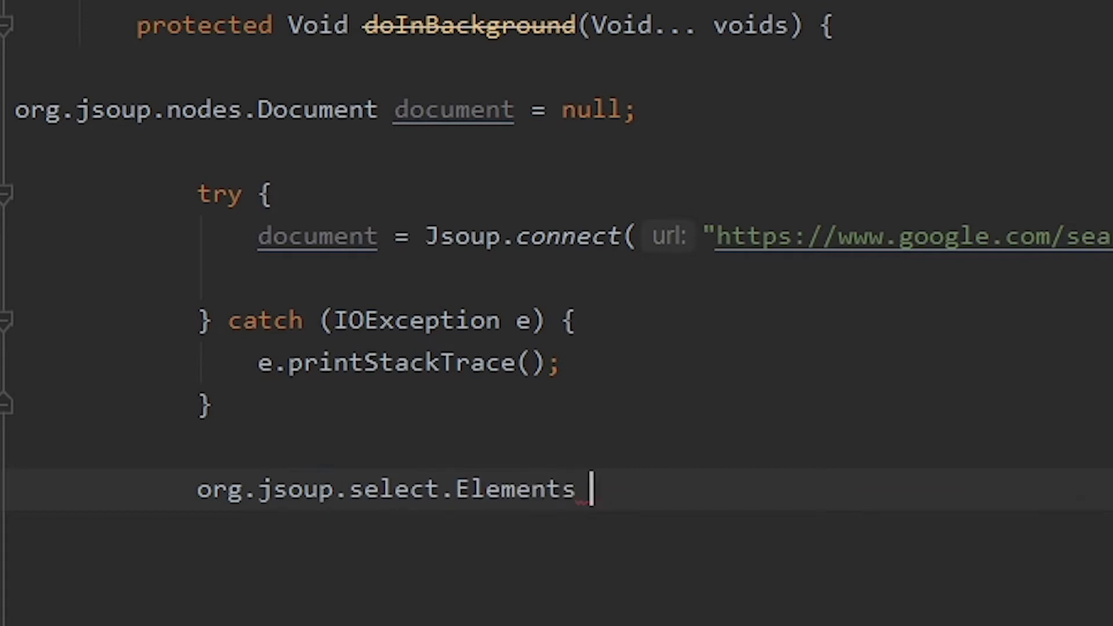
type("elements =")
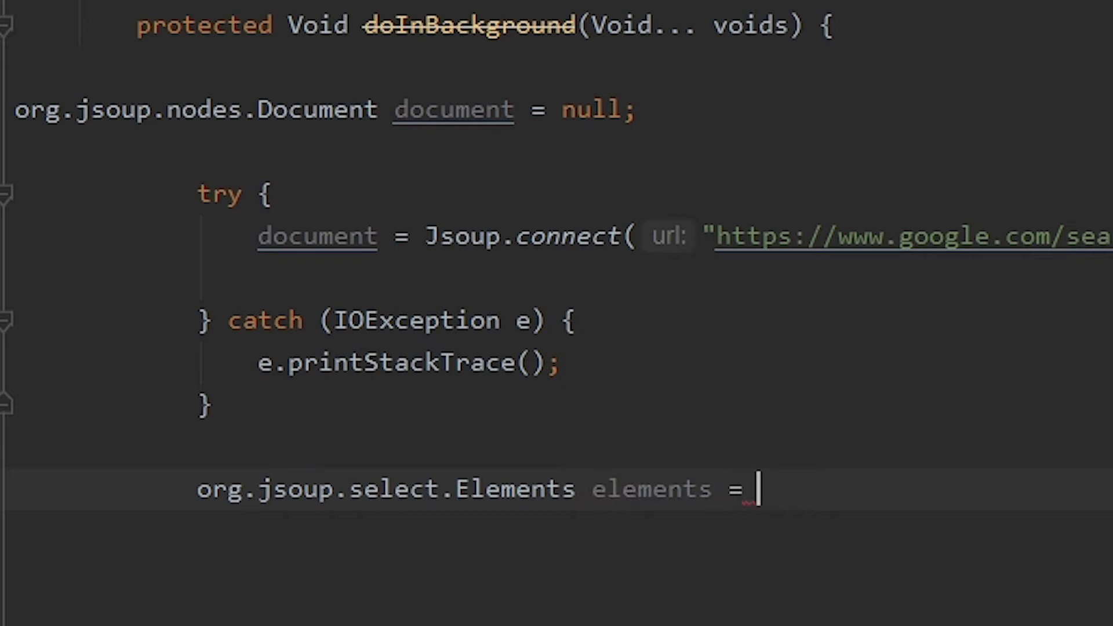
type("d")
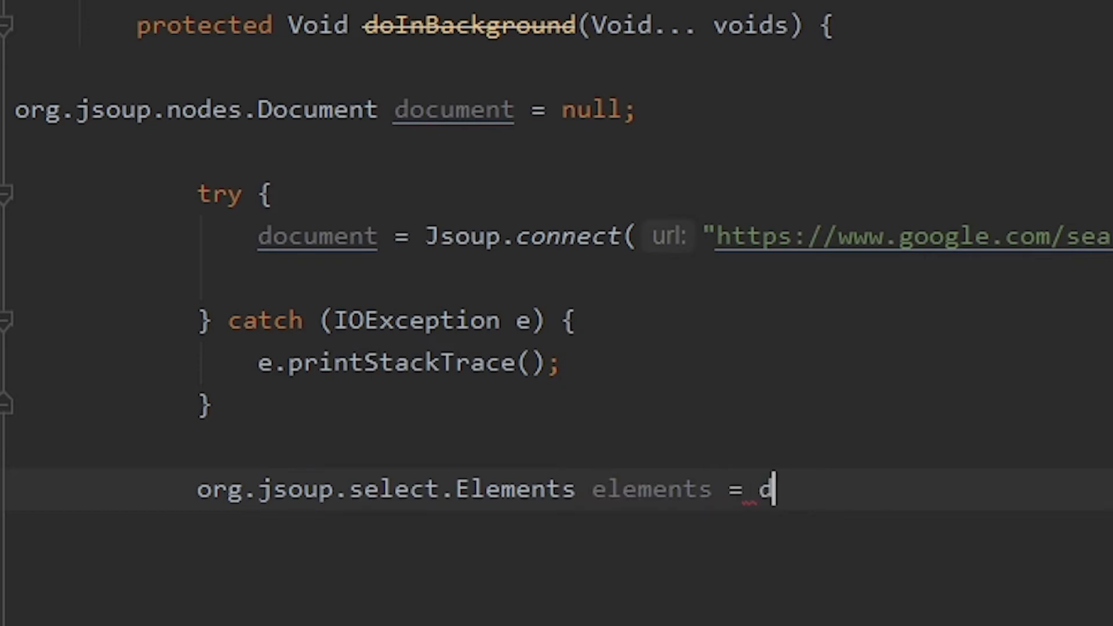
type("ocument")
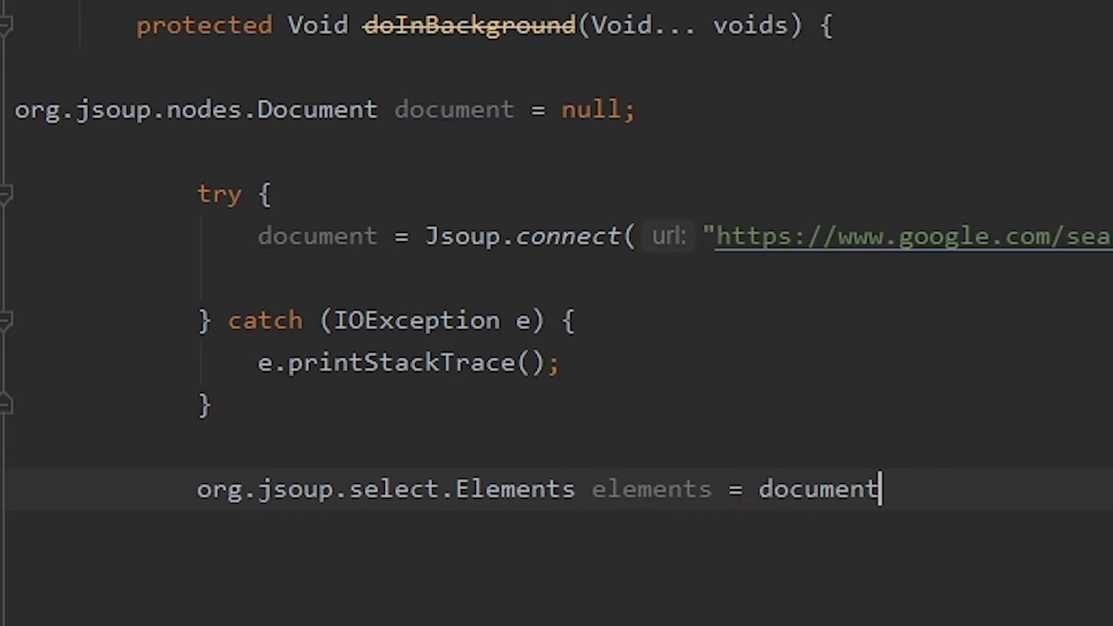
type(".")
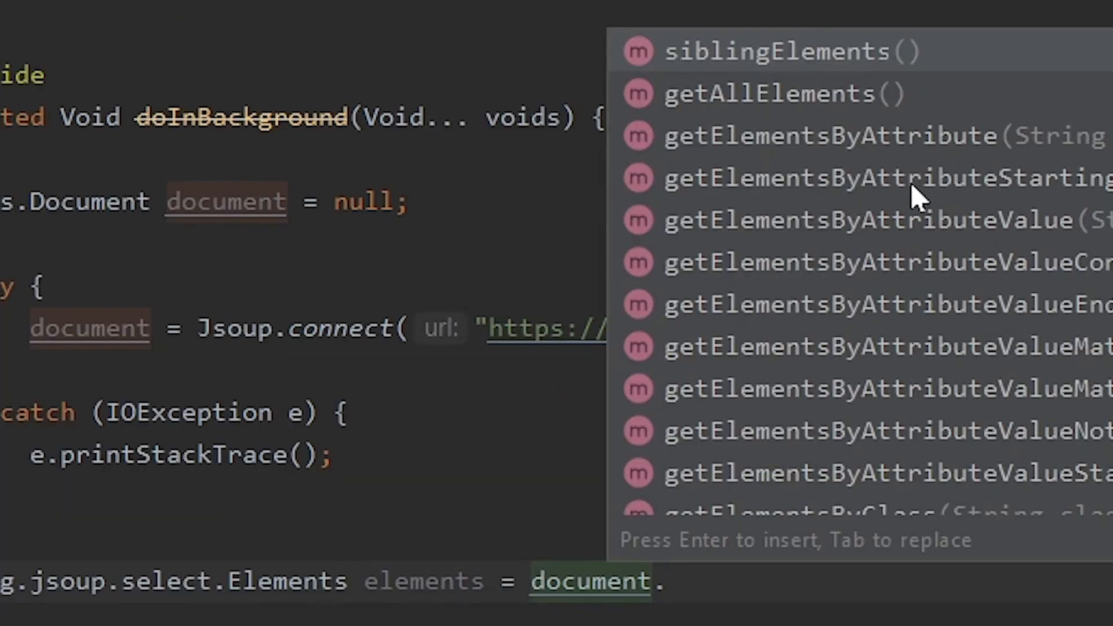
scroll("down", 3)
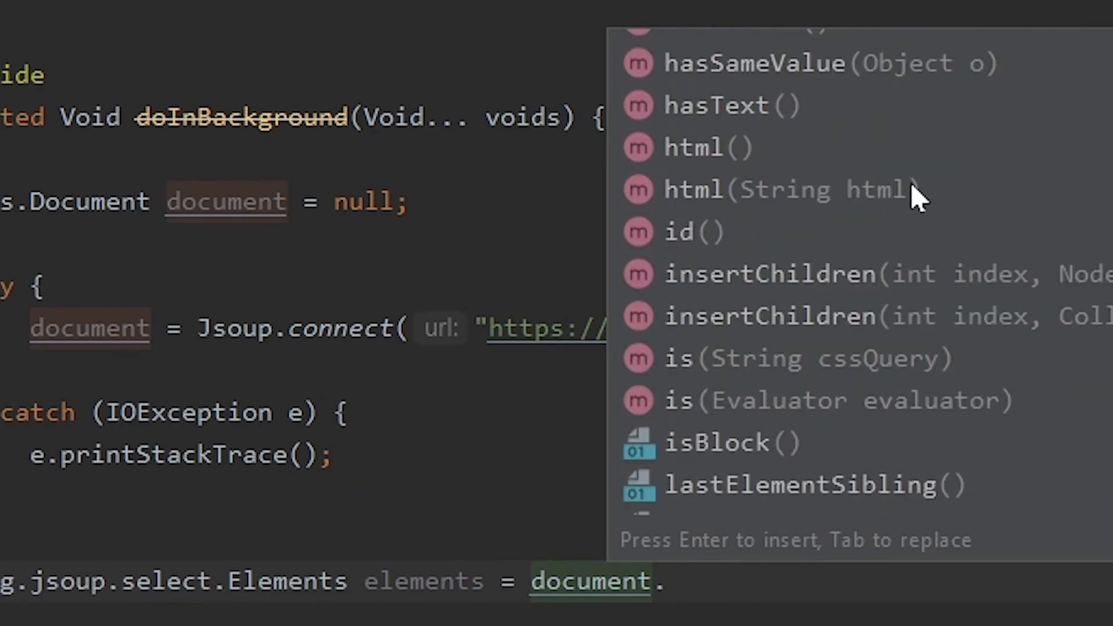
scroll("down", 3)
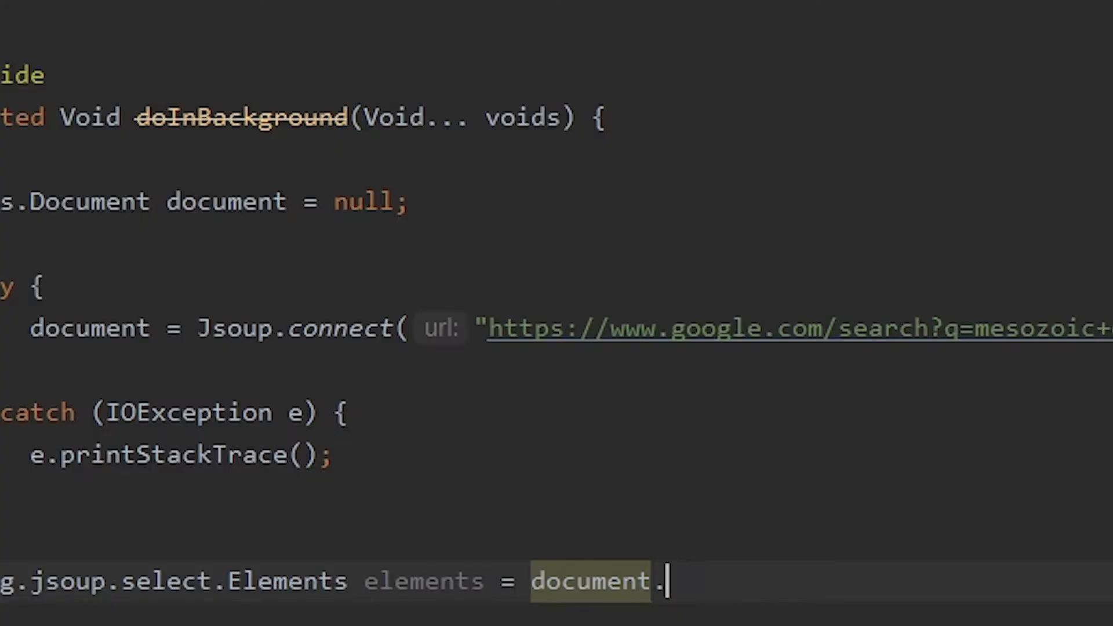
type(".")
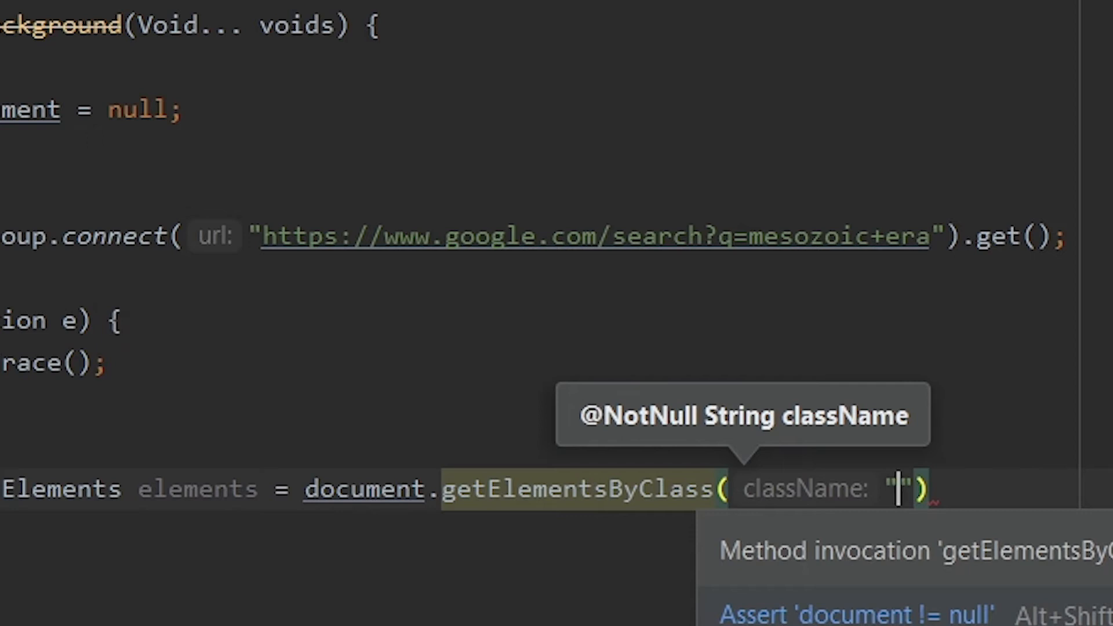
type("hgKEld")
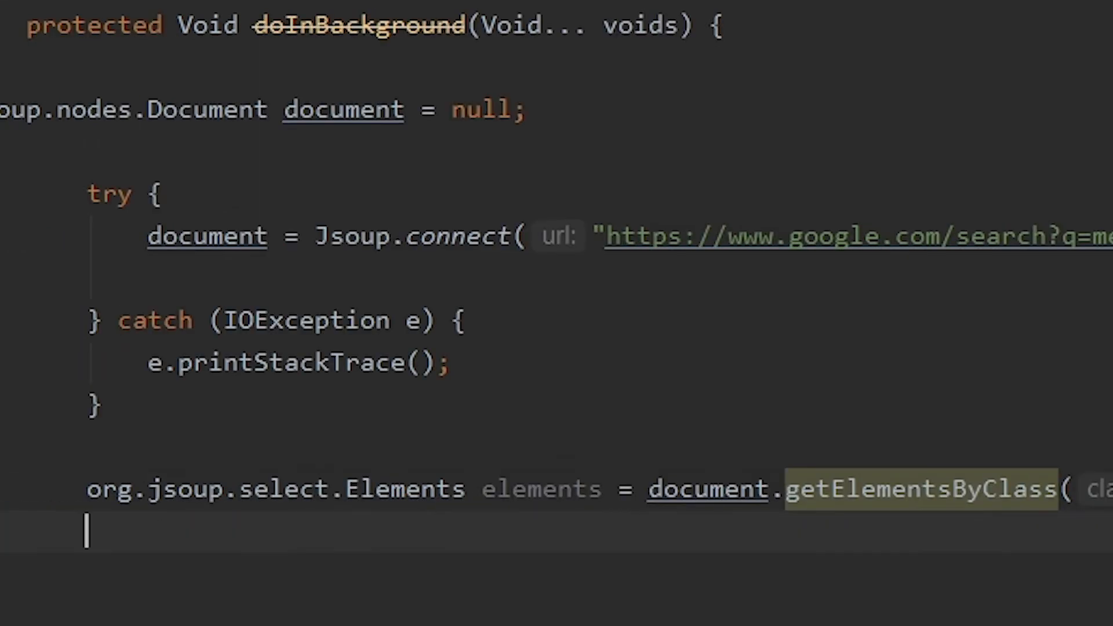
Start String thedescription = elements. on the following line.
scroll("down", 3)
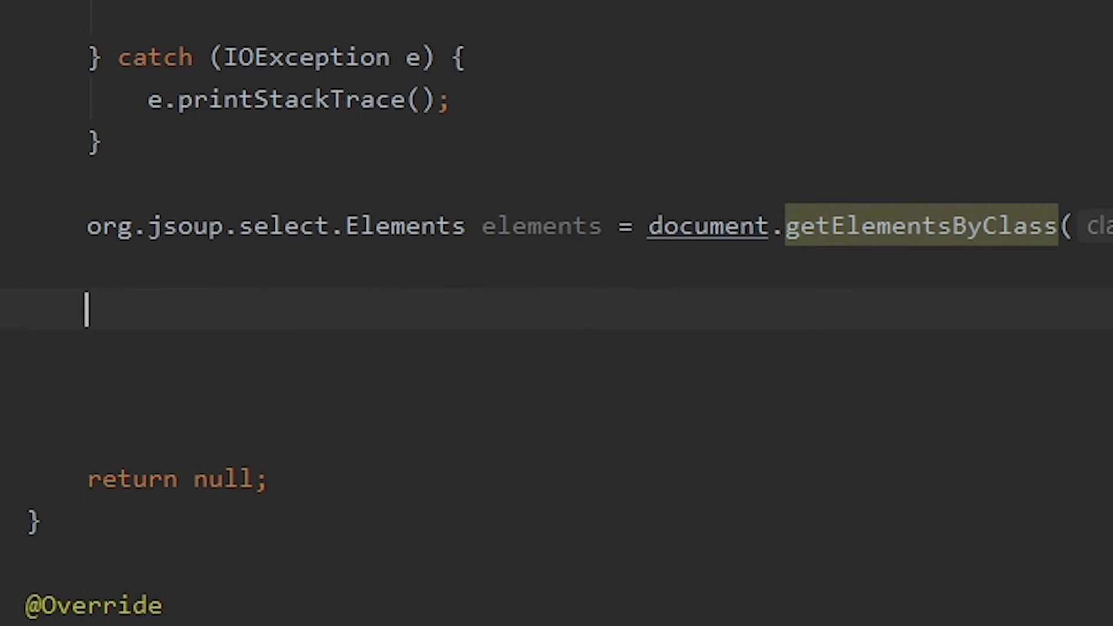
scroll("up", 3)
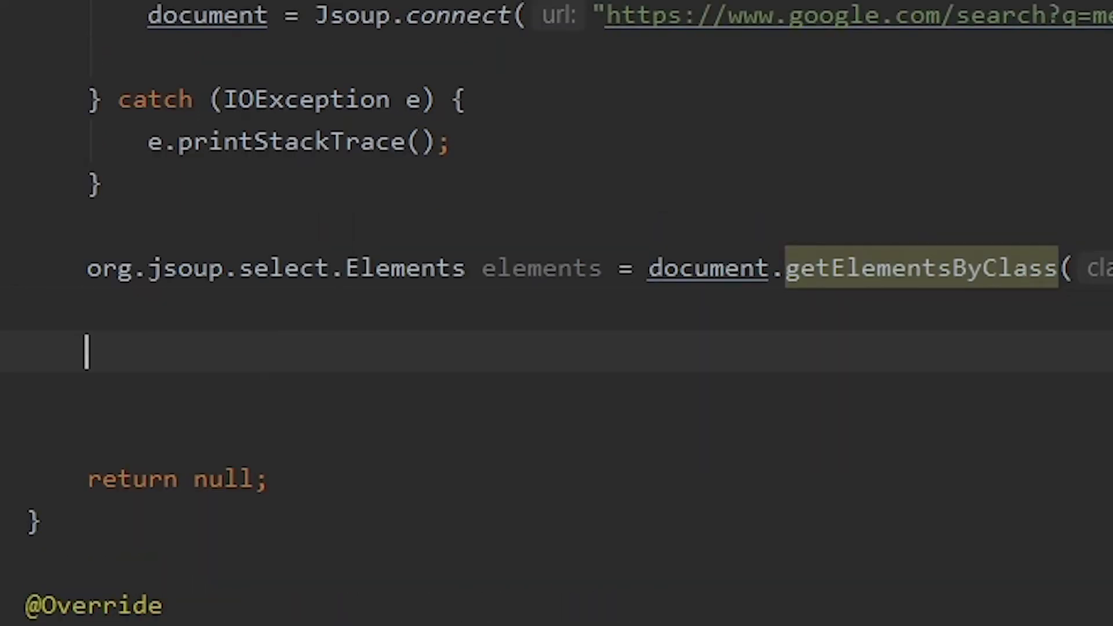
type("String")
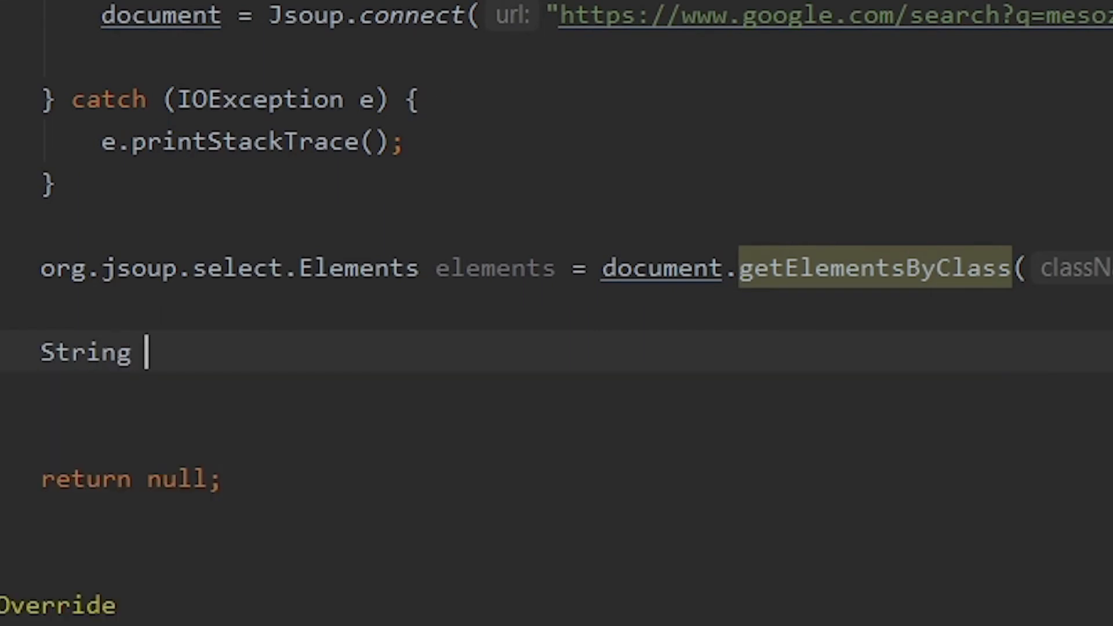
type("de")
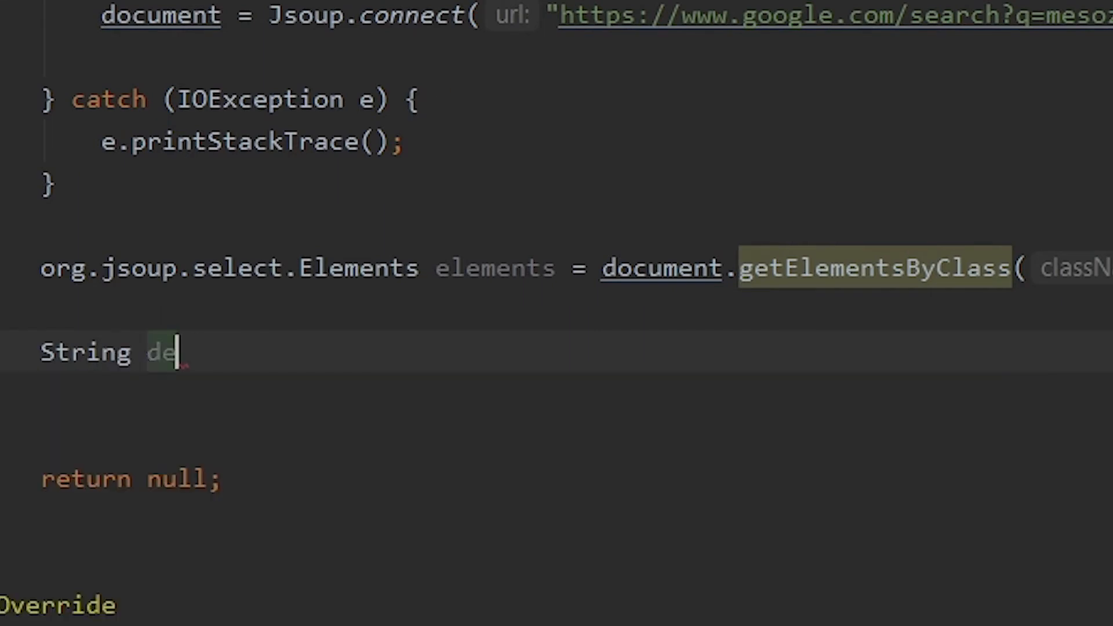
type("thes")
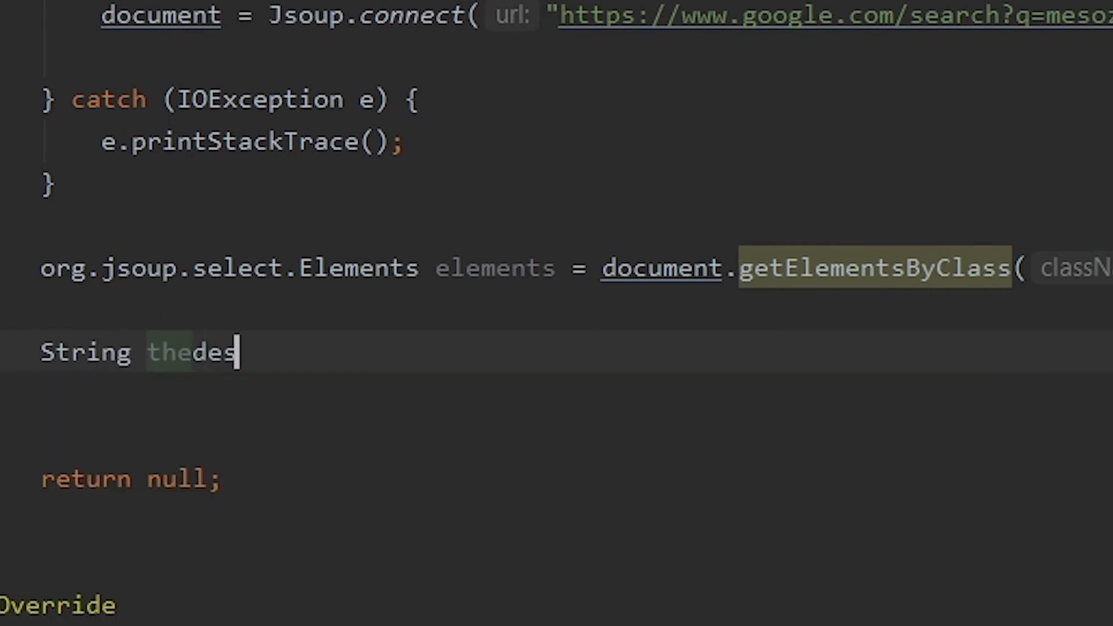
type("criptio")
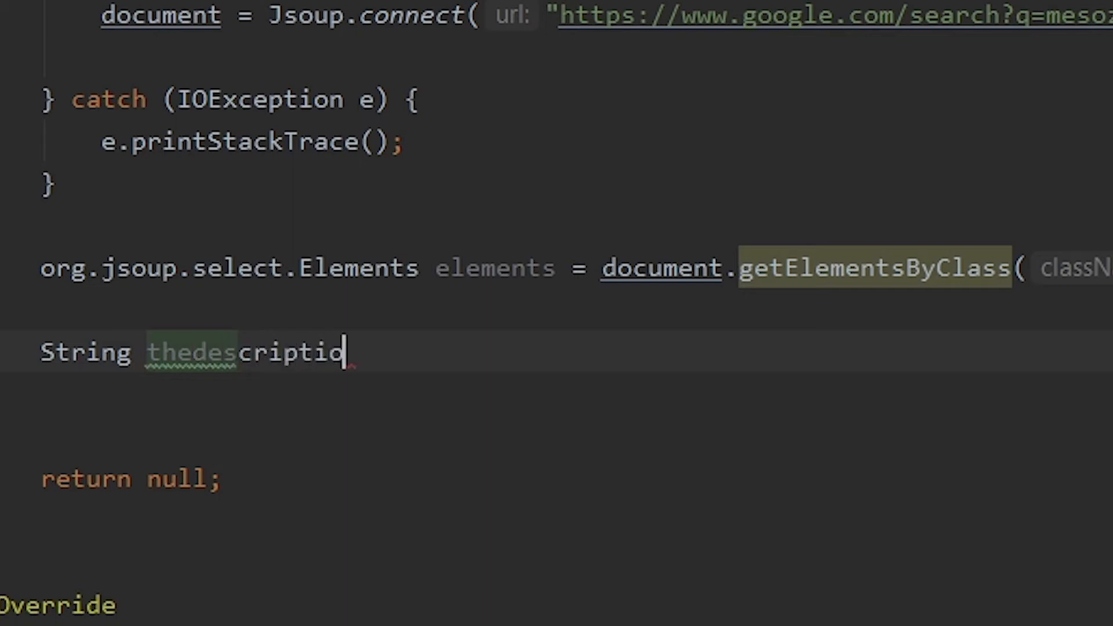
type("n =")
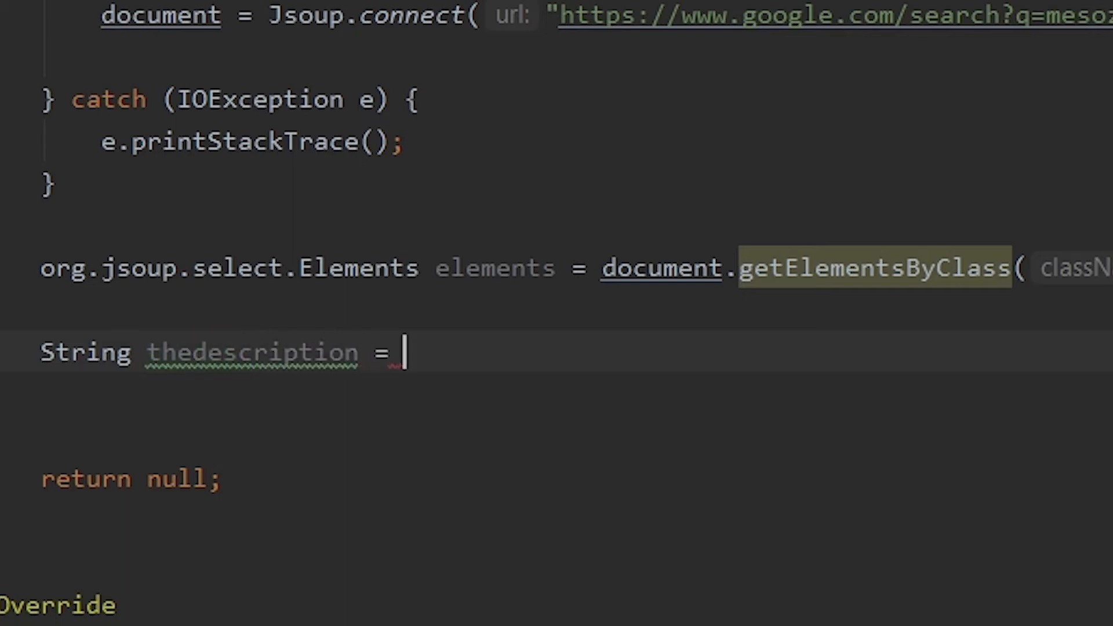
type("e")
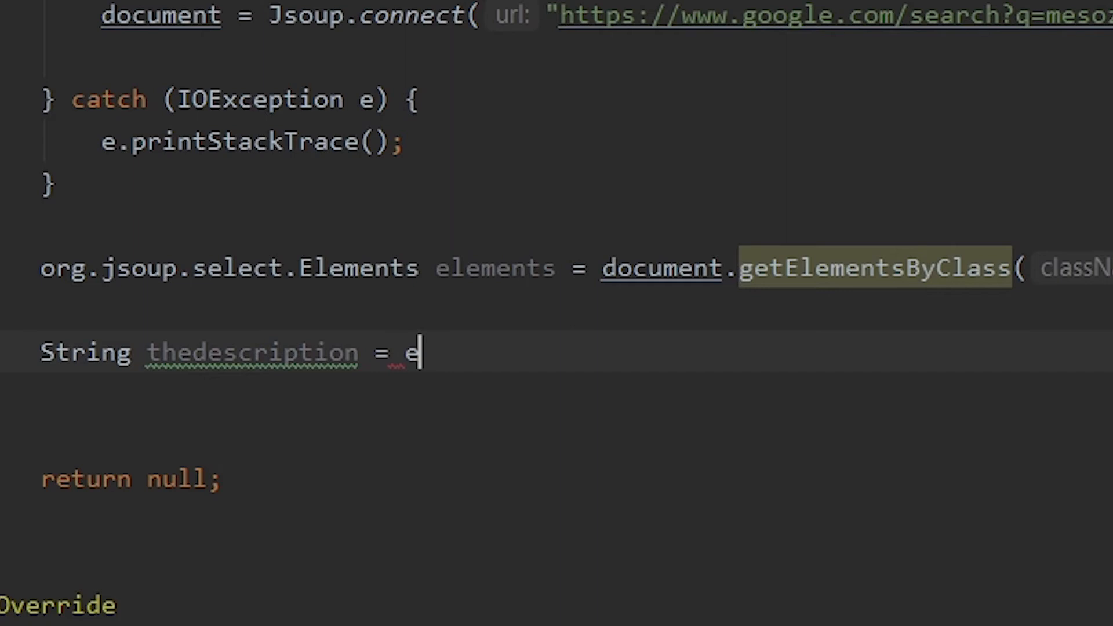
type("lements")
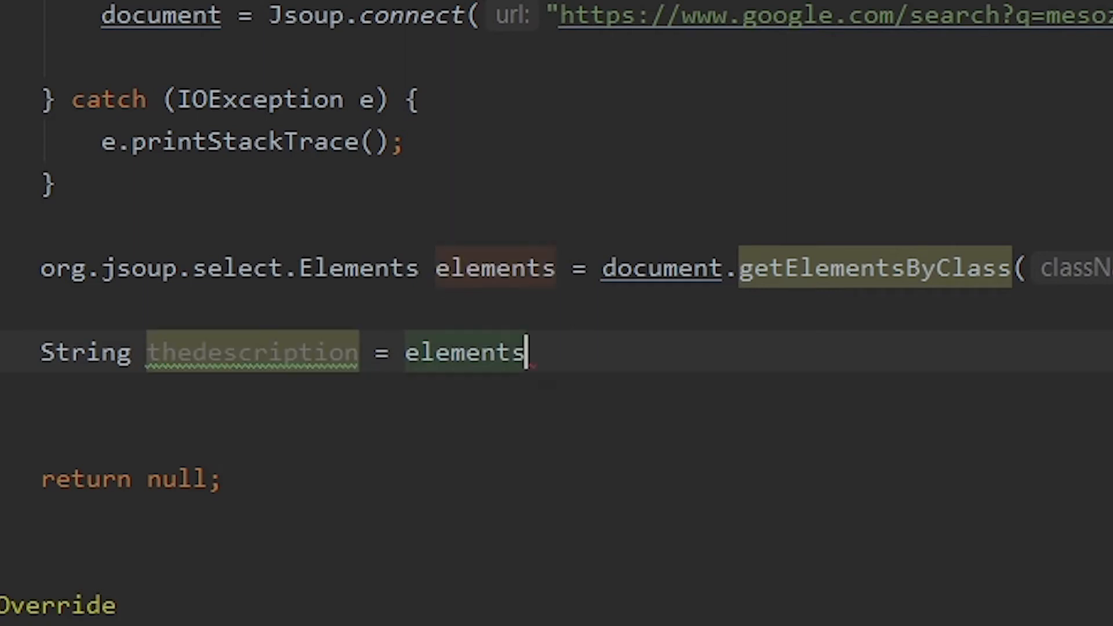
type(".")
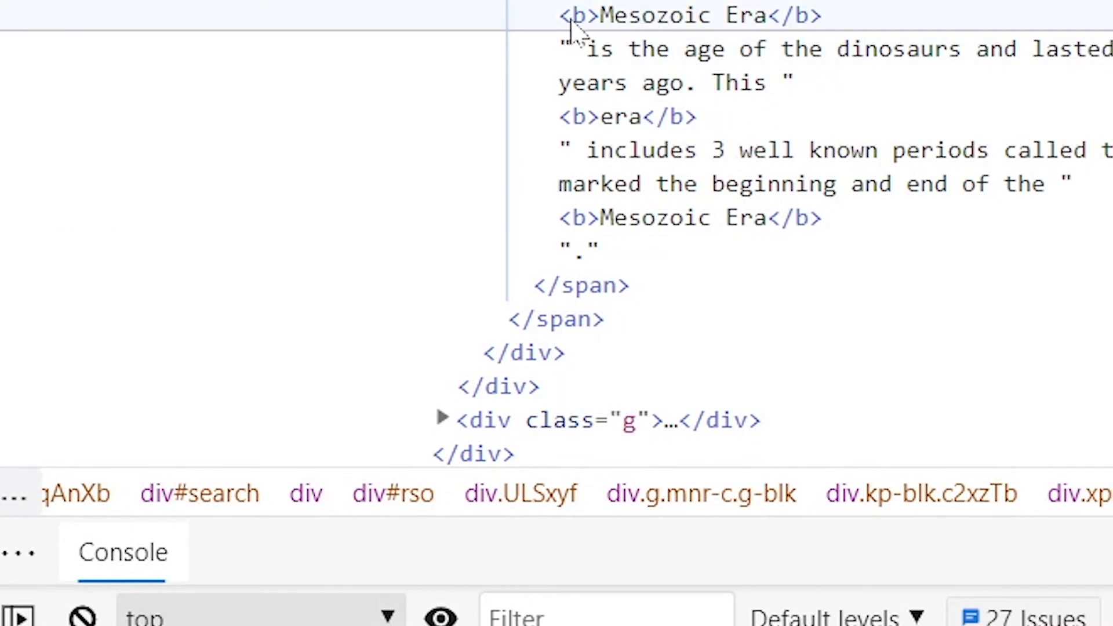
Inspect the <b> Mesozoic Era nodes inside the description span in DevTools.
left_click(693, 217)
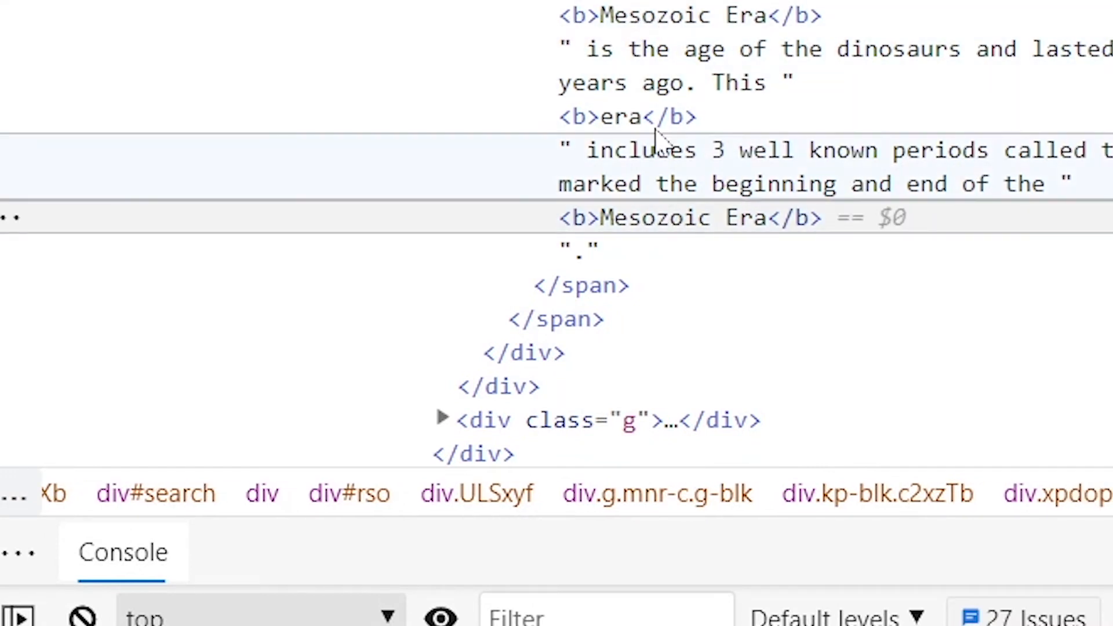
left_click(625, 117)
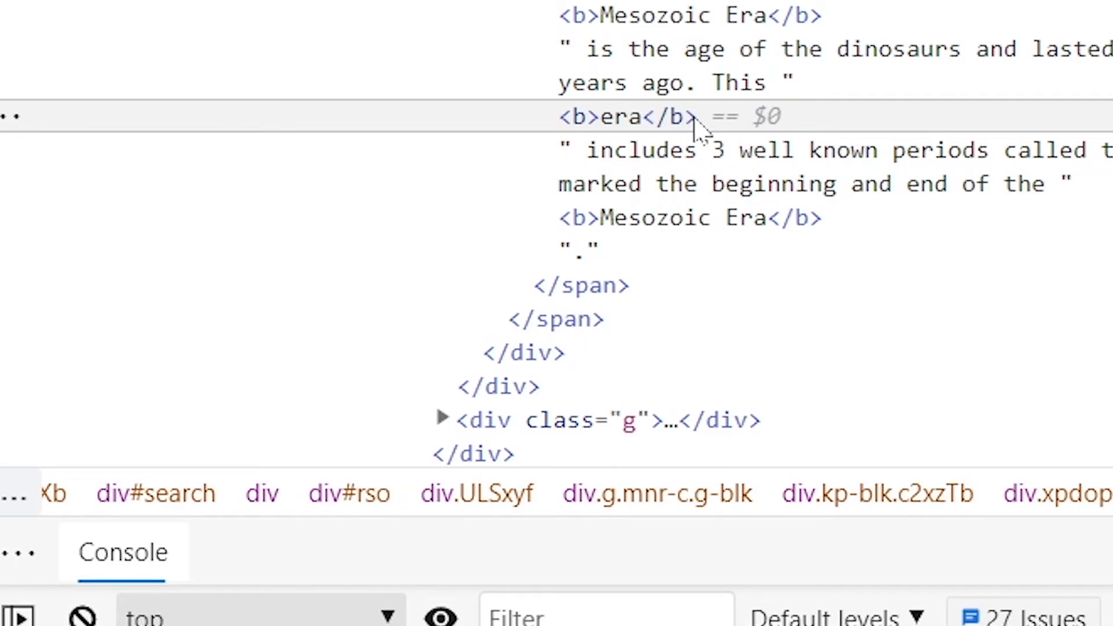
left_click(689, 15)
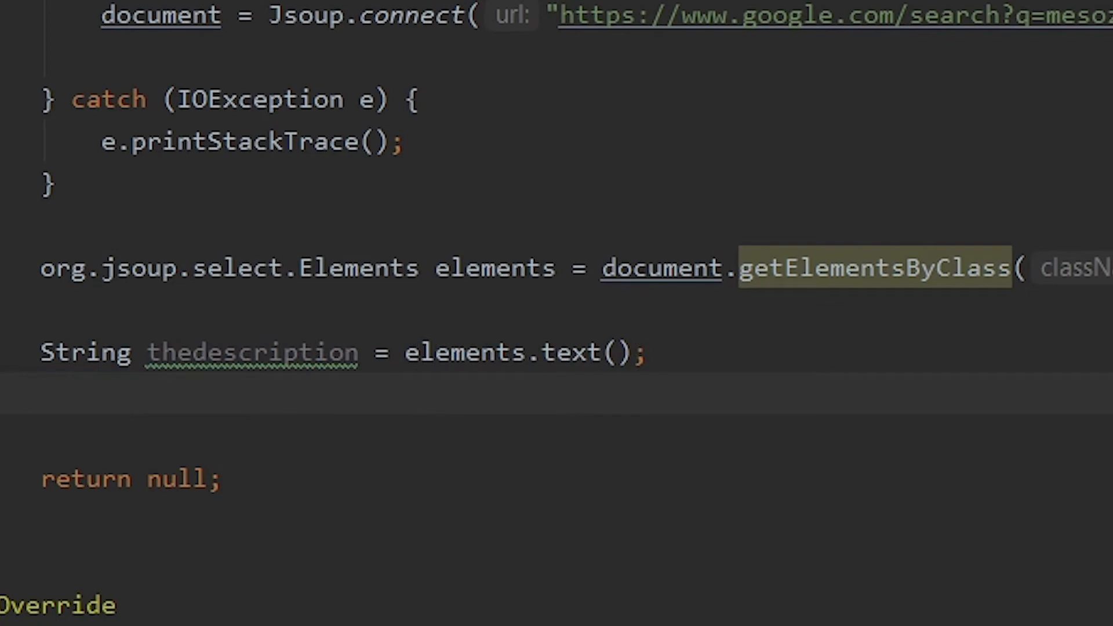
Add the statement 'thetext = thedescription;' in doInBackground after the description is scraped.
scroll("down", 3)
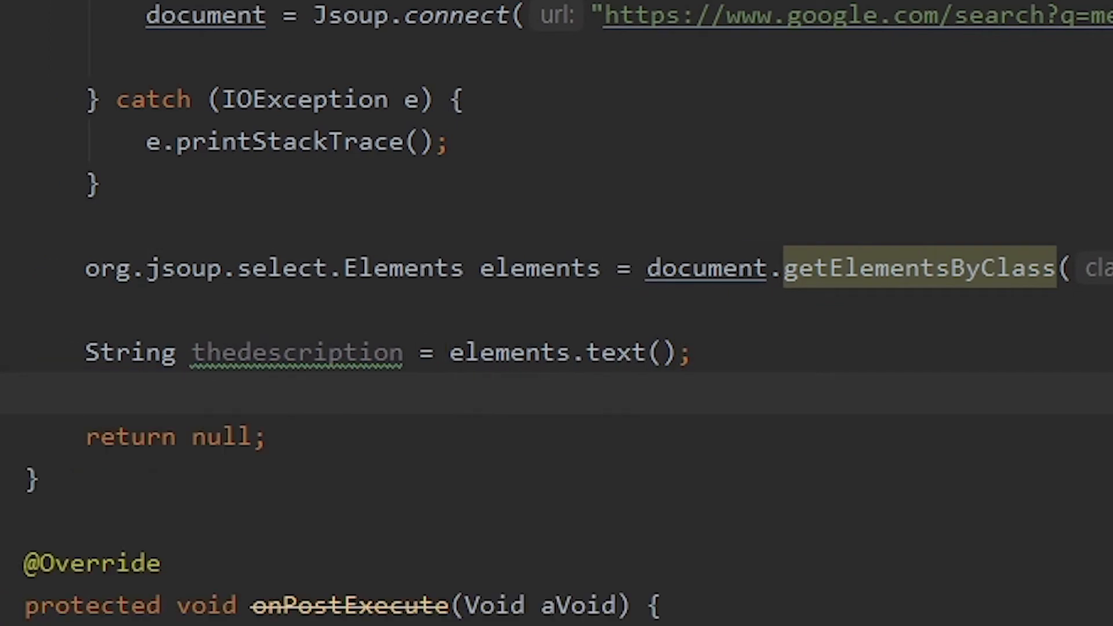
key("Return")
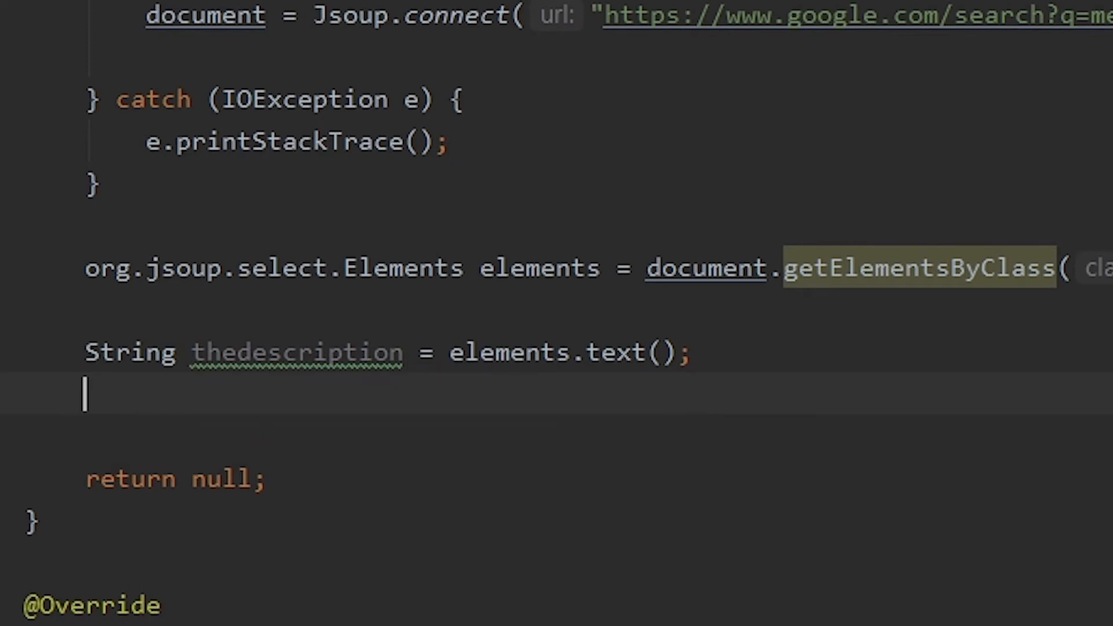
key("enter")
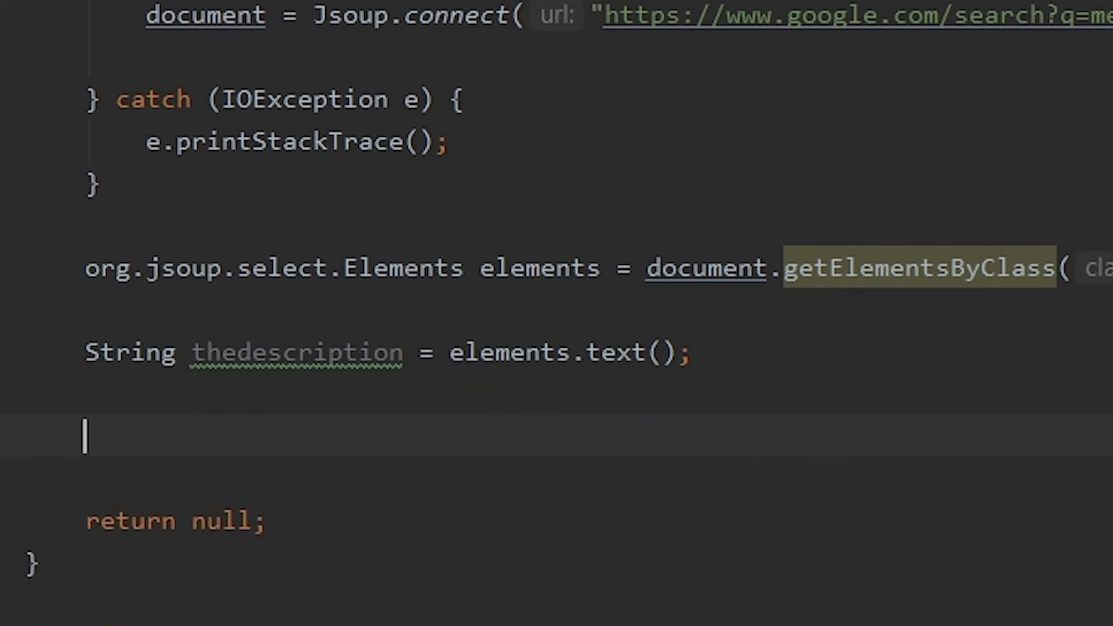
scroll("up", 3)
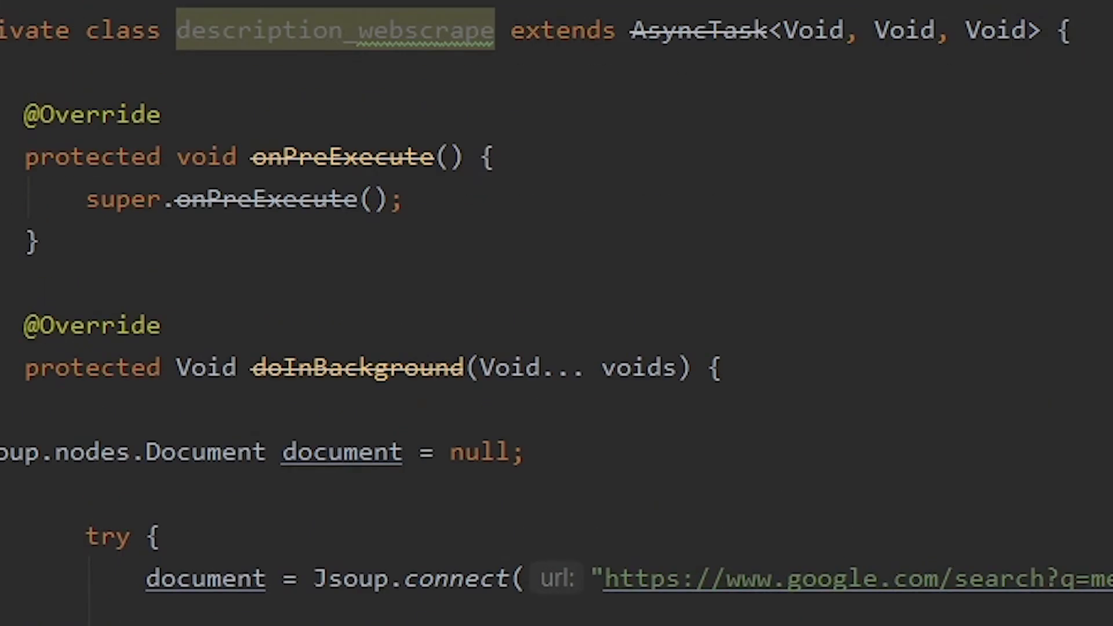
scroll("down", 3)
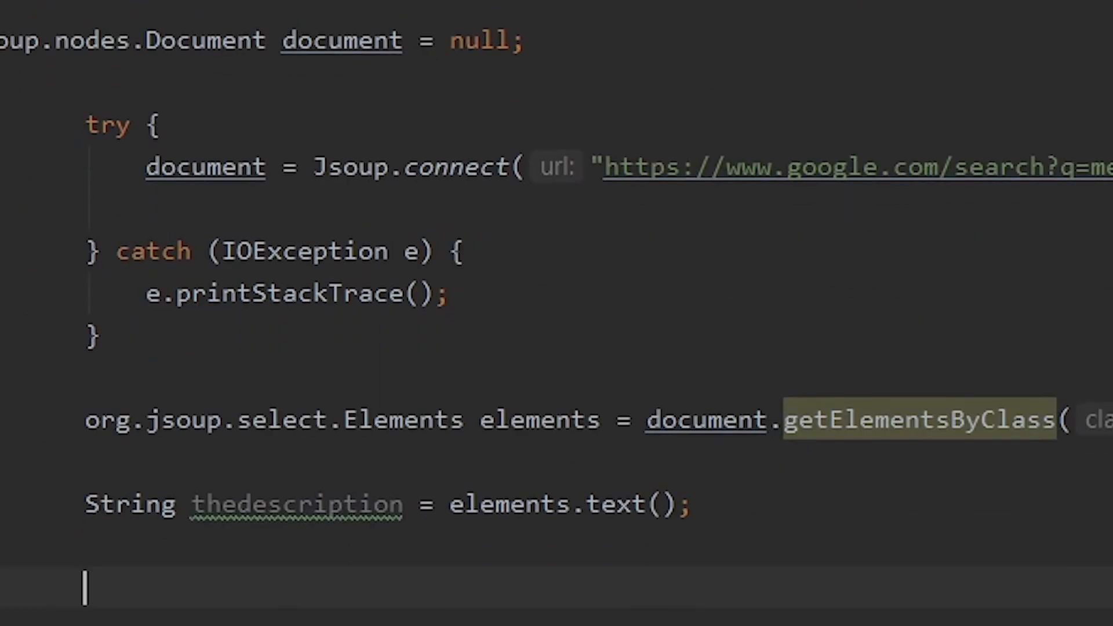
type("the")
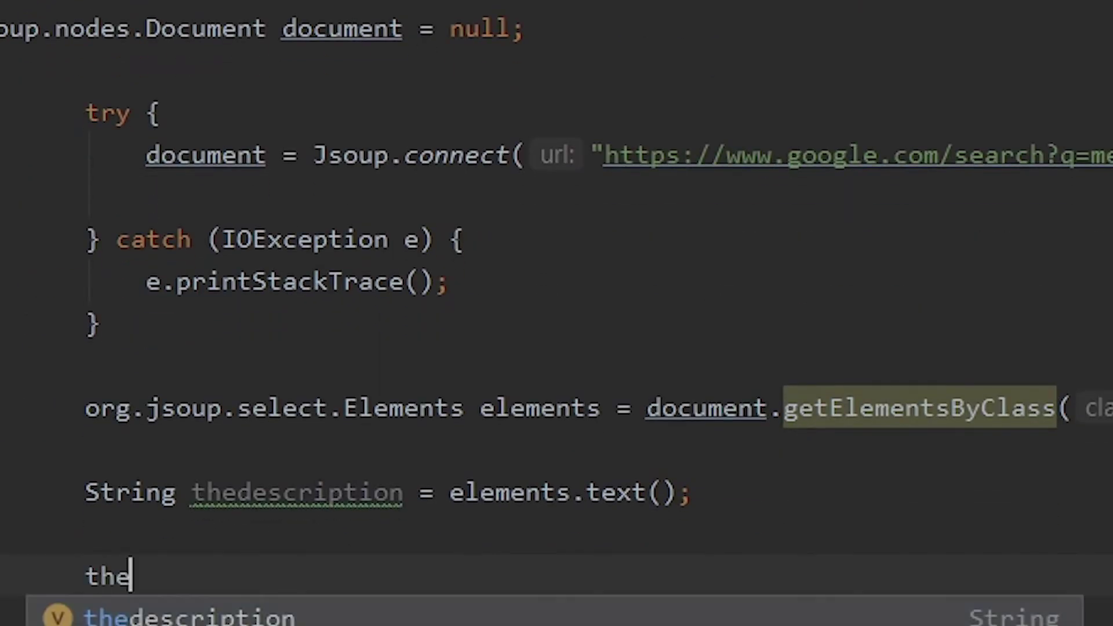
type("text = th")
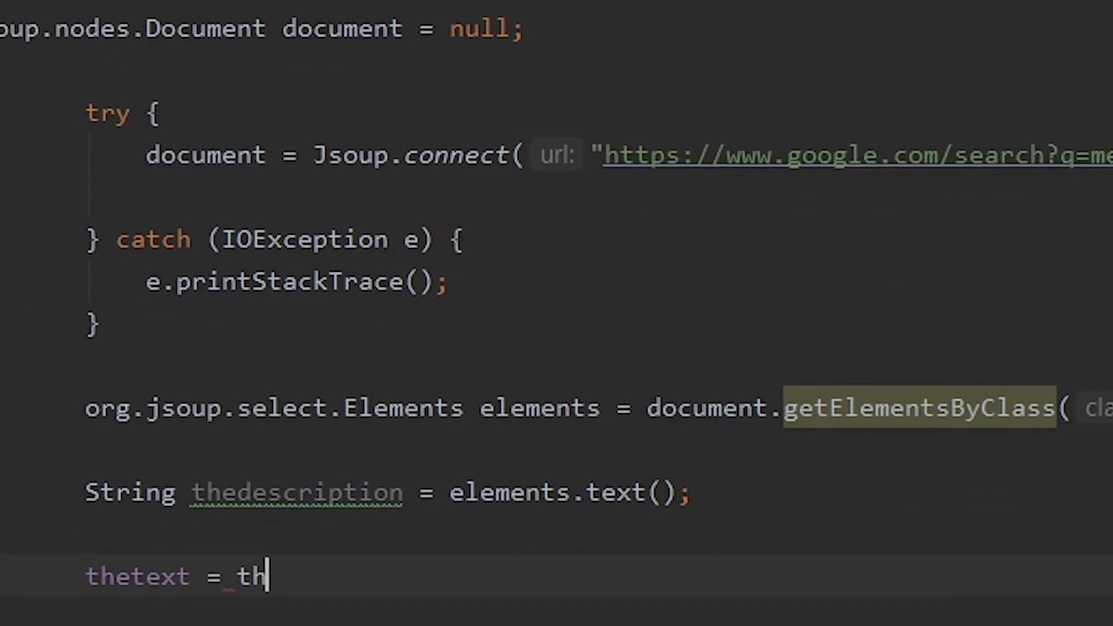
type("edescription")
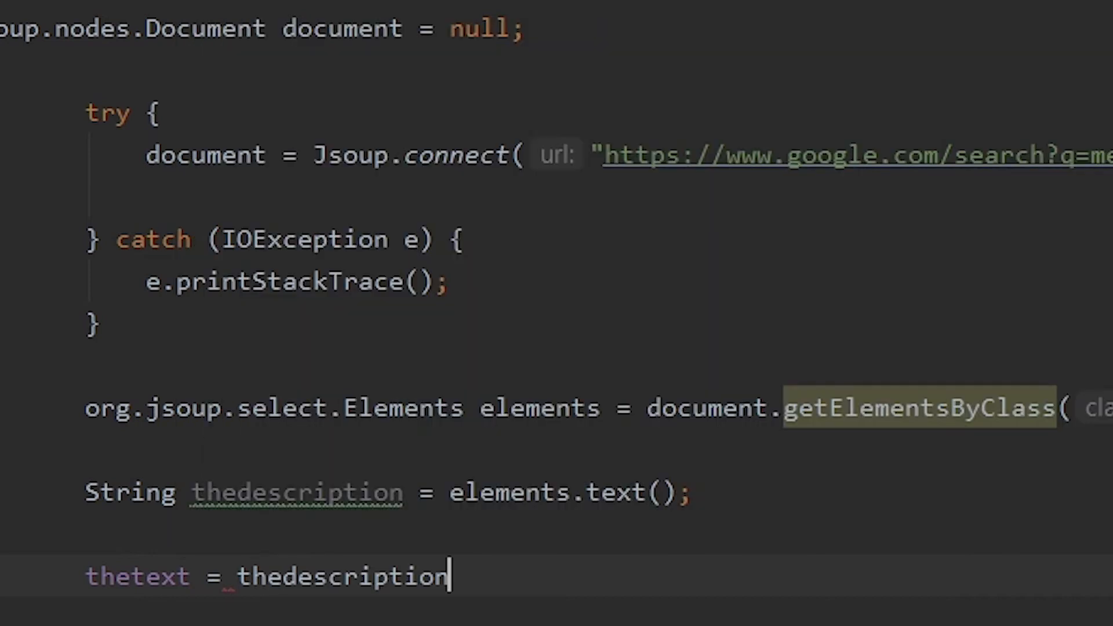
type(";")
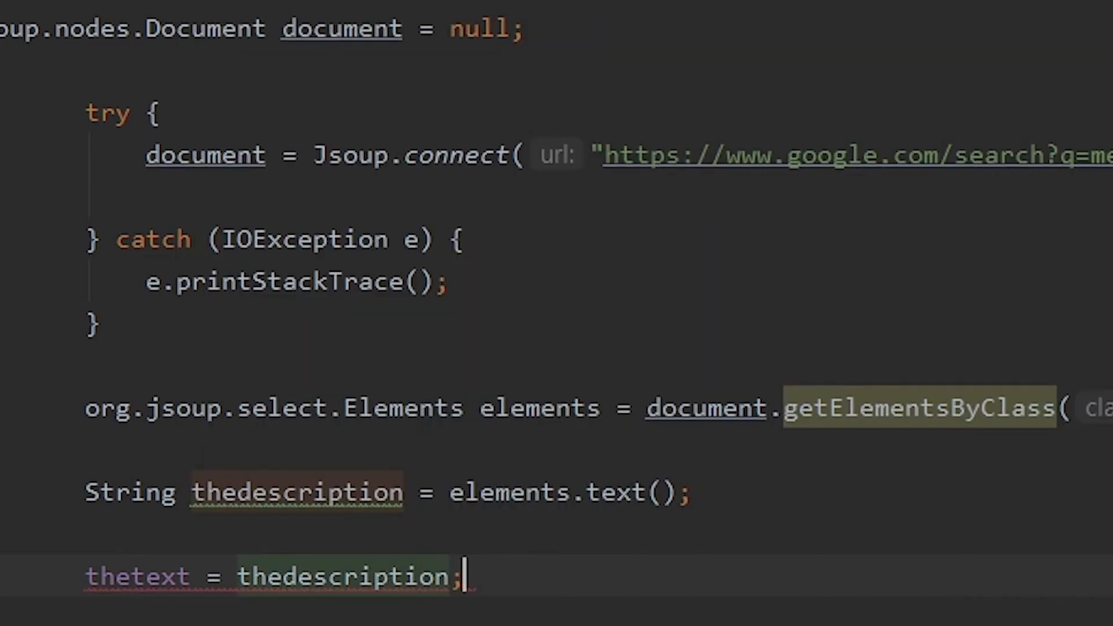
Rework it into 'thetext.setText(thedescription);' so the TextView gets the description.
scroll("down", 3)
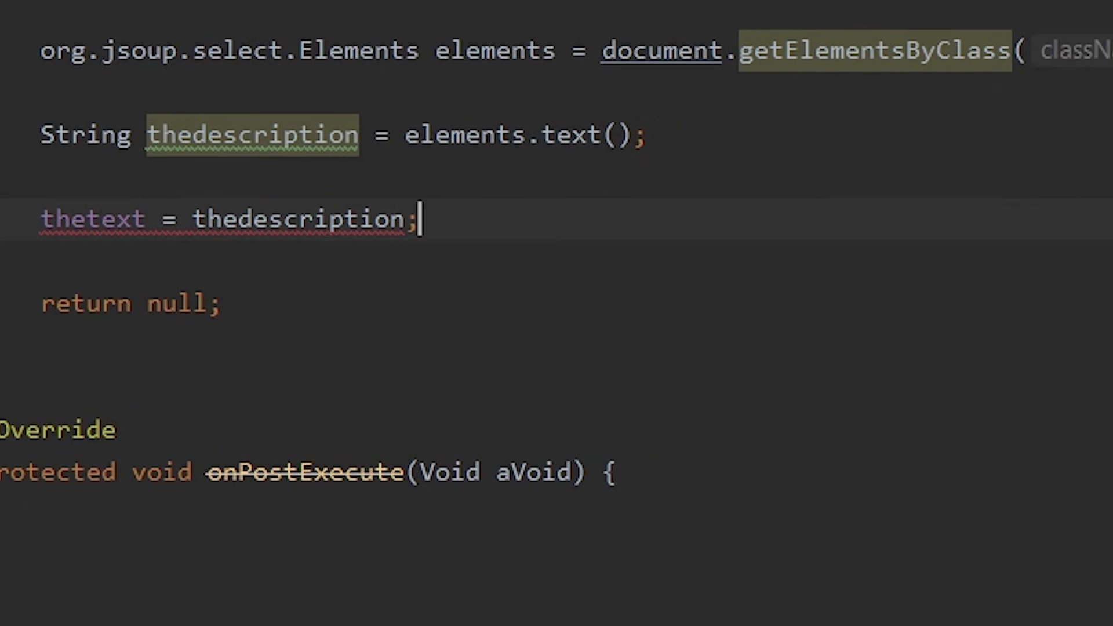
scroll("up", 3)
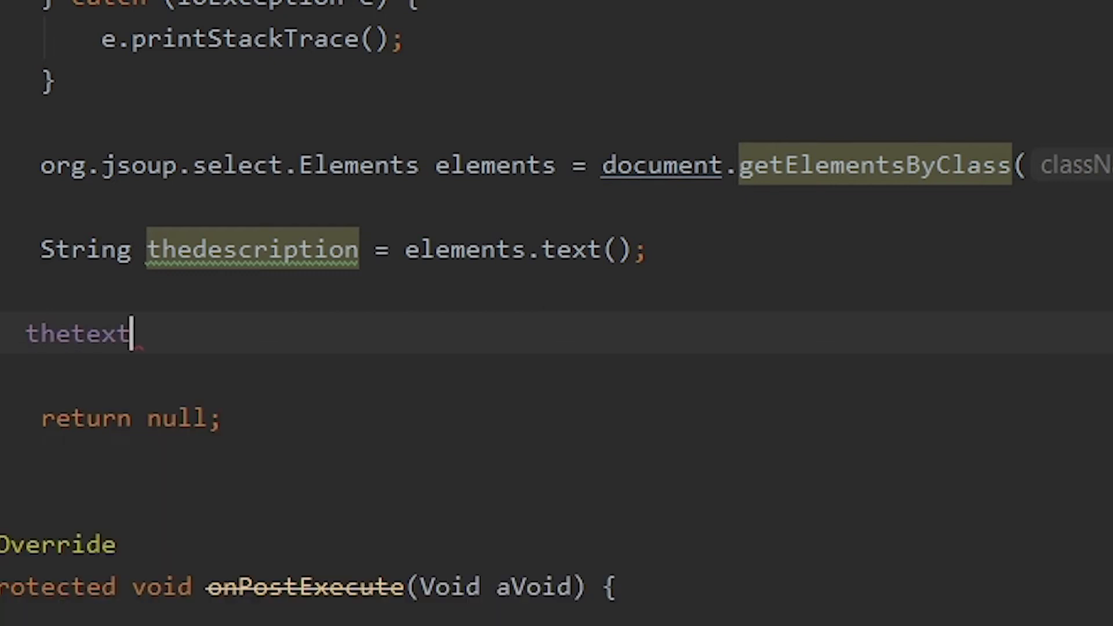
type(".setText();")
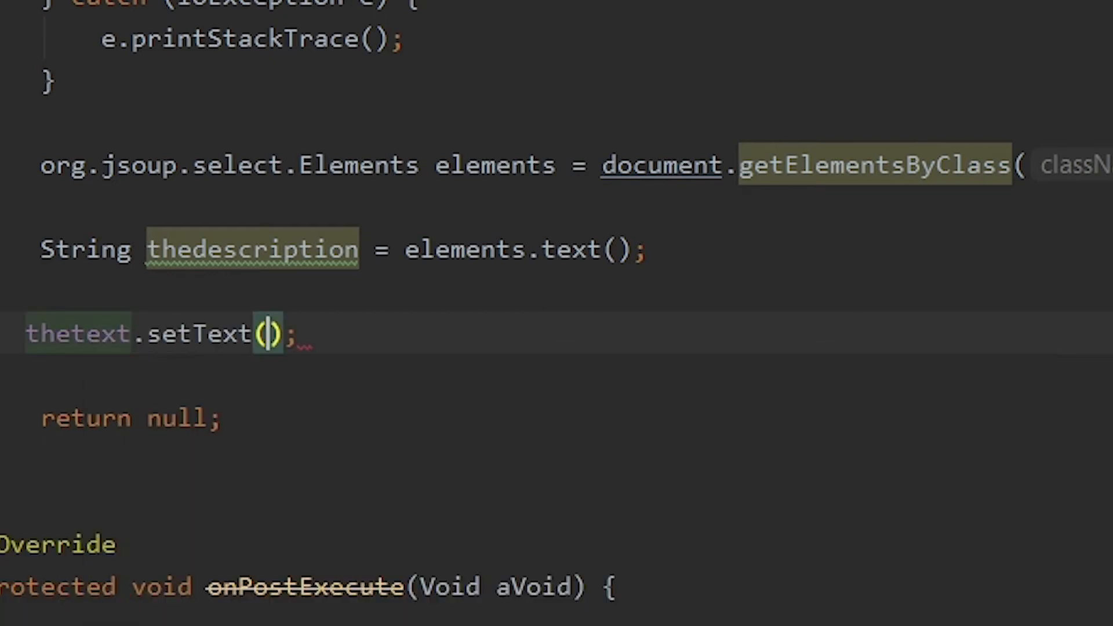
type("thedescription")
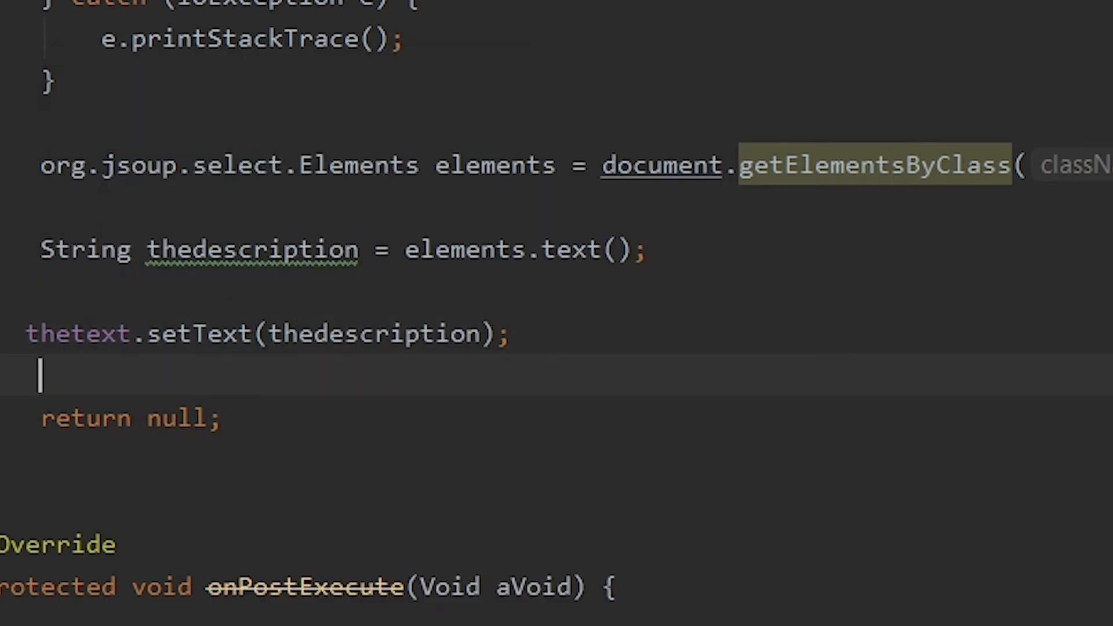
scroll("up", 3)
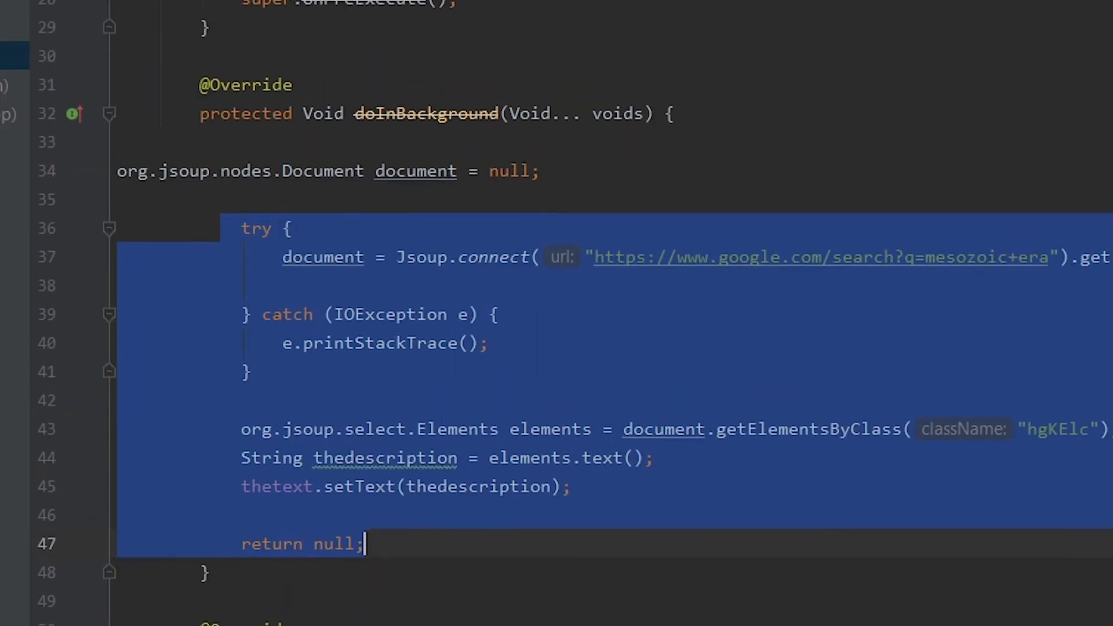
Instantiate description_webscrape as dw in onCreate and call dw.execute() to launch the task.
scroll("up", 3)
type("d")
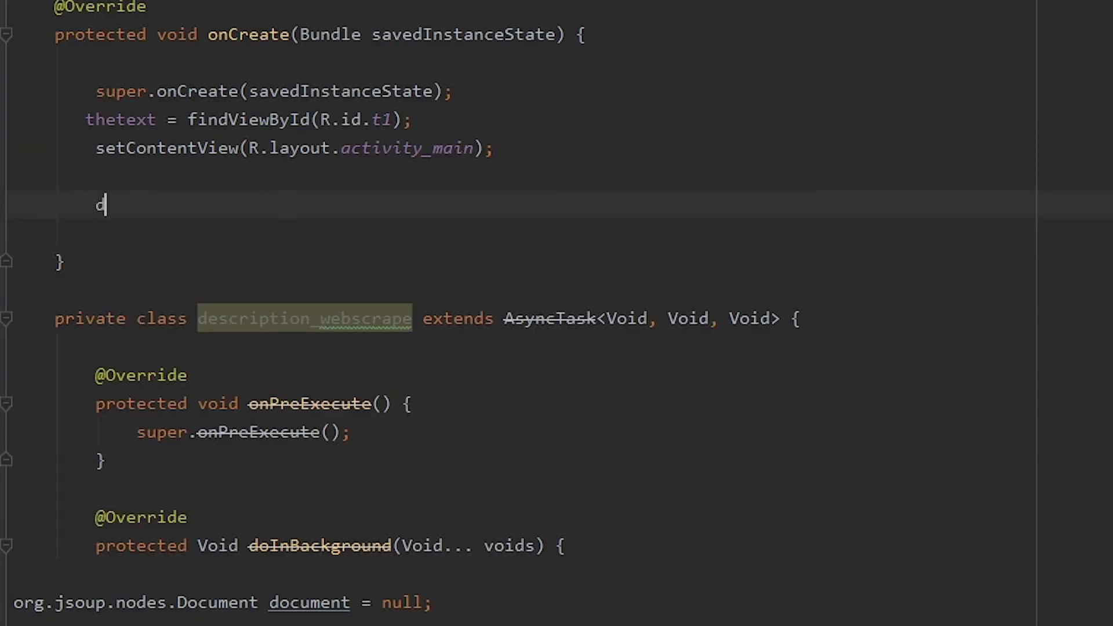
type("e")
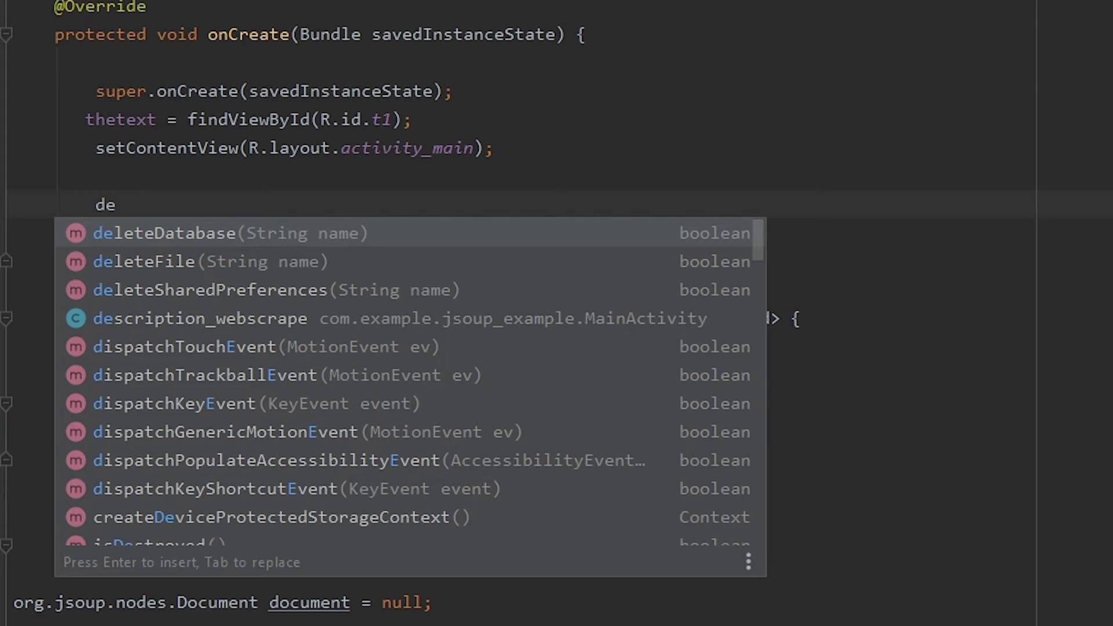
left_click(199, 318)
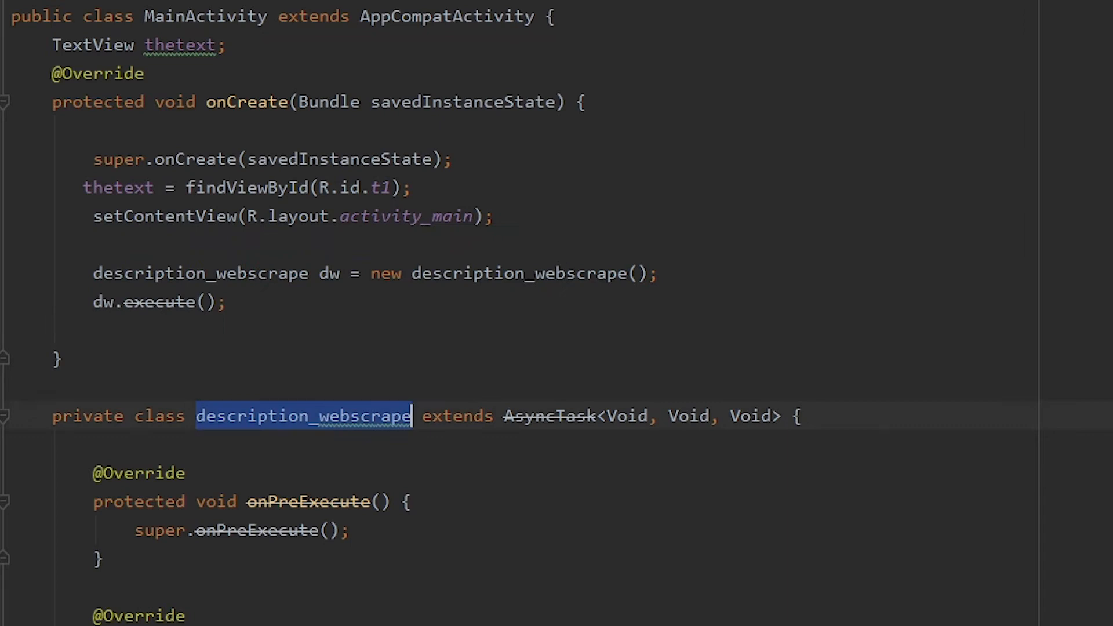
scroll("down", 3)
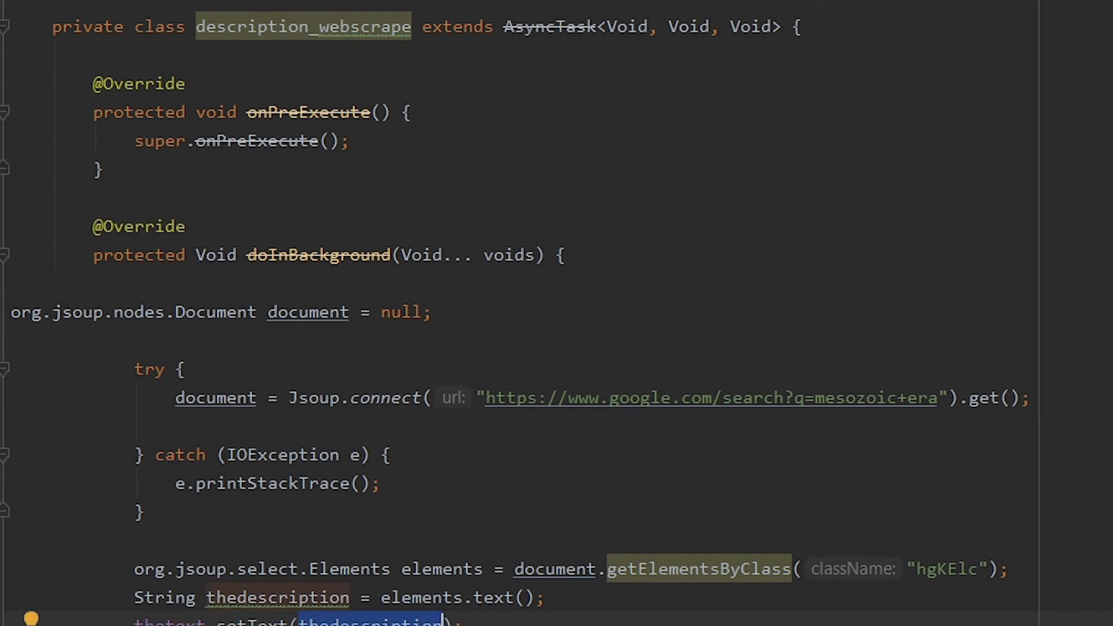
scroll("down", 3)
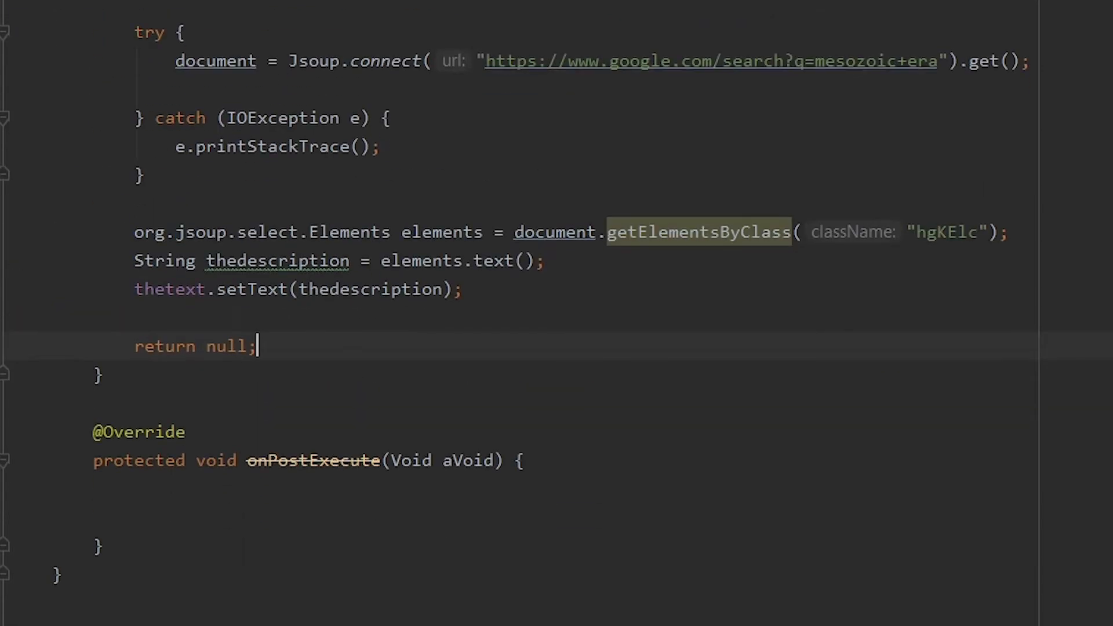
scroll("up", 3)
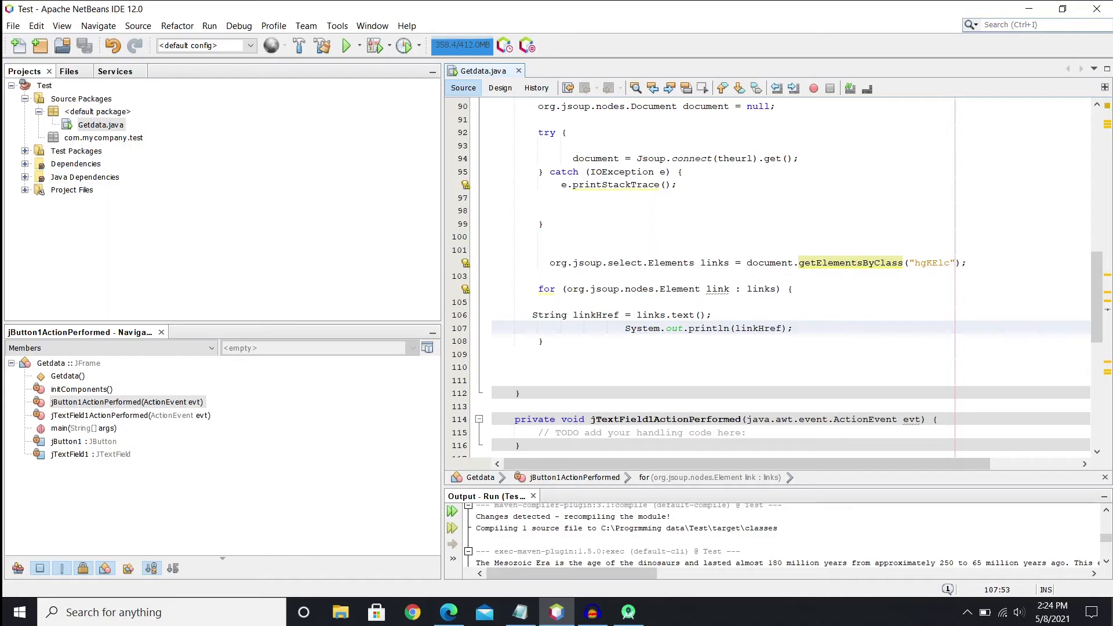
left_click(539, 237)
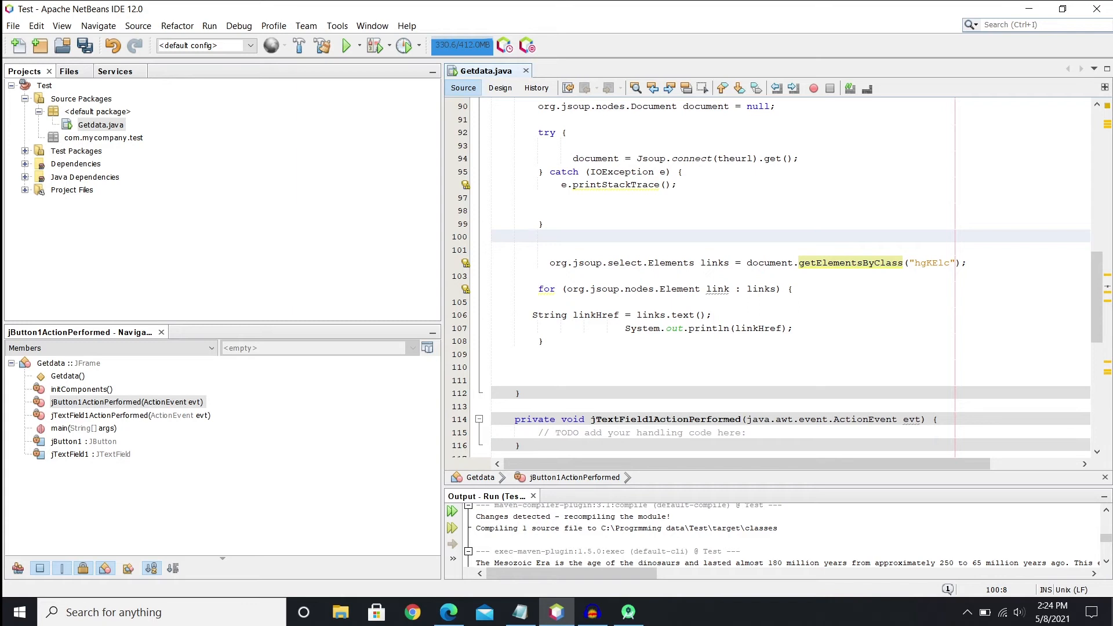
scroll("down", 3)
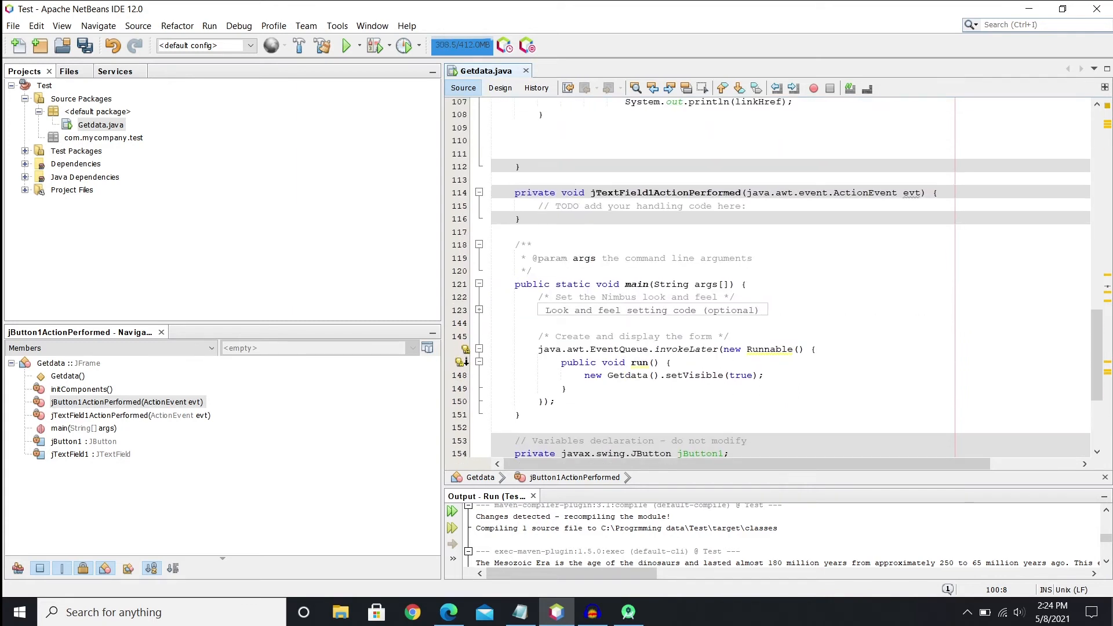
scroll("up", 3)
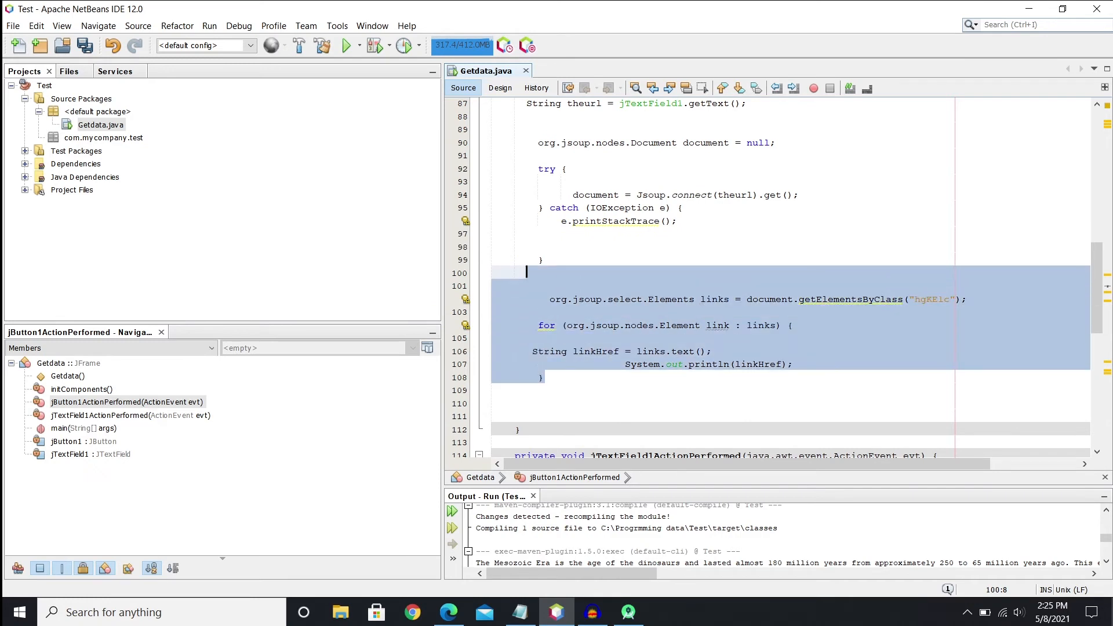
left_click(526, 273)
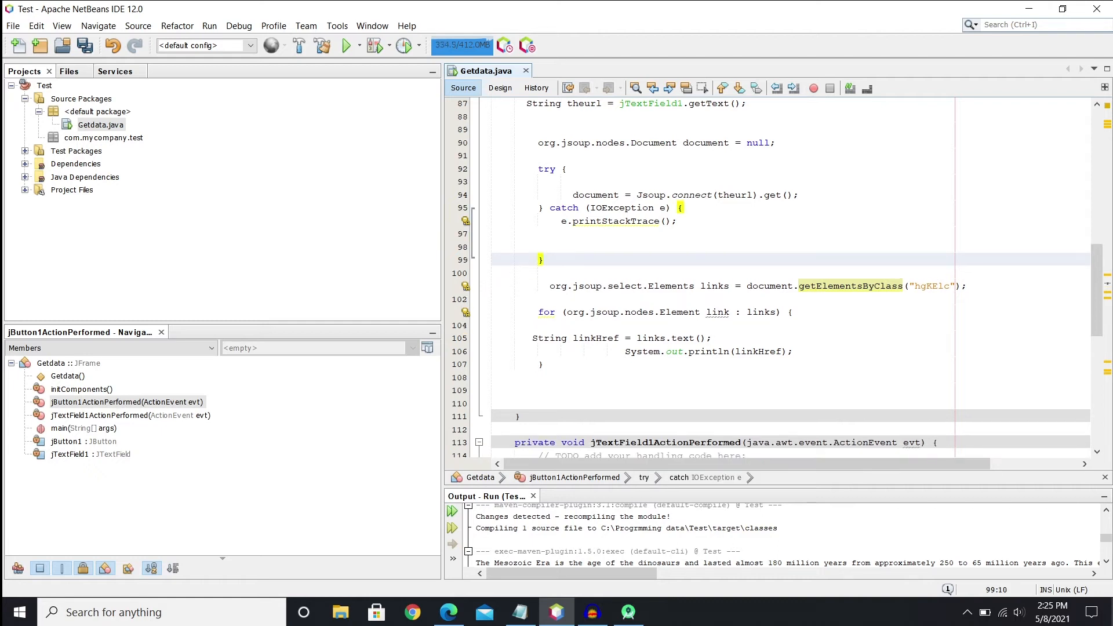
left_click(541, 258)
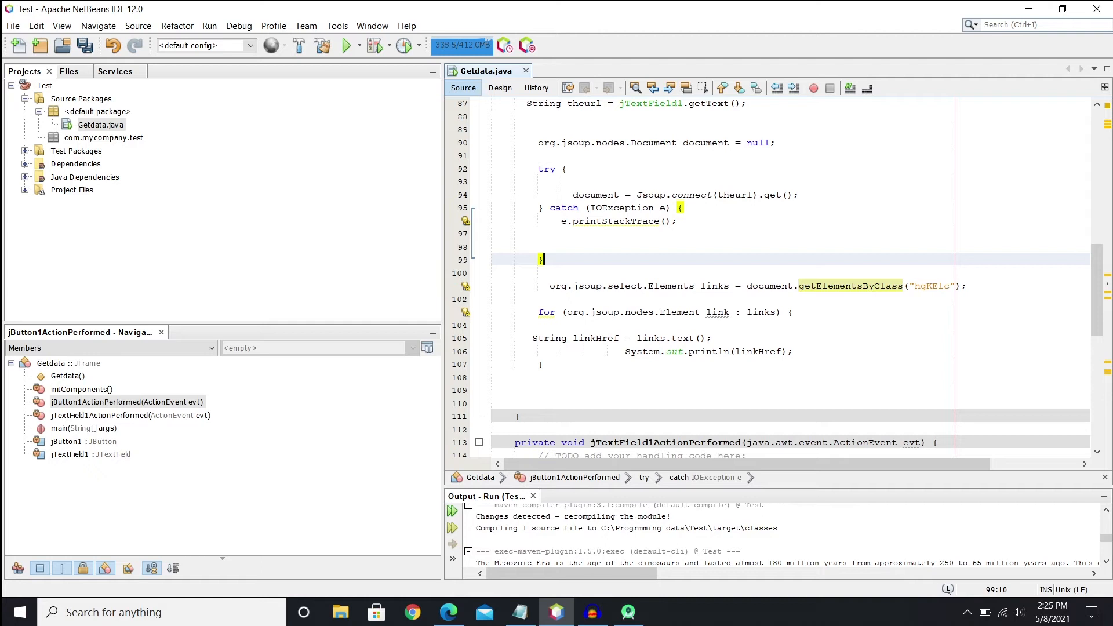
left_click(550, 272)
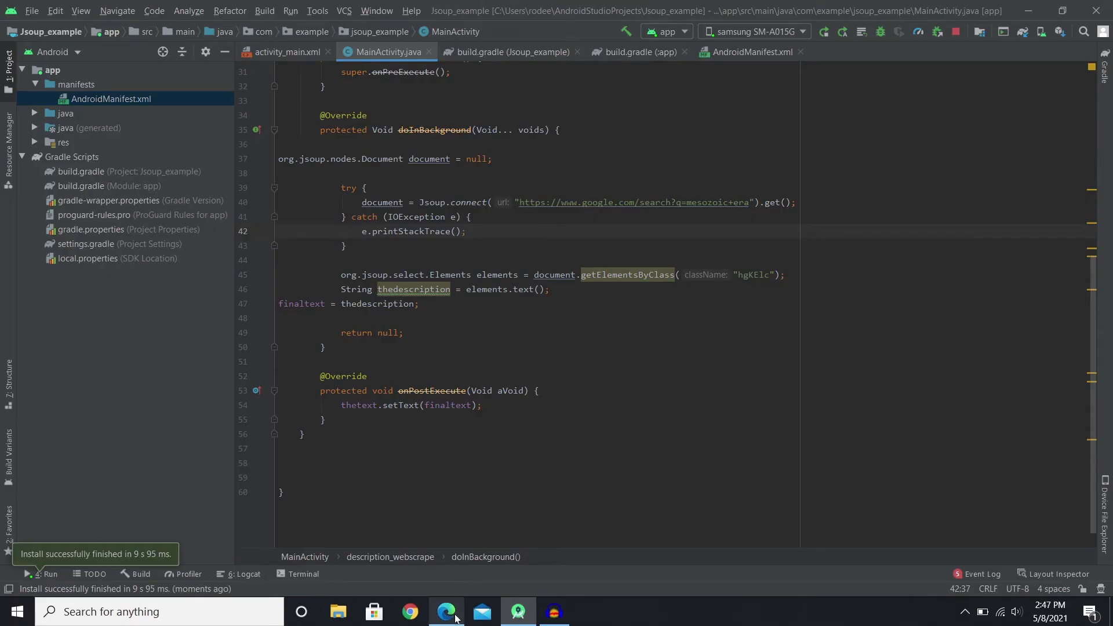
Bring up the Edge Google results for 'mesozoic meaning' and review the Mesozoic definition.
left_click(446, 611)
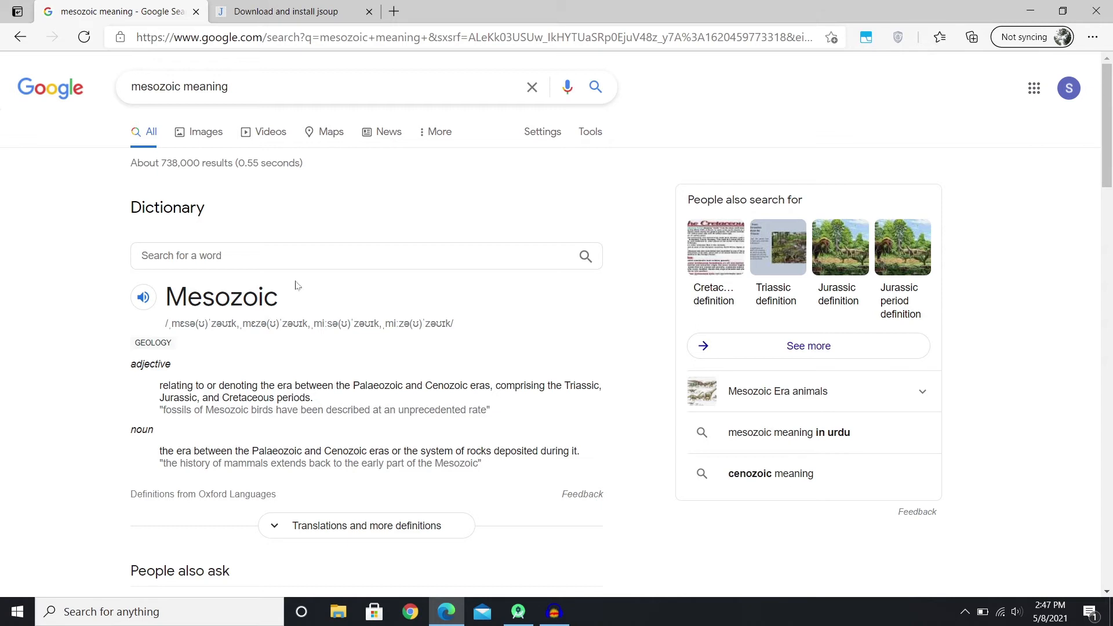
scroll("down", 3)
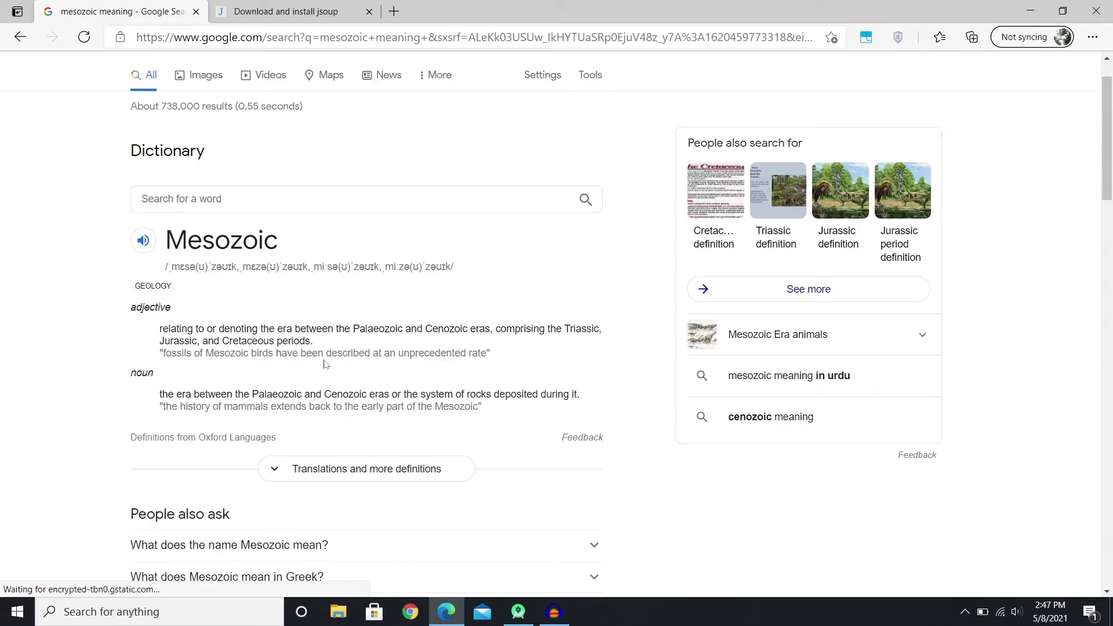
scroll("up", 3)
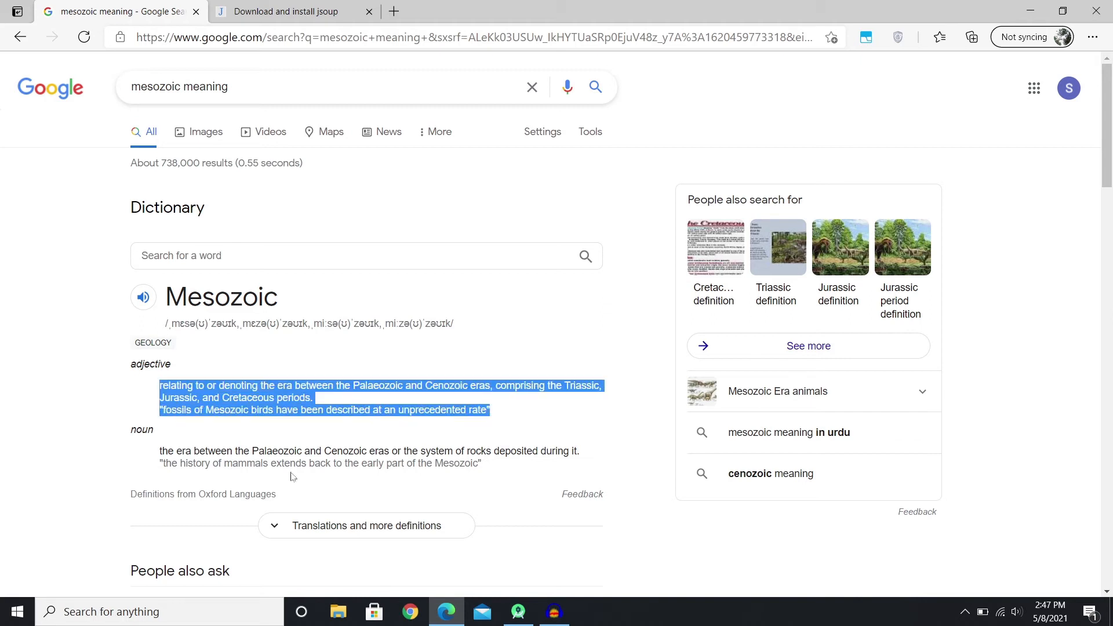
left_click(3, 281)
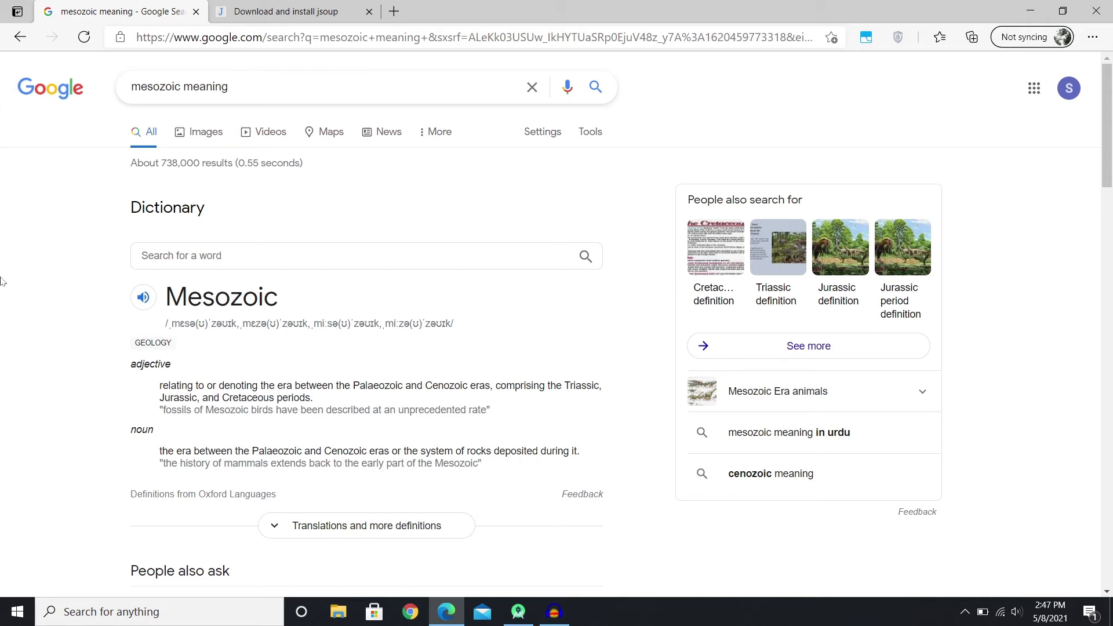
mouse_move(58, 277)
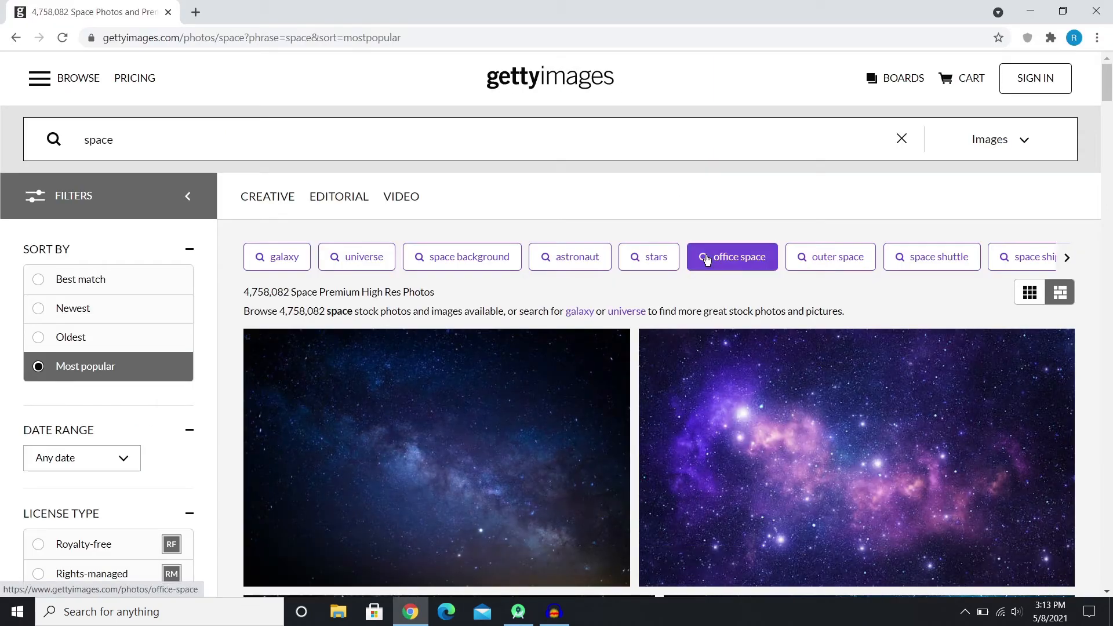
Browse the Getty Images 'space' results sorted by Most popular, starting at the Milky Way photo.
scroll("down", 3)
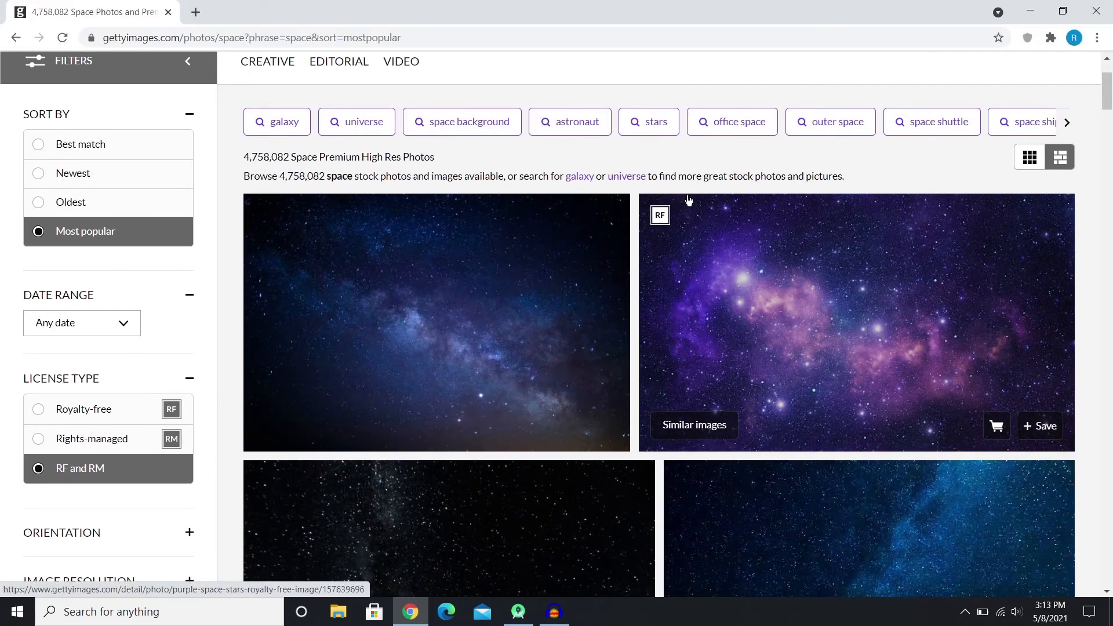
scroll("down", 3)
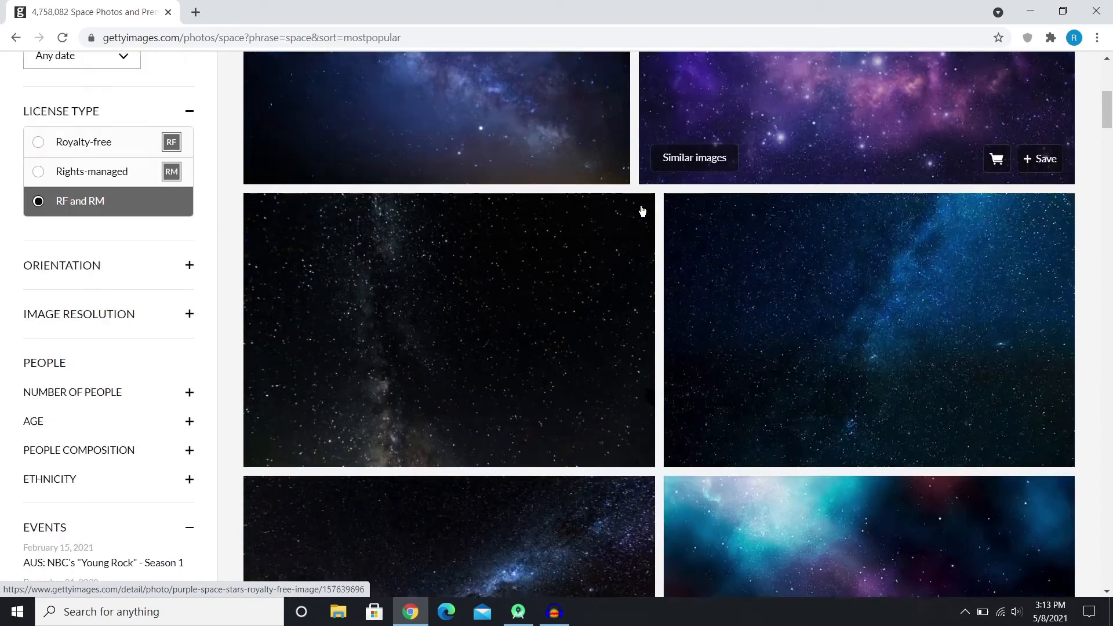
scroll("up", 3)
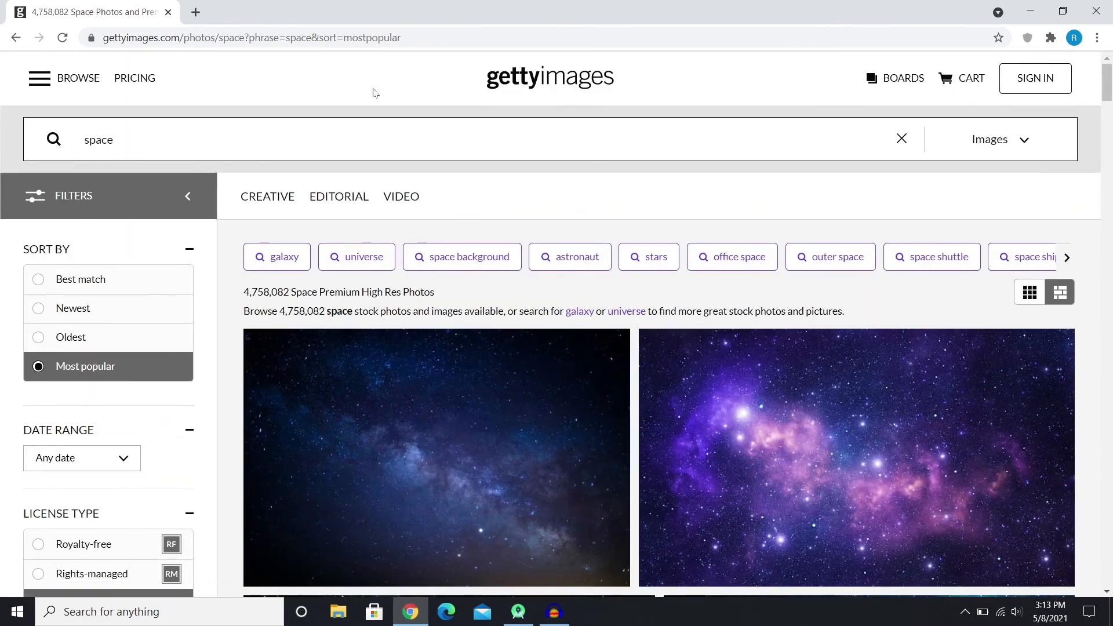
mouse_move(599, 72)
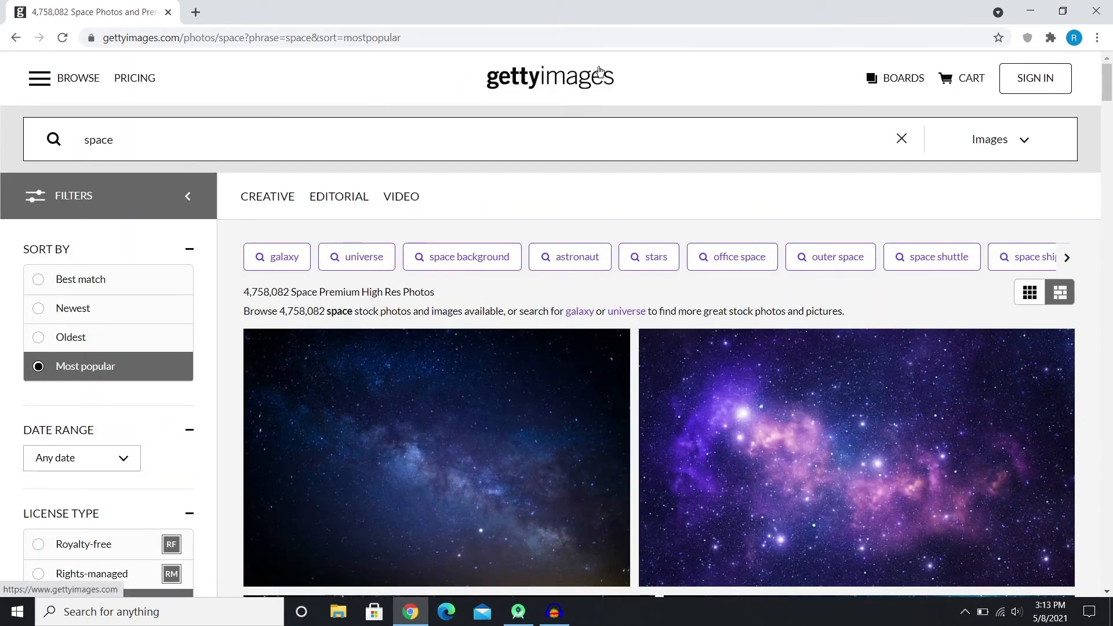
mouse_move(607, 247)
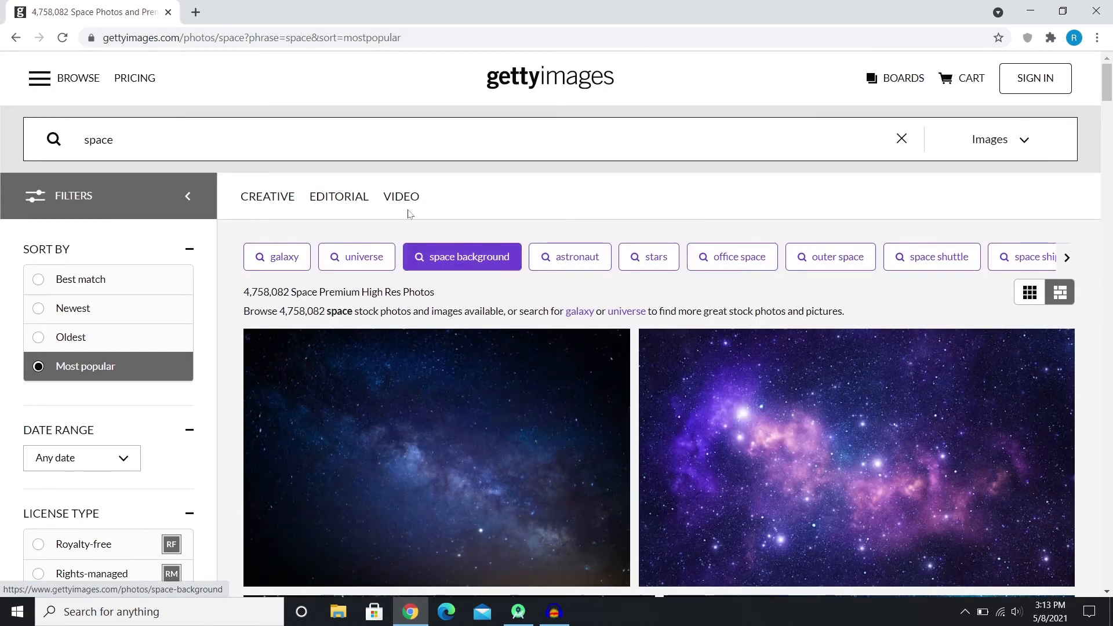
mouse_move(254, 173)
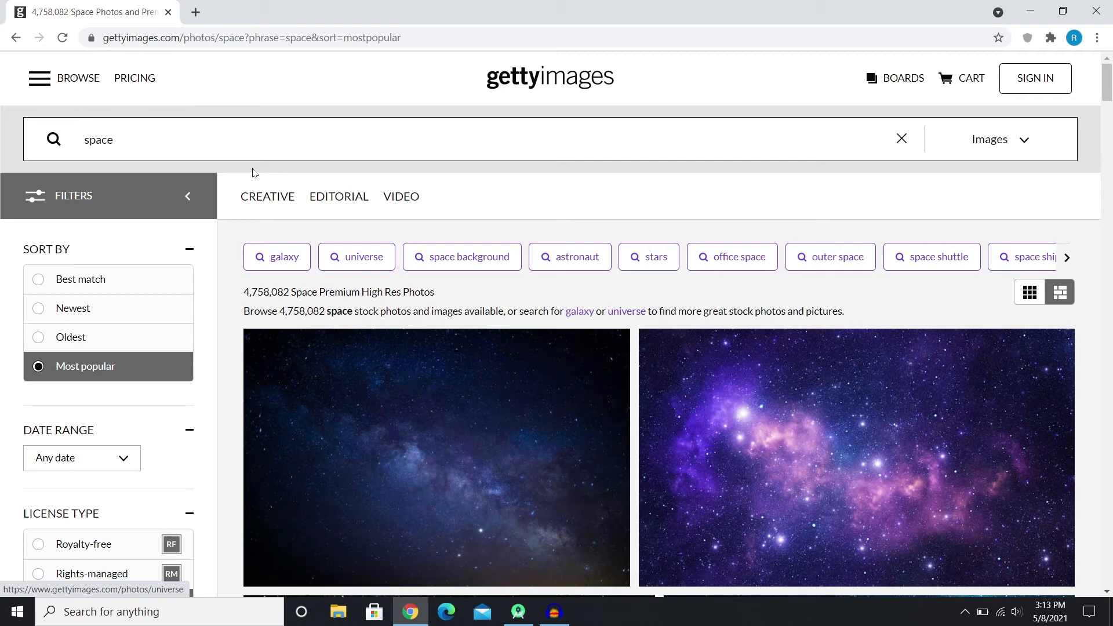
scroll("down", 3)
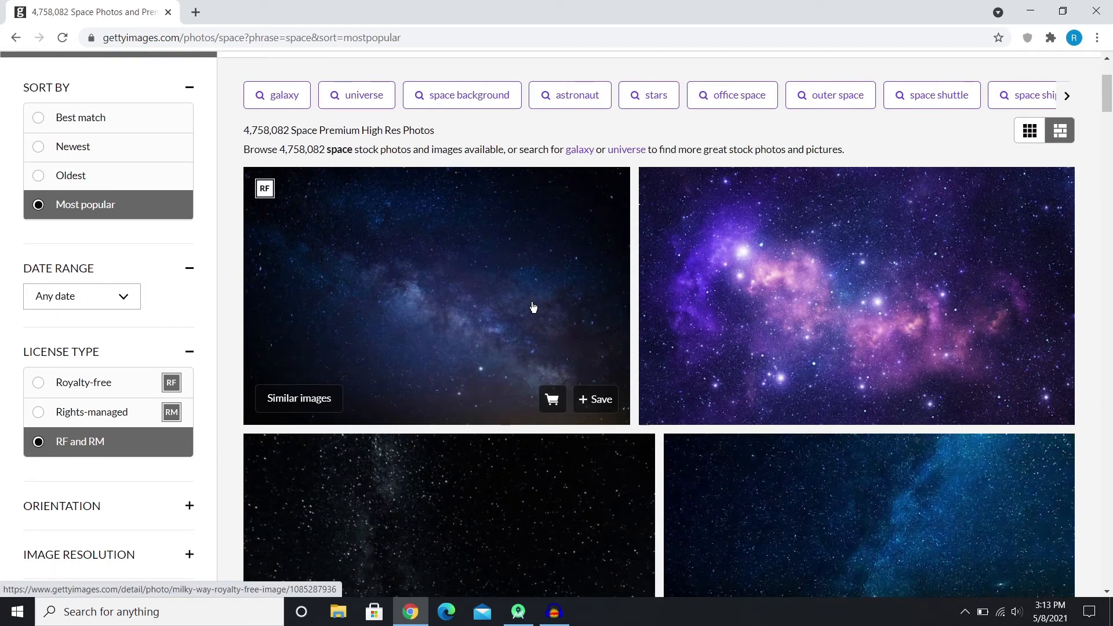
mouse_move(488, 233)
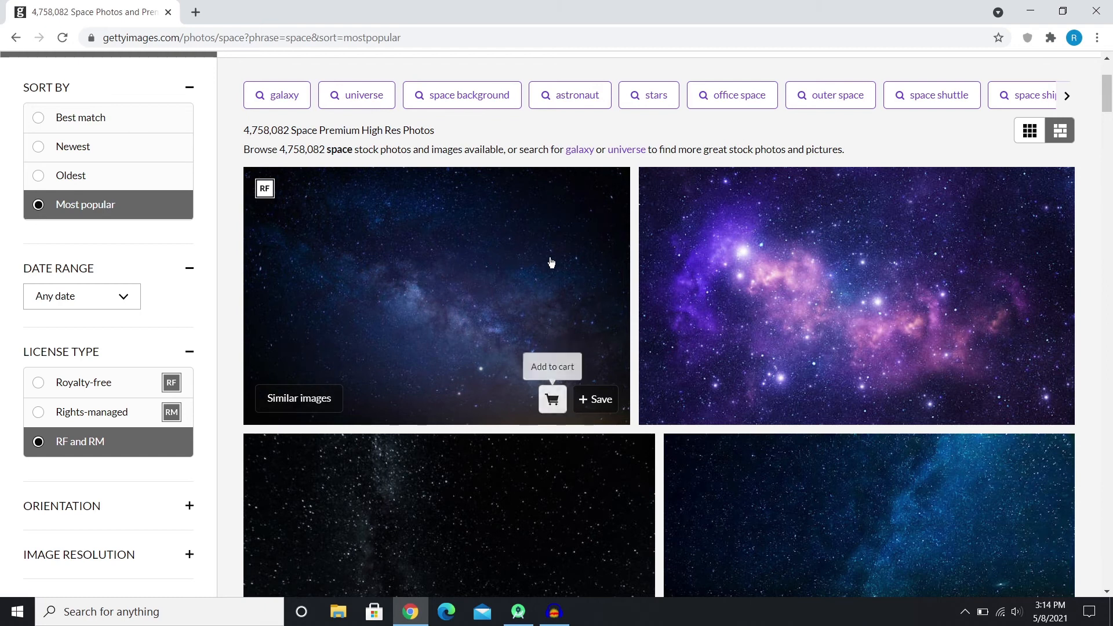
mouse_move(553, 275)
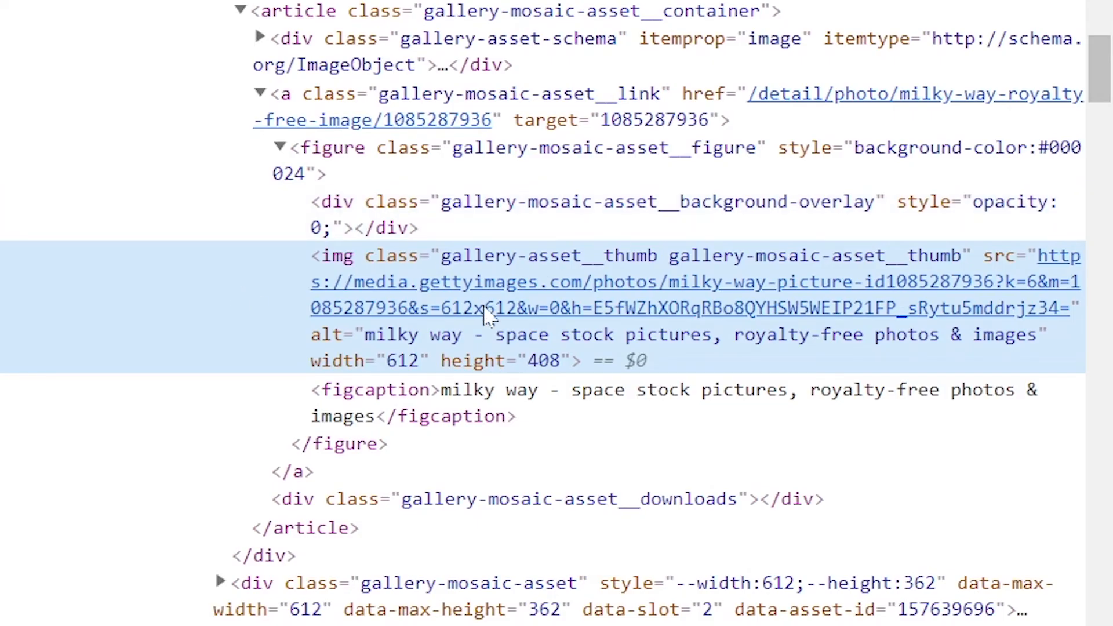
mouse_move(405, 270)
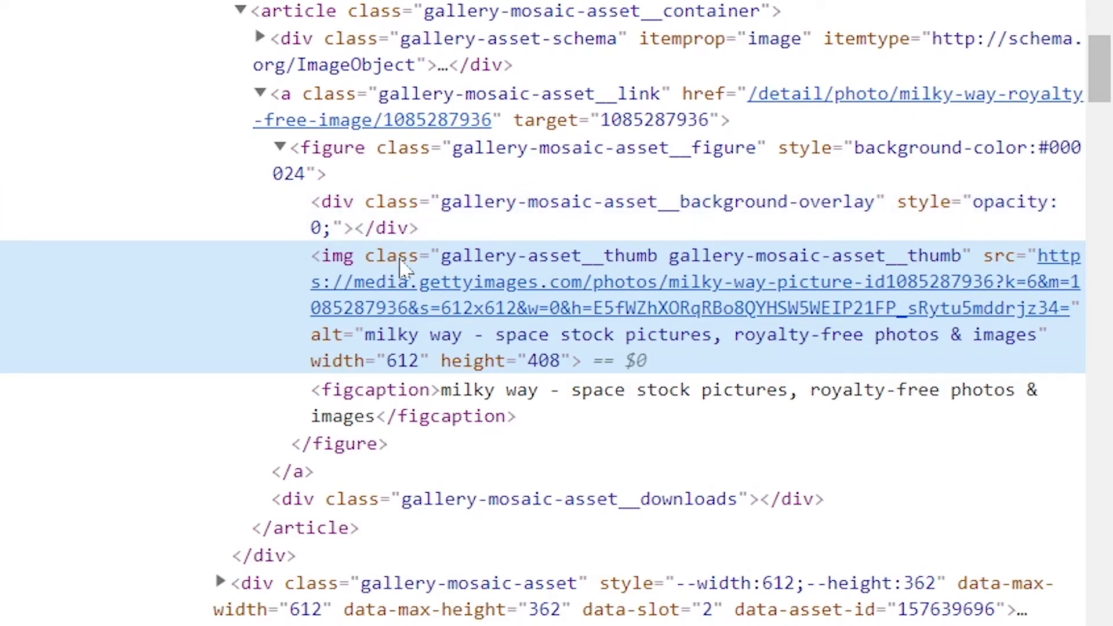
mouse_move(678, 268)
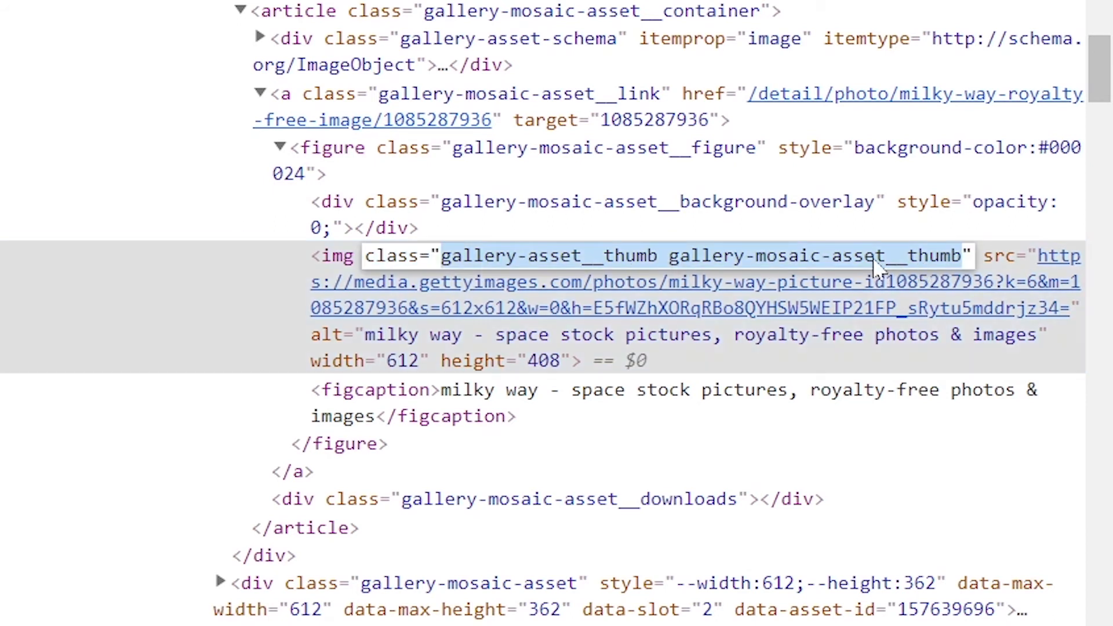
mouse_move(692, 417)
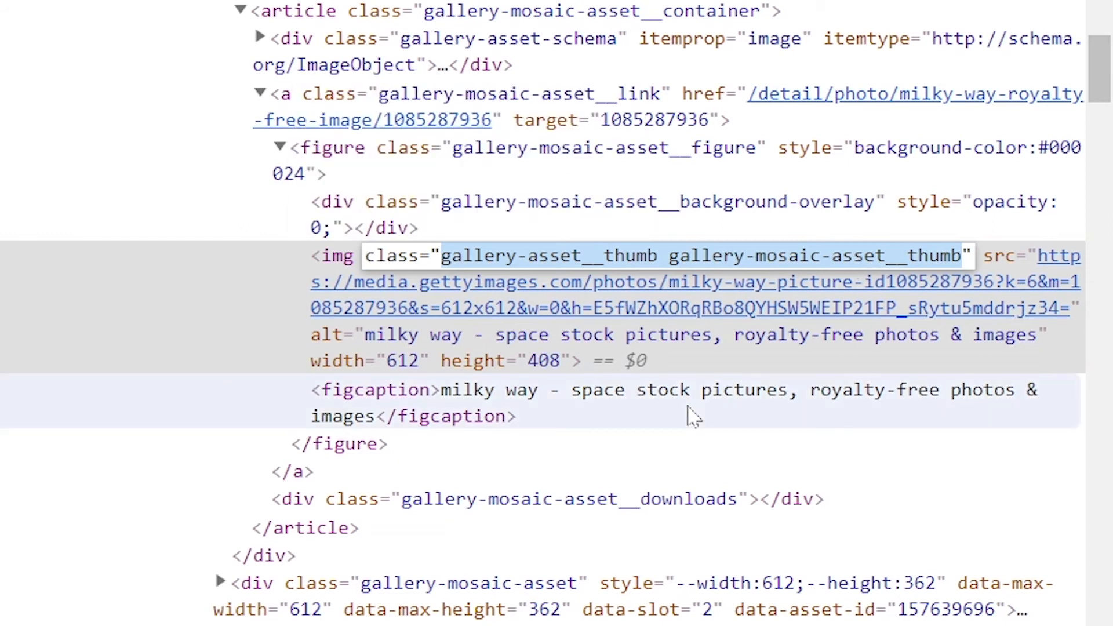
mouse_move(795, 291)
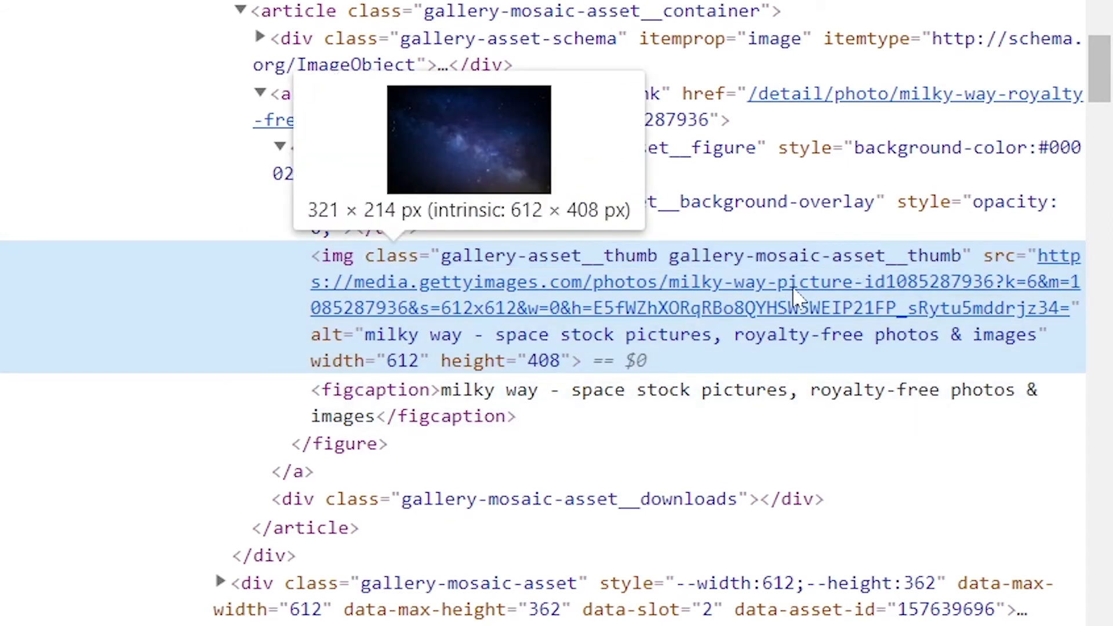
mouse_move(723, 312)
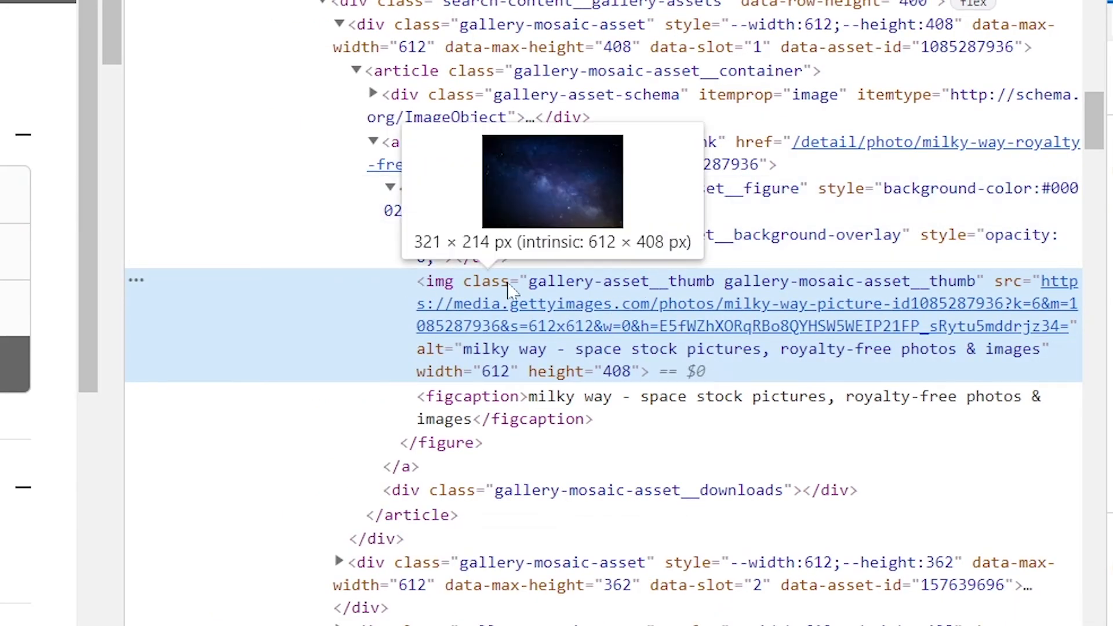
mouse_move(402, 308)
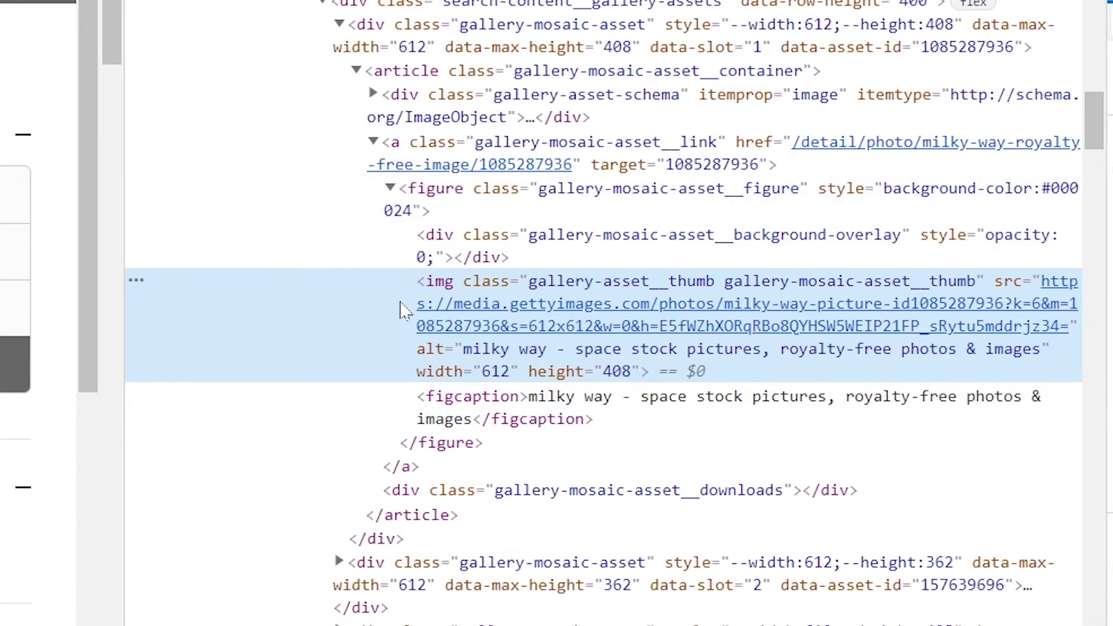
mouse_move(722, 276)
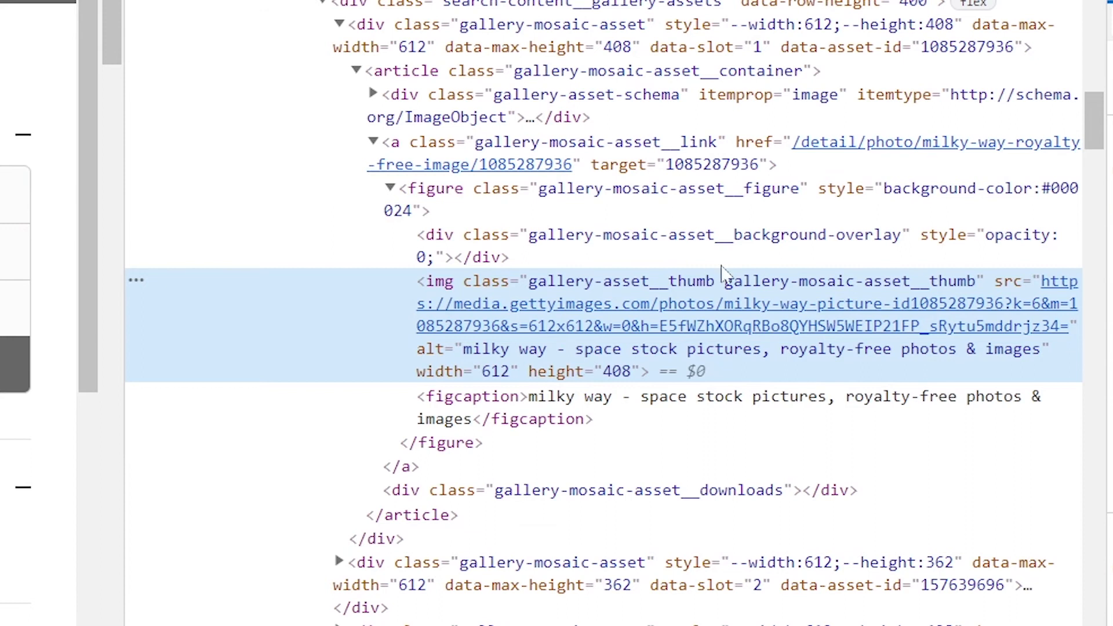
mouse_move(578, 314)
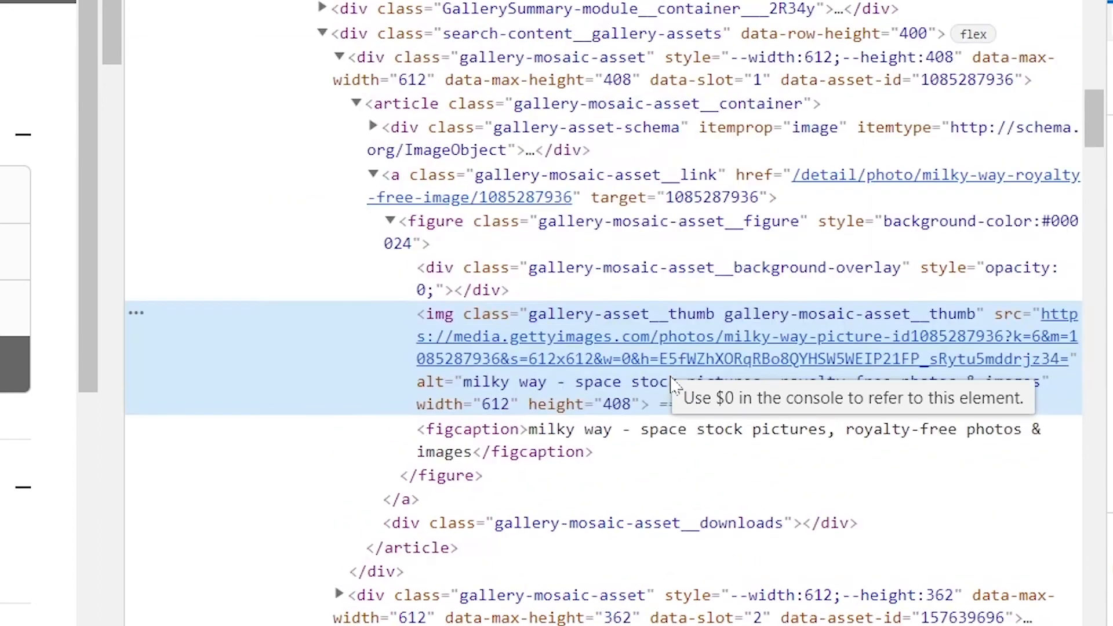
Inspect the Milky Way thumbnail in DevTools to see its img gallery-asset__thumb class and src link.
scroll("up", 3)
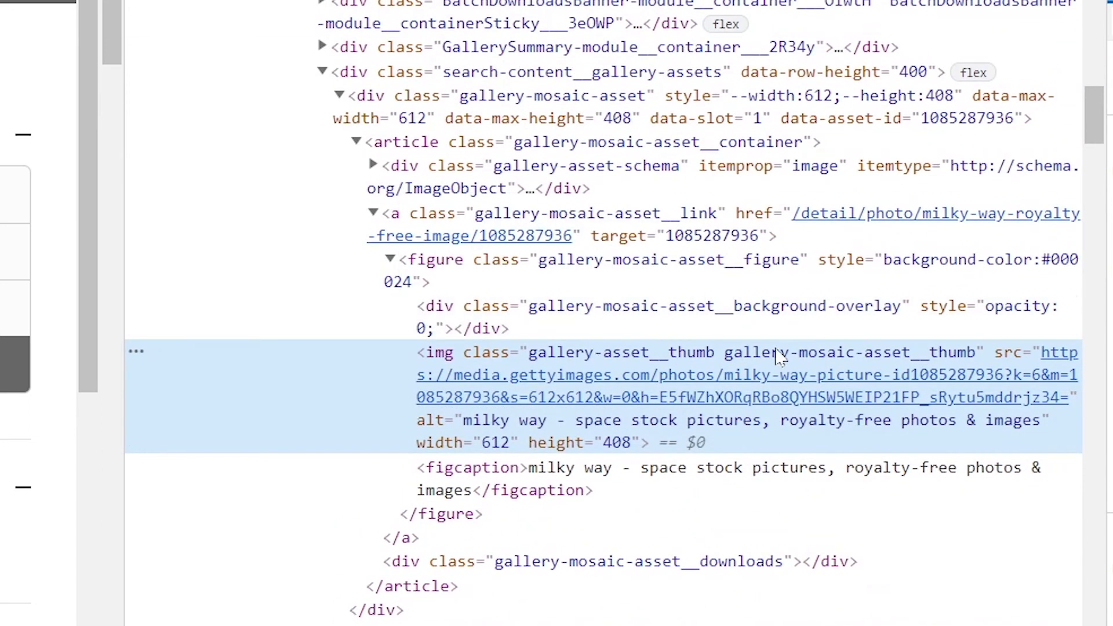
mouse_move(575, 353)
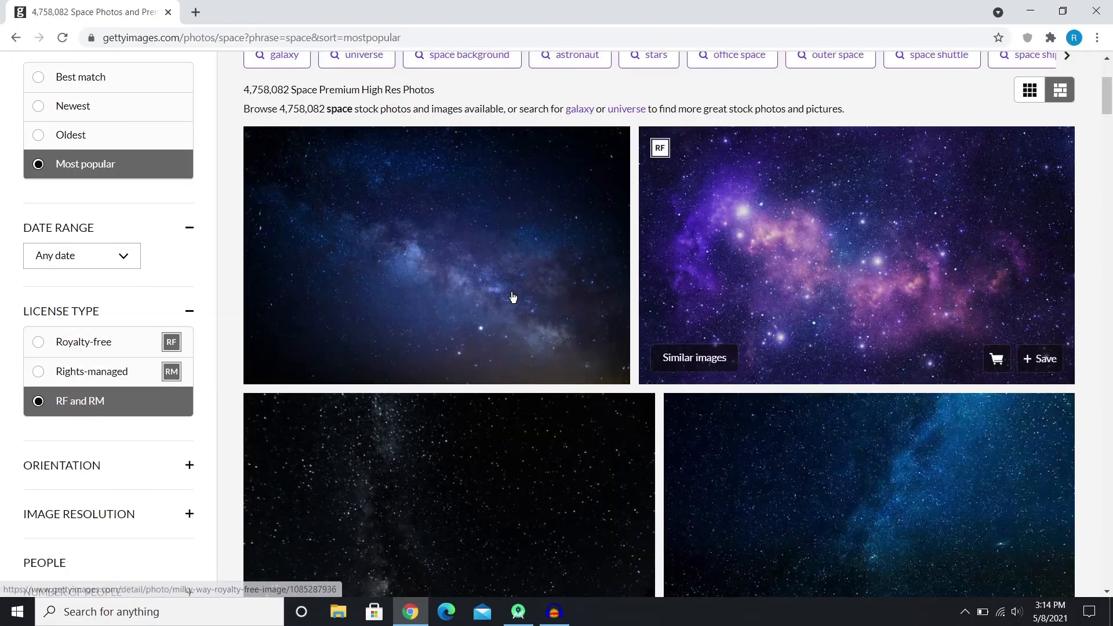
scroll("down", 3)
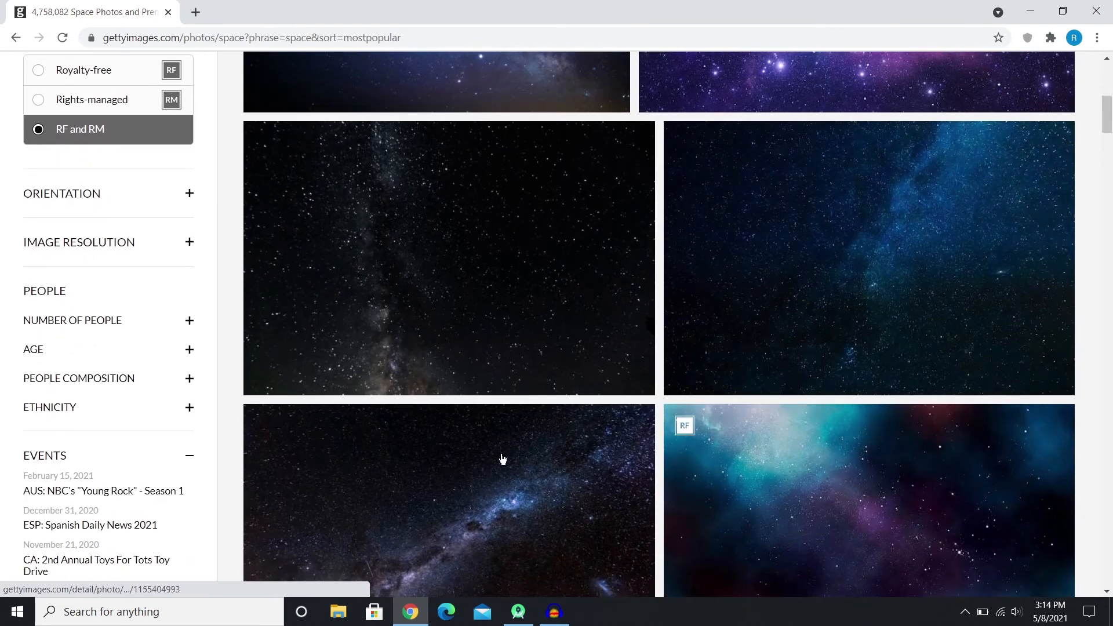
scroll("up", 3)
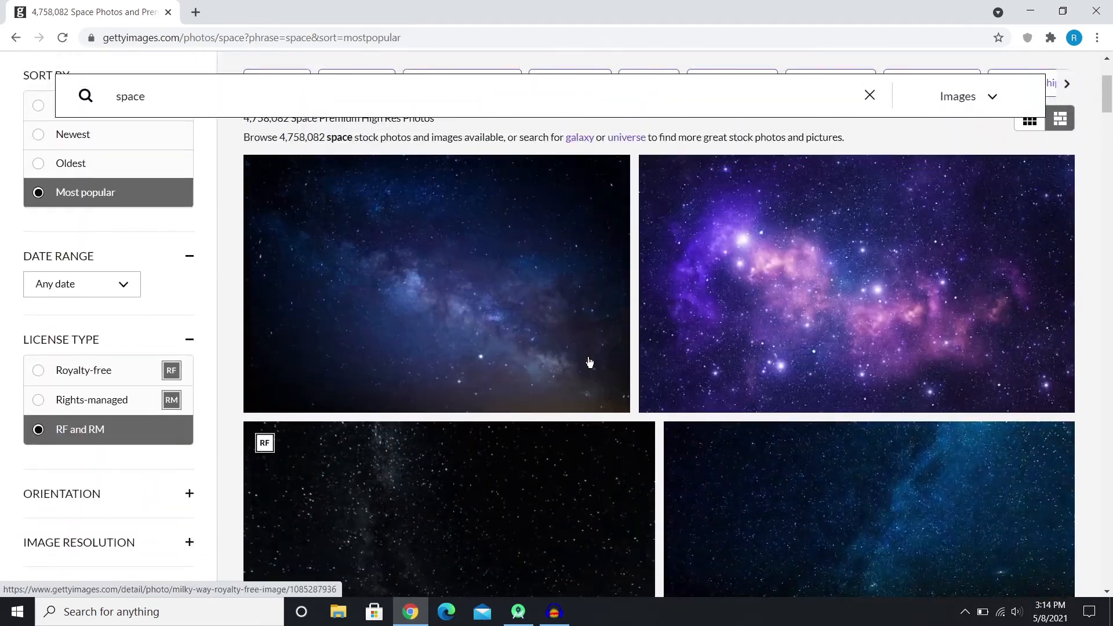
right_click(501, 276)
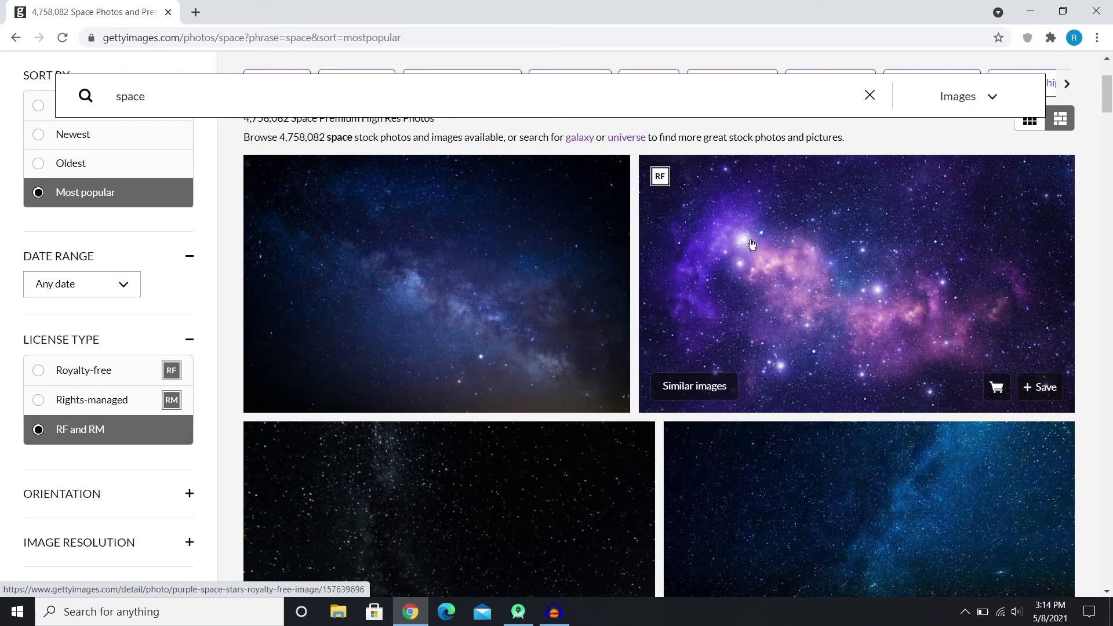
key("F12")
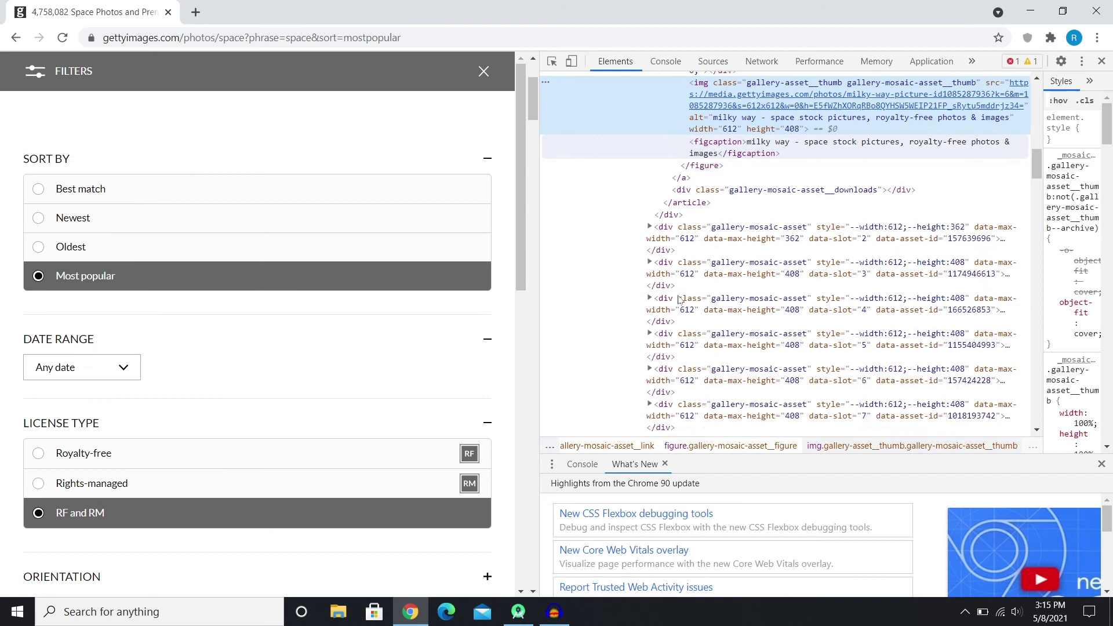
scroll("down", 3)
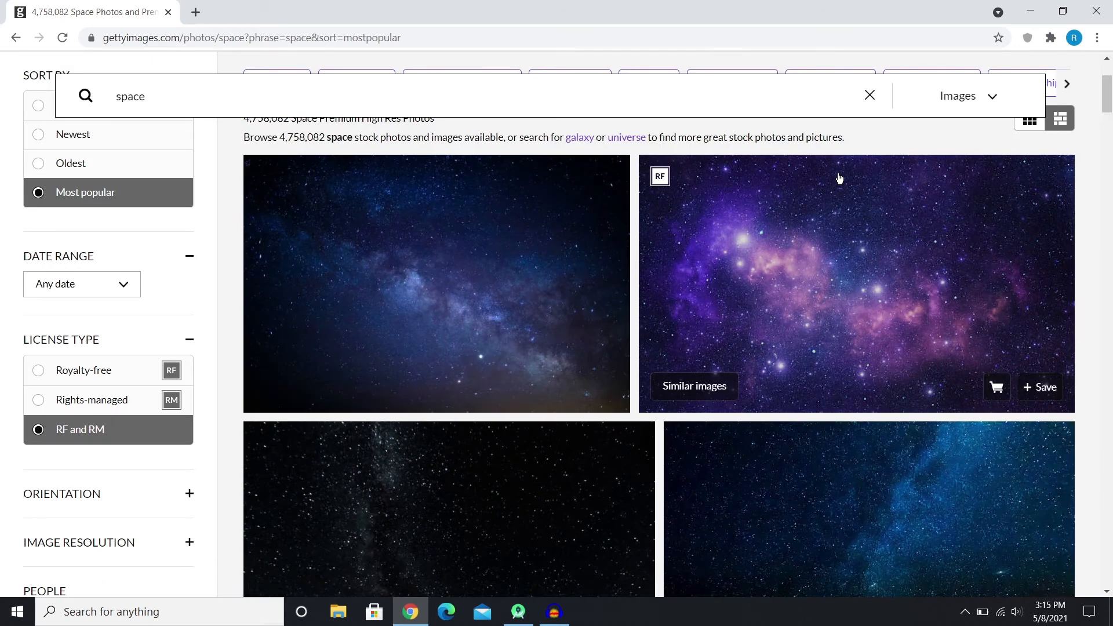
right_click(525, 312)
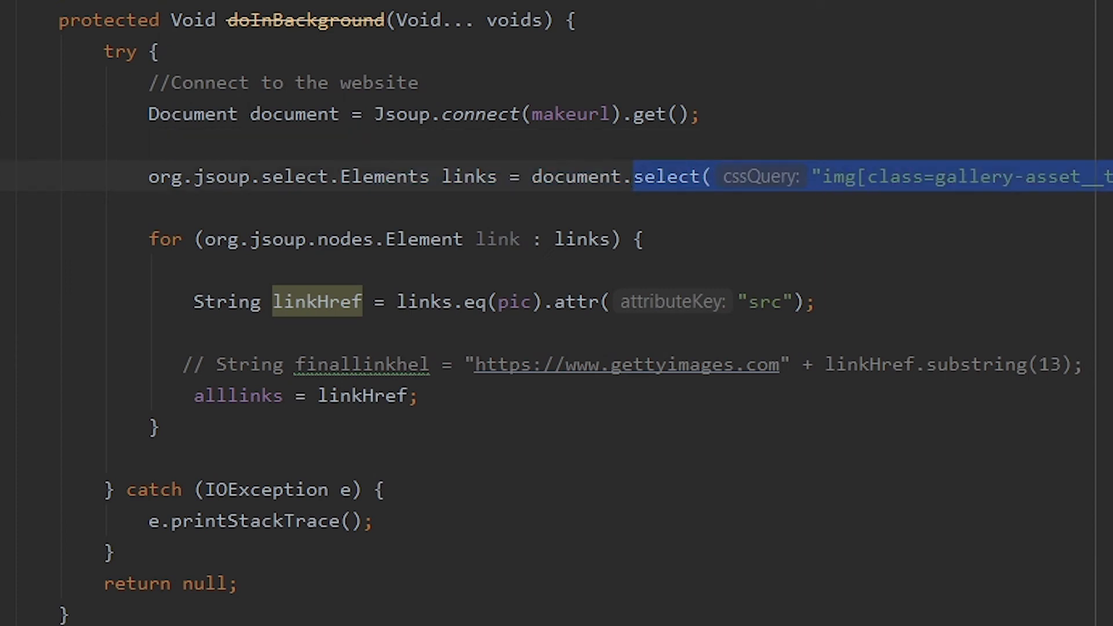
left_click(549, 176)
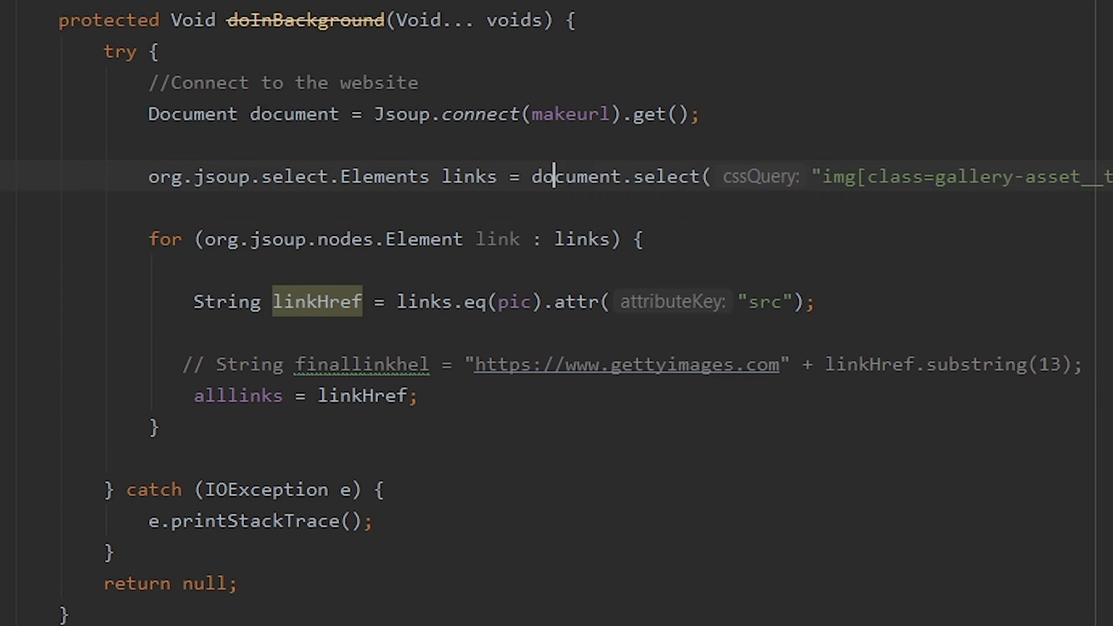
double_click(665, 176)
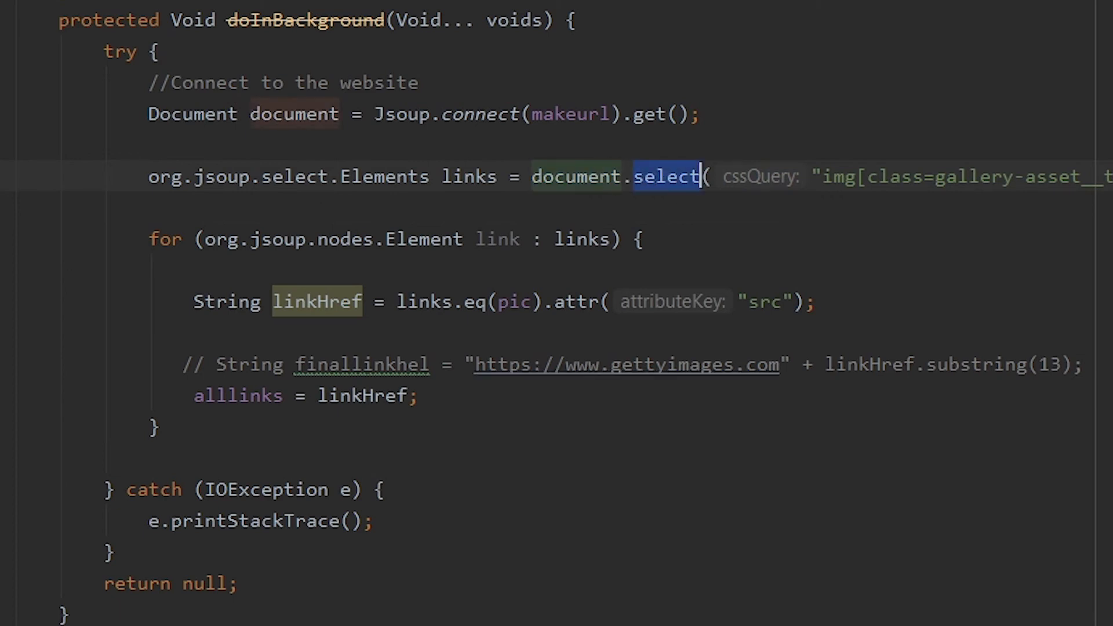
mouse_move(666, 201)
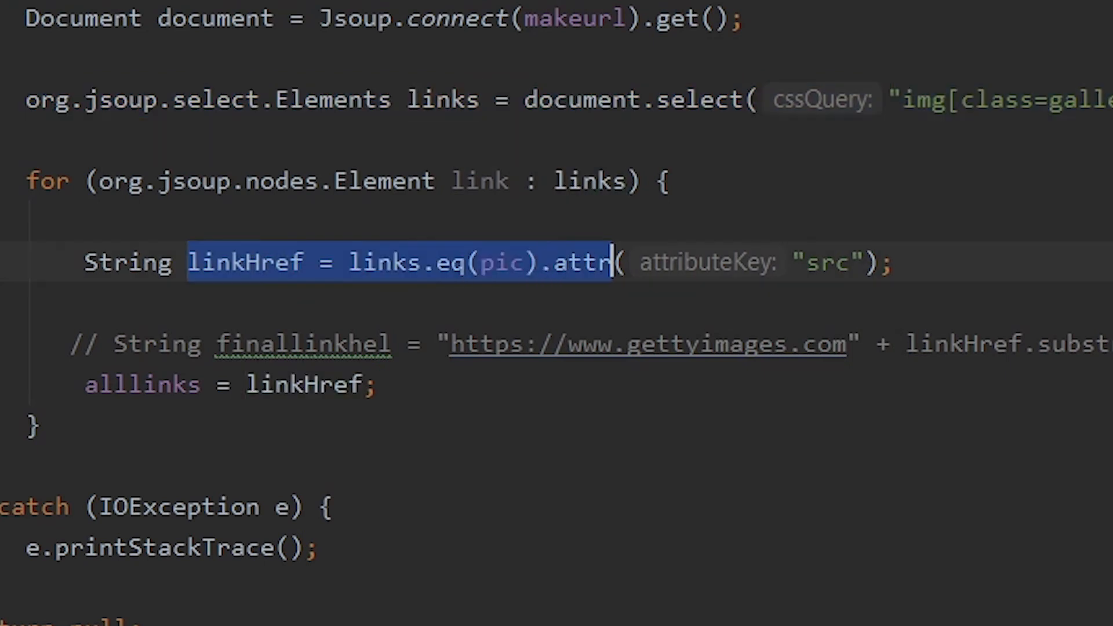
double_click(501, 262)
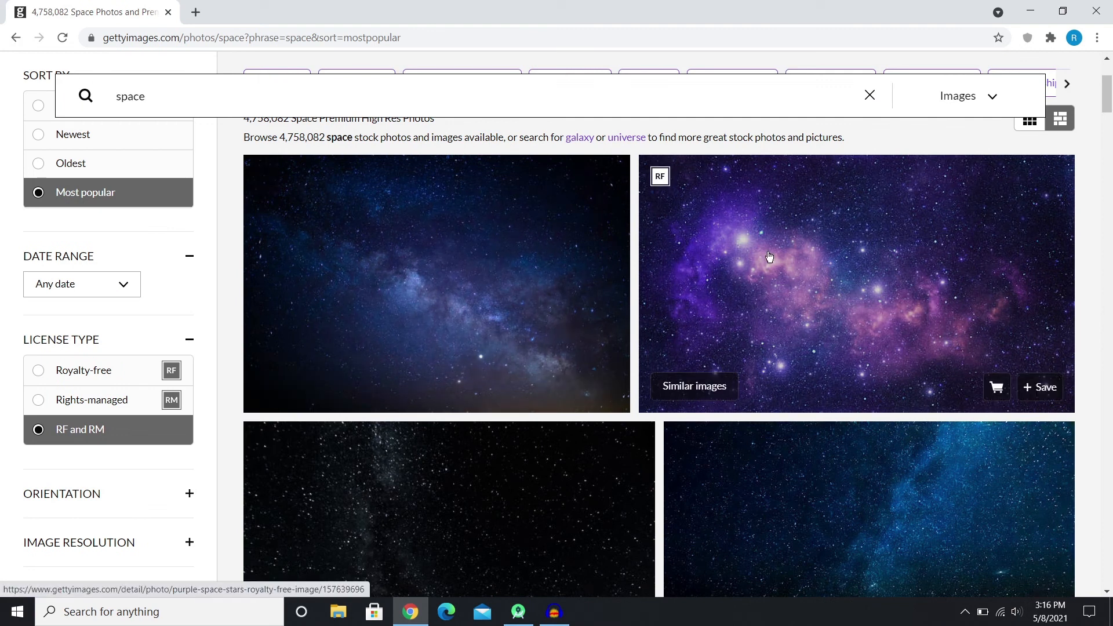
Replace the fixed index 1 in links.eq(1) with the random variable pic.
scroll("down", 3)
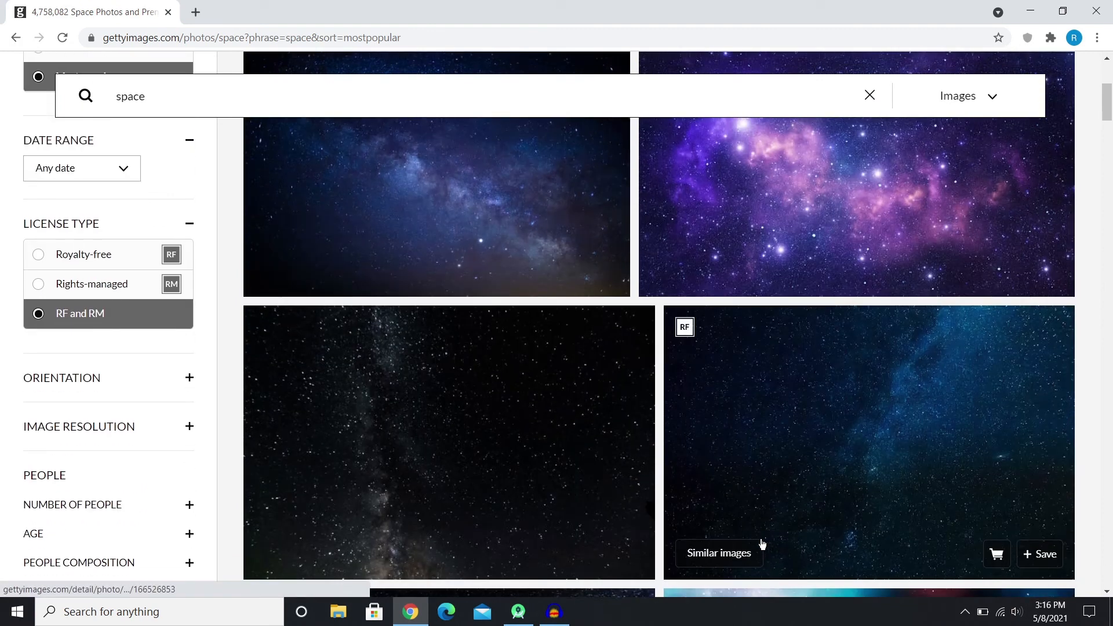
scroll("down", 3)
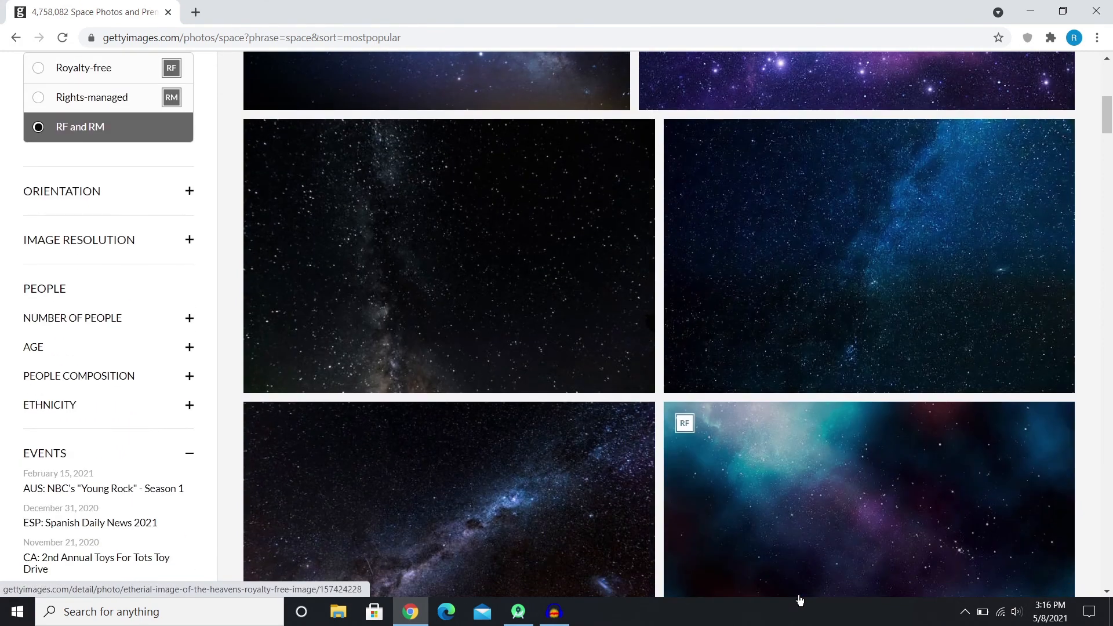
scroll("up", 3)
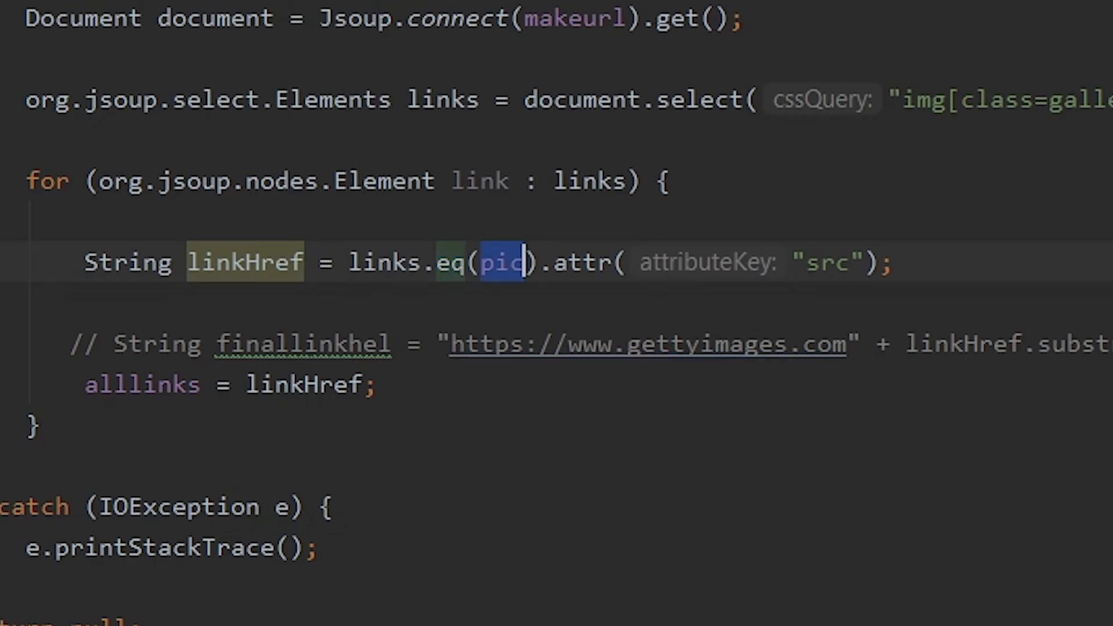
type("1")
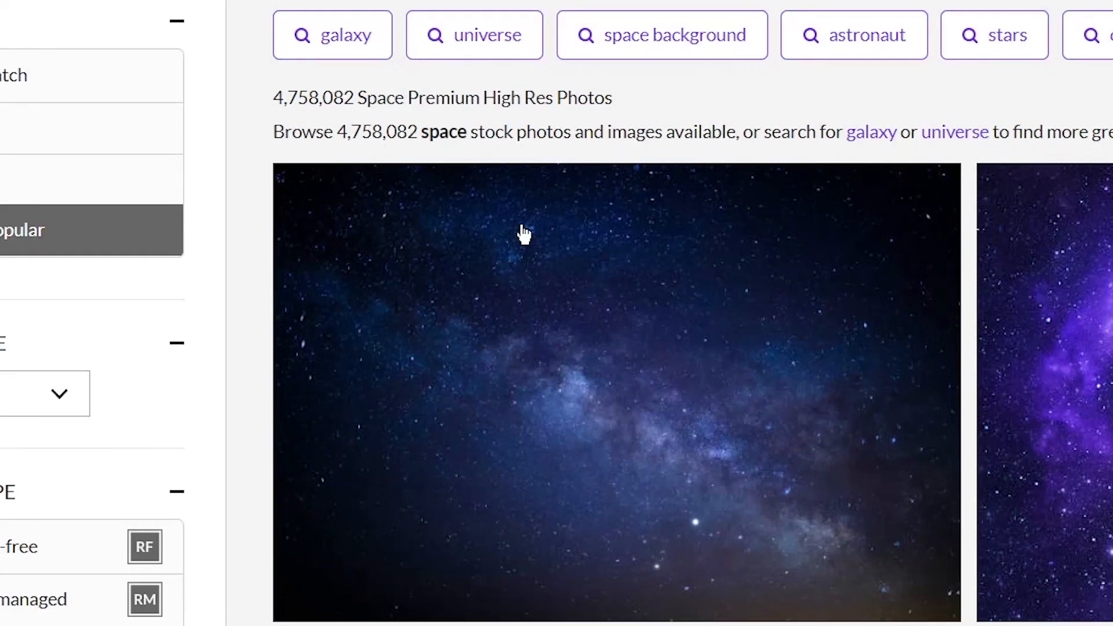
mouse_move(990, 115)
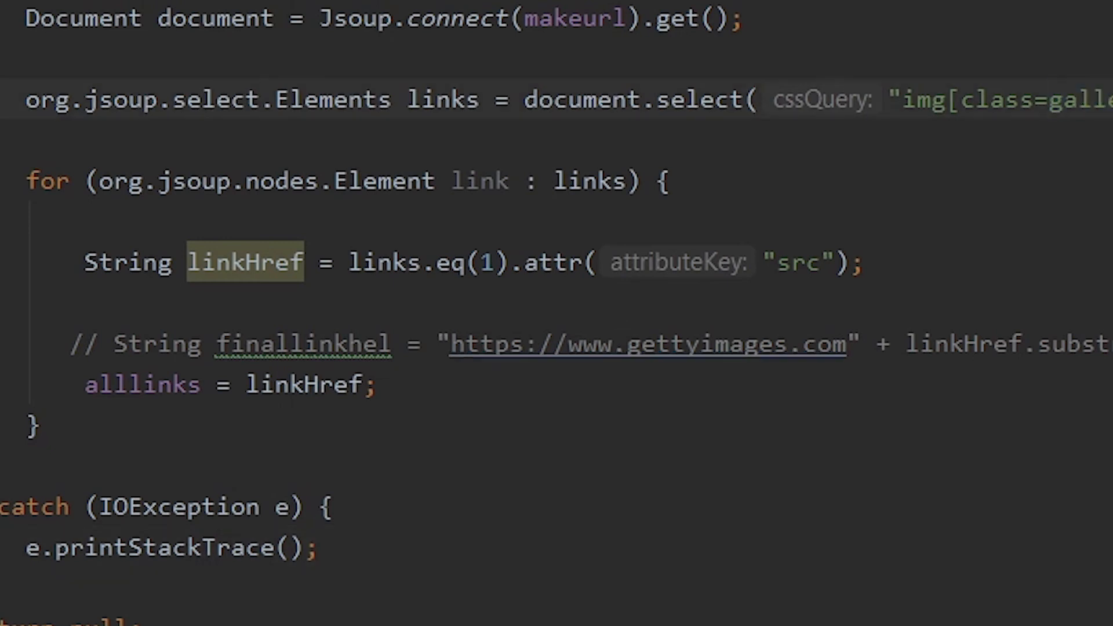
left_click(488, 262)
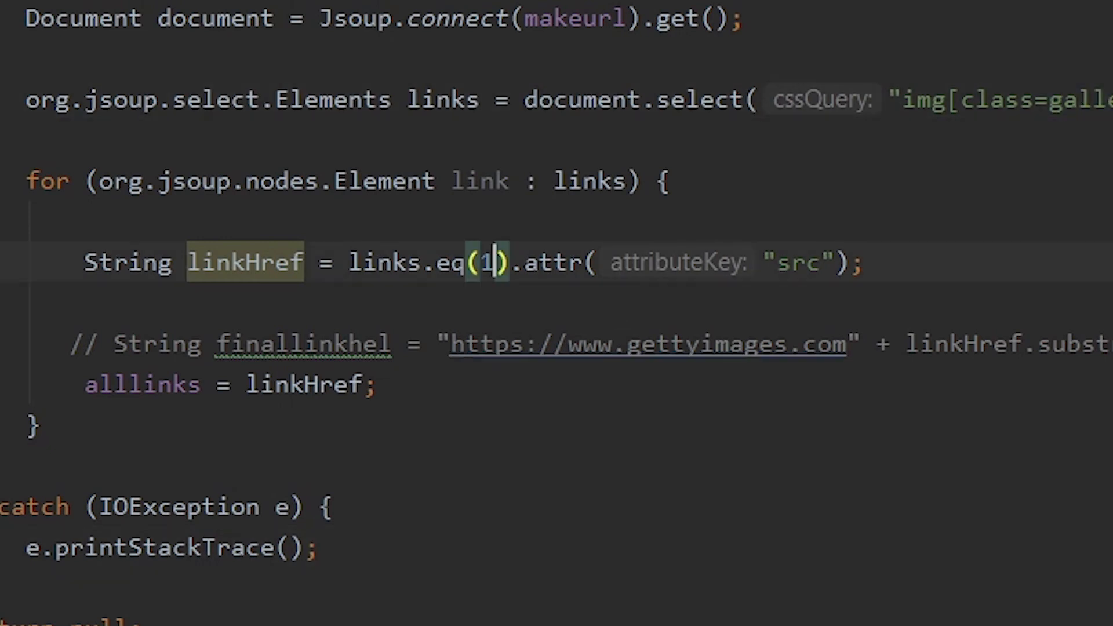
type("p")
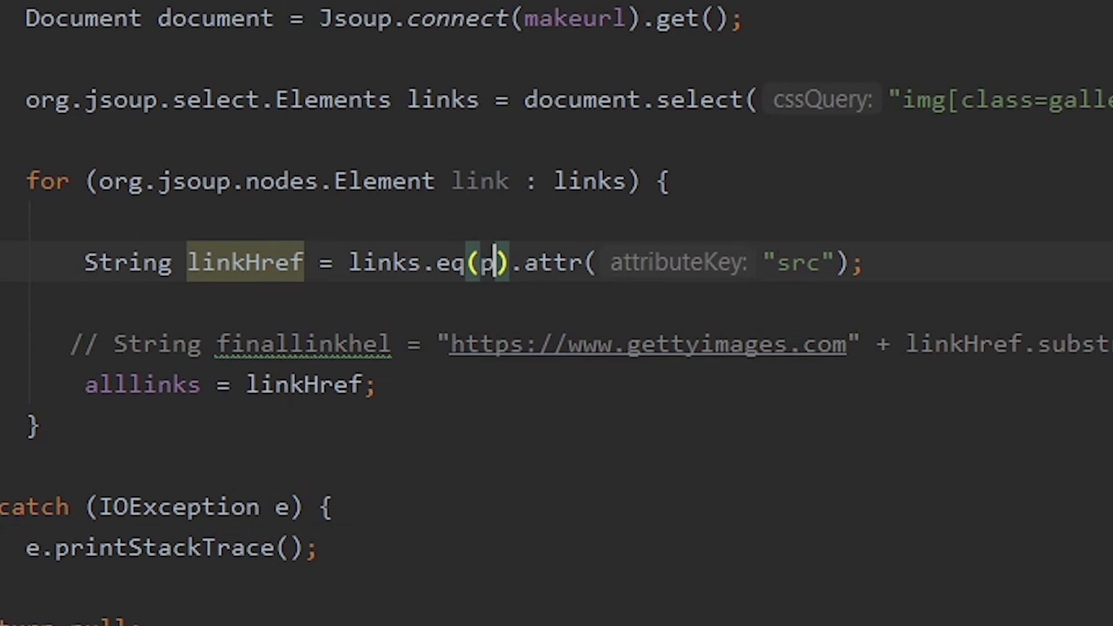
type("ic")
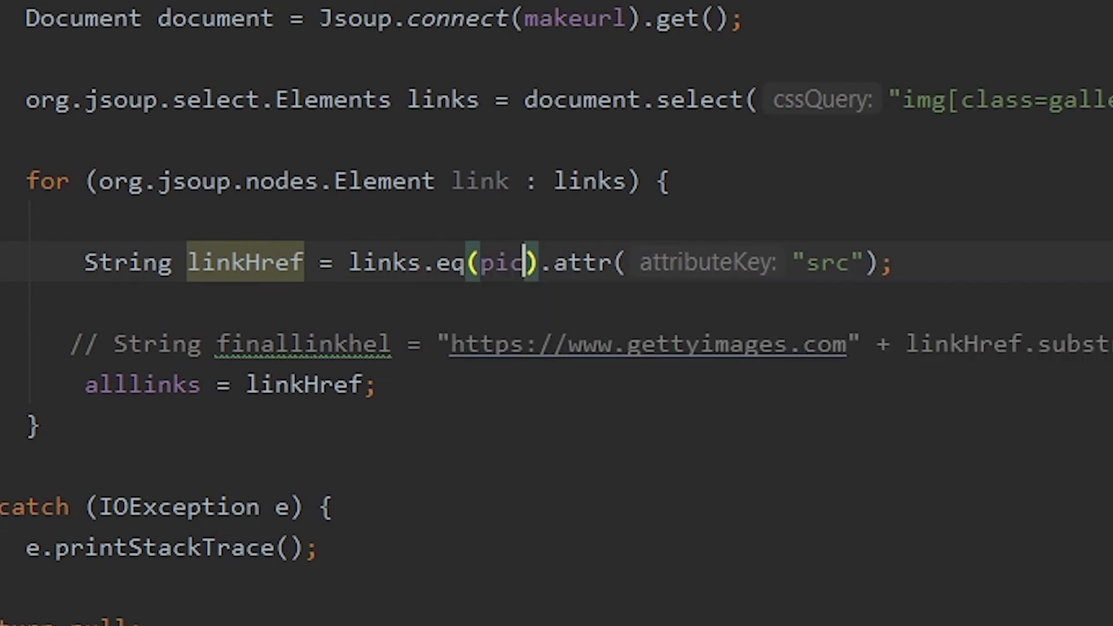
scroll("up", 3)
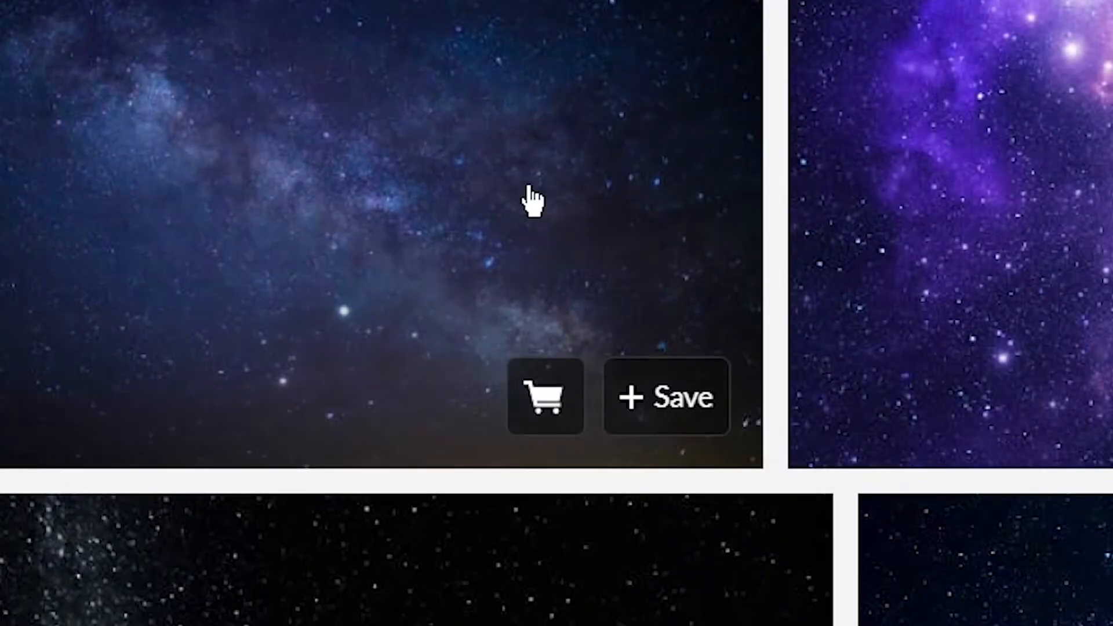
scroll("up", 3)
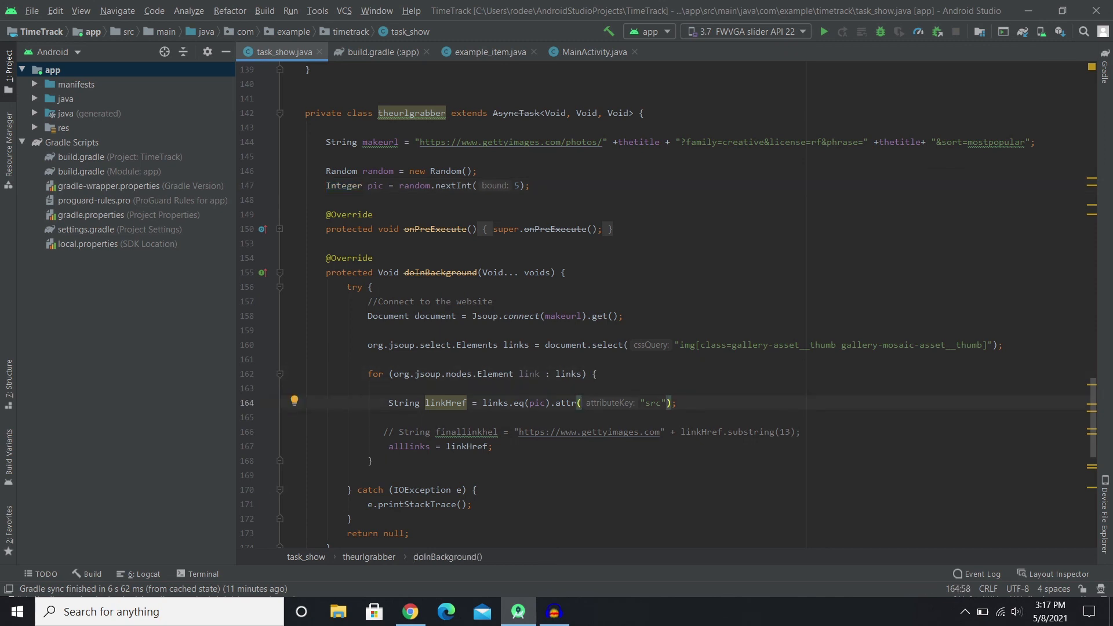
Inspect a Getty gallery image's src attribute and review the AsyncTask image-loading code.
double_click(566, 402)
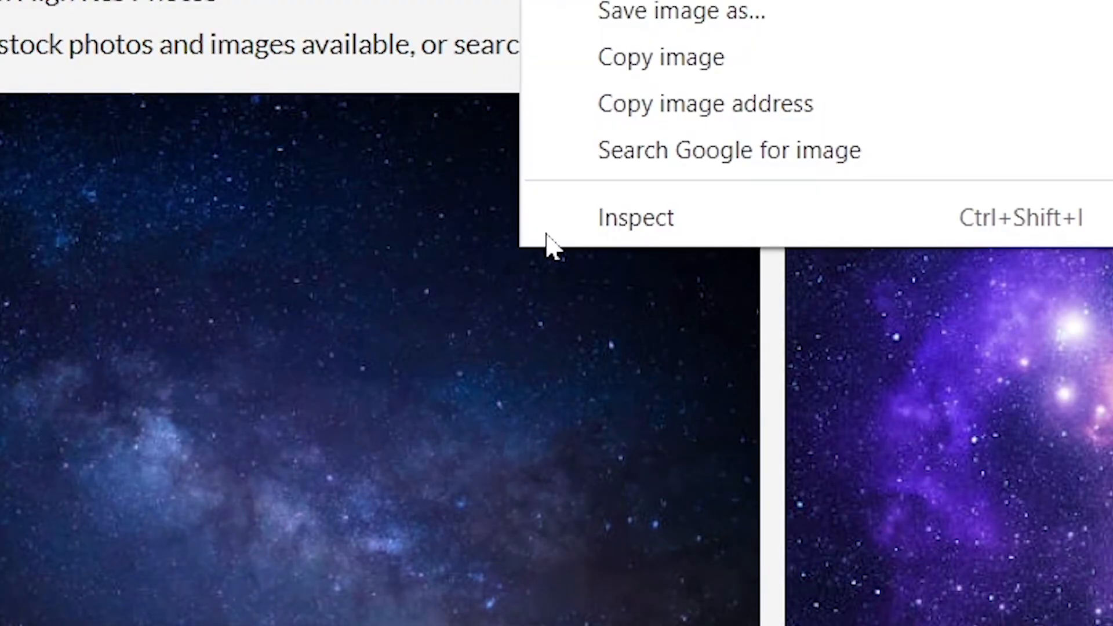
left_click(634, 217)
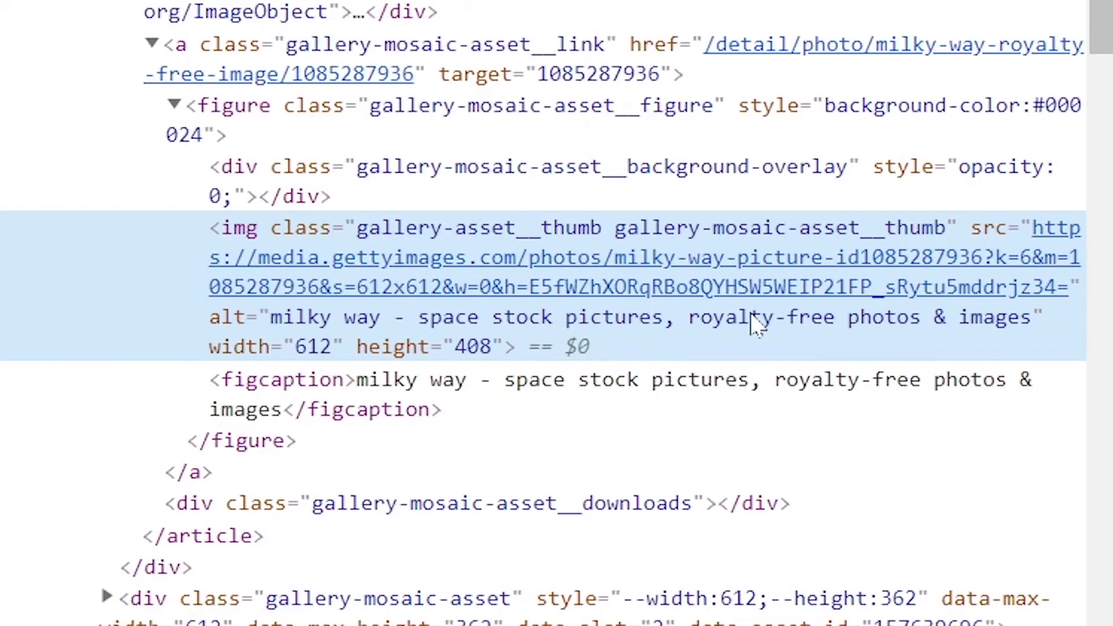
mouse_move(1043, 241)
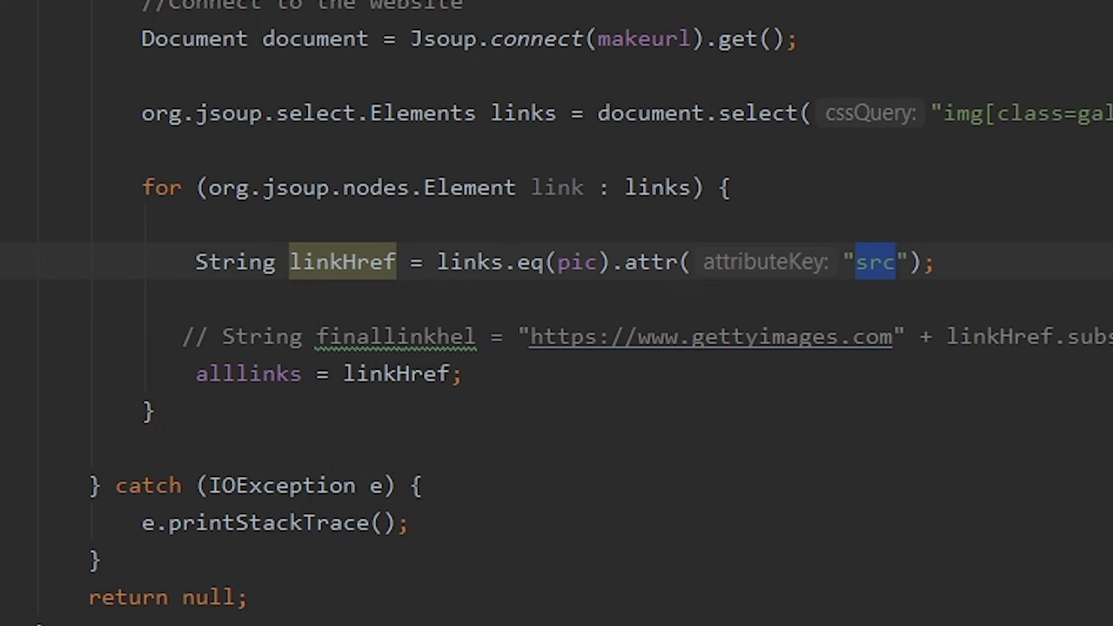
scroll("down", 3)
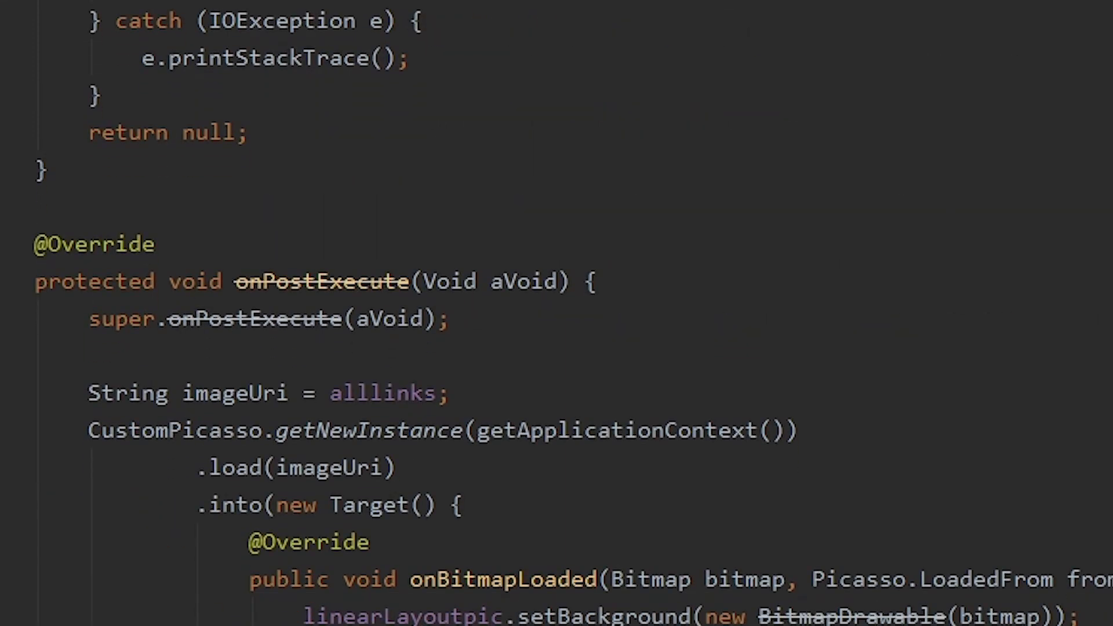
scroll("down", 3)
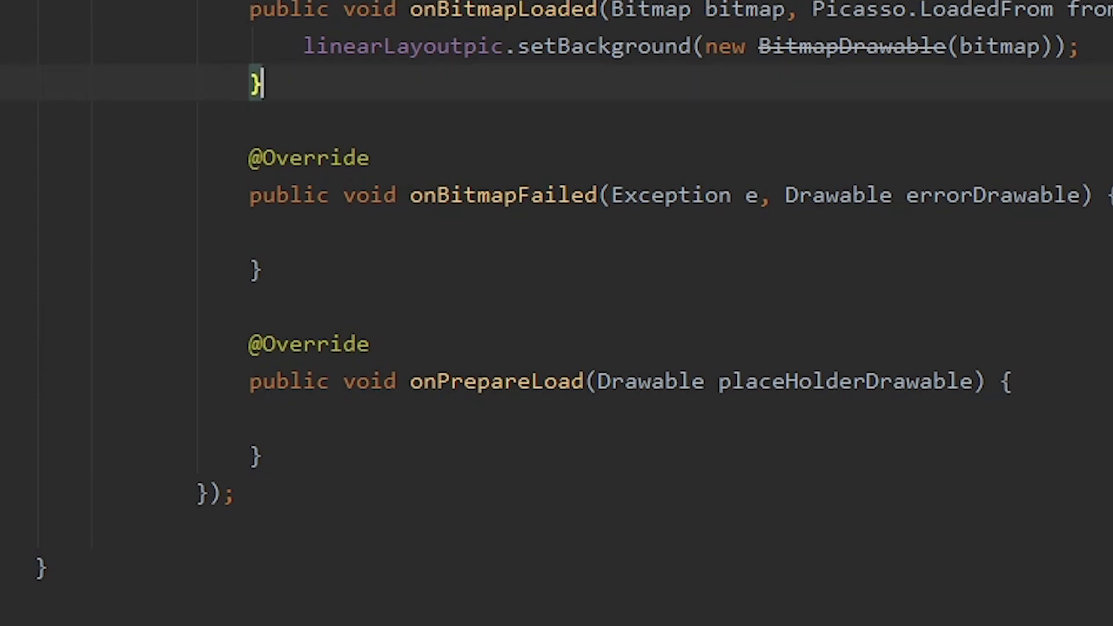
scroll("up", 3)
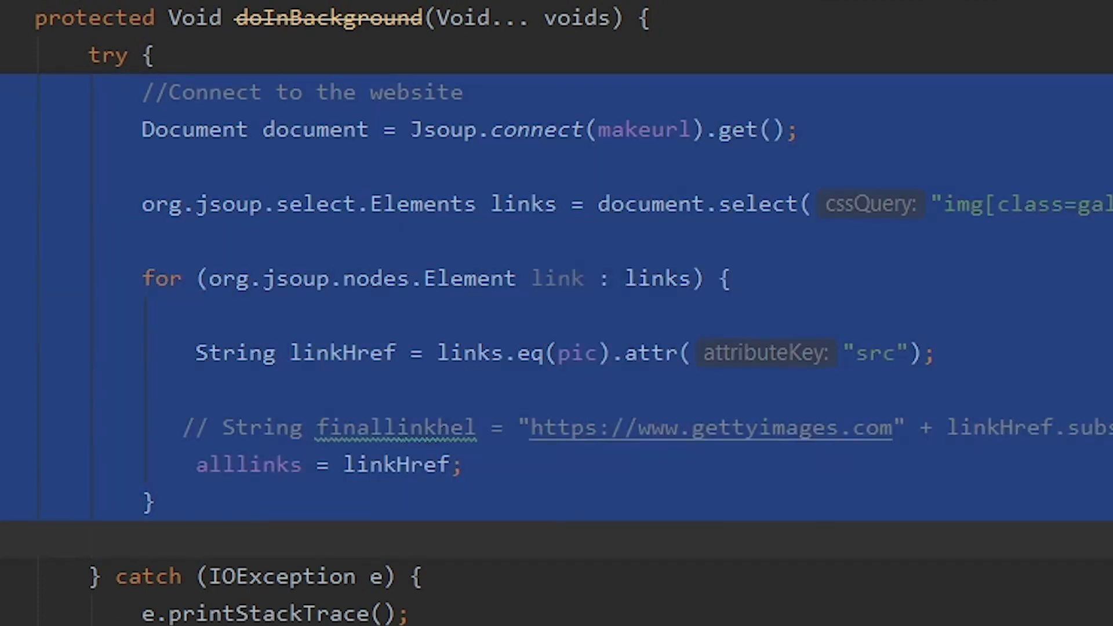
left_click(344, 352)
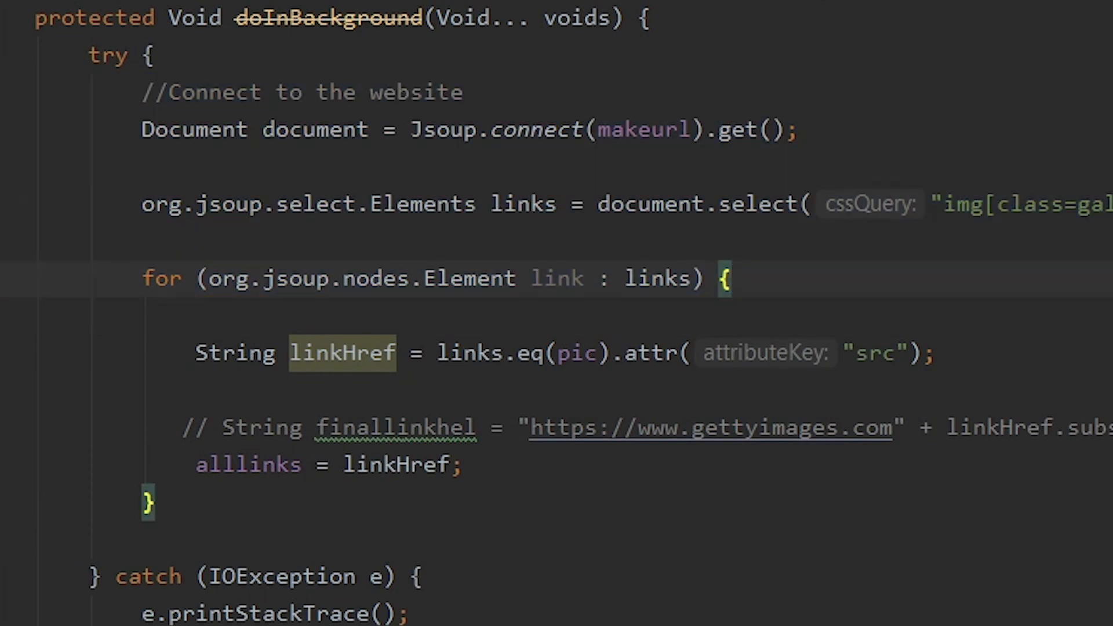
scroll("down", 3)
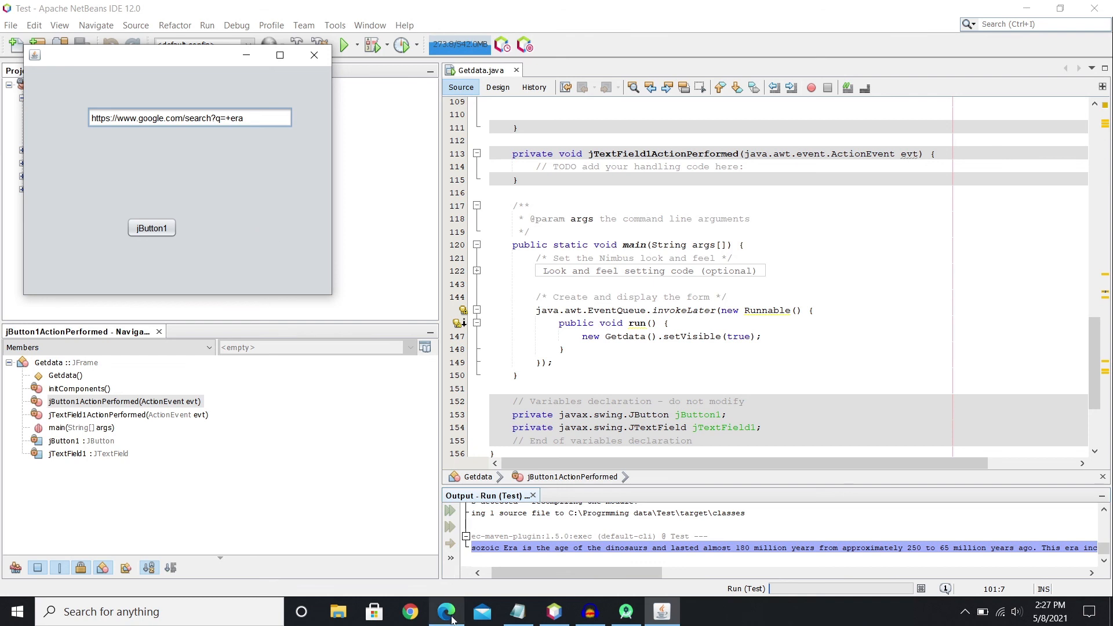
Check the mesozoic era Google search in Edge and bring the Getdata test window forward.
left_click(445, 611)
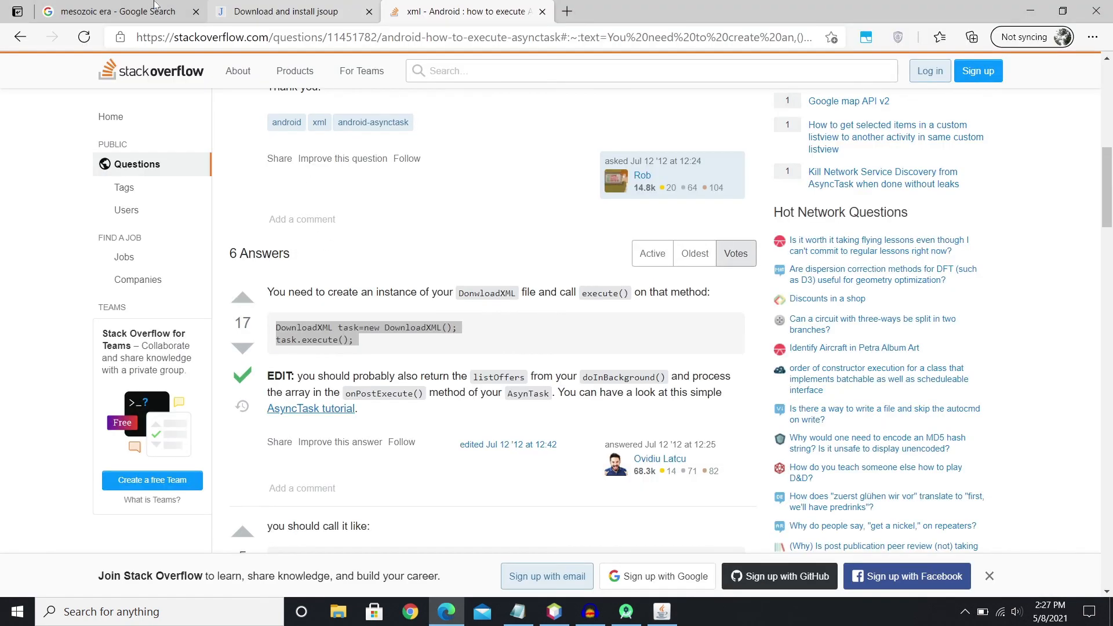
left_click(113, 12)
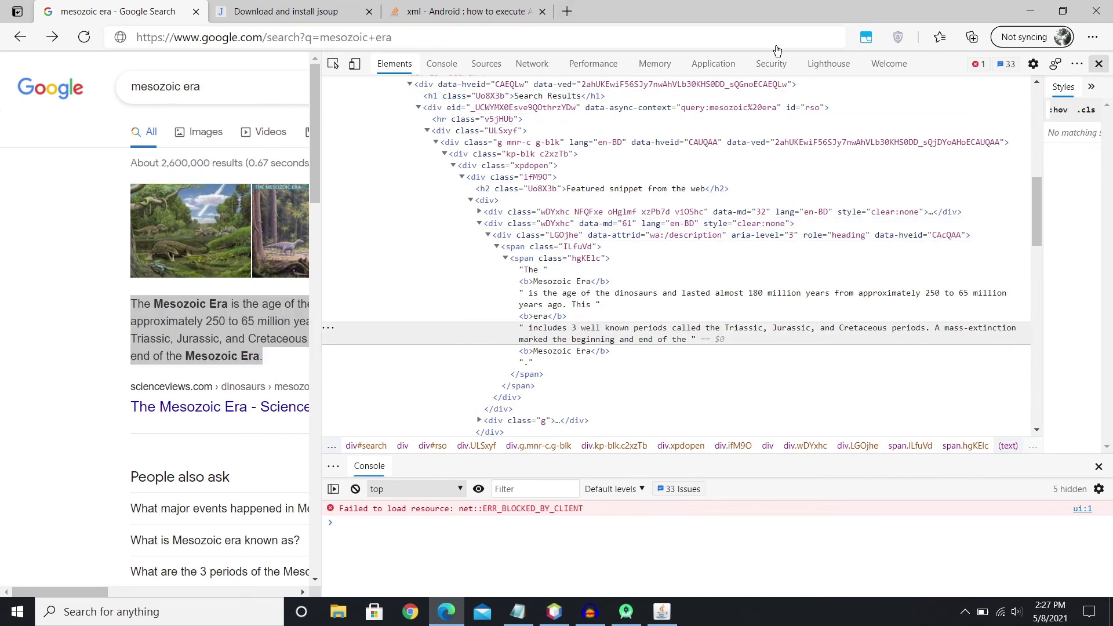
left_click(1098, 63)
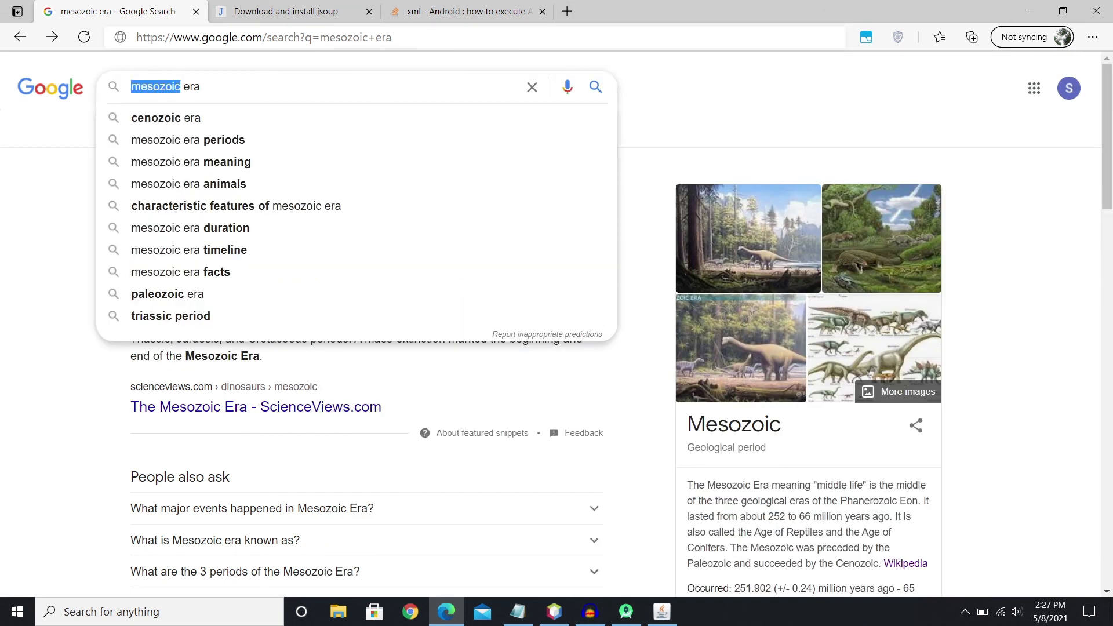
mouse_move(39, 203)
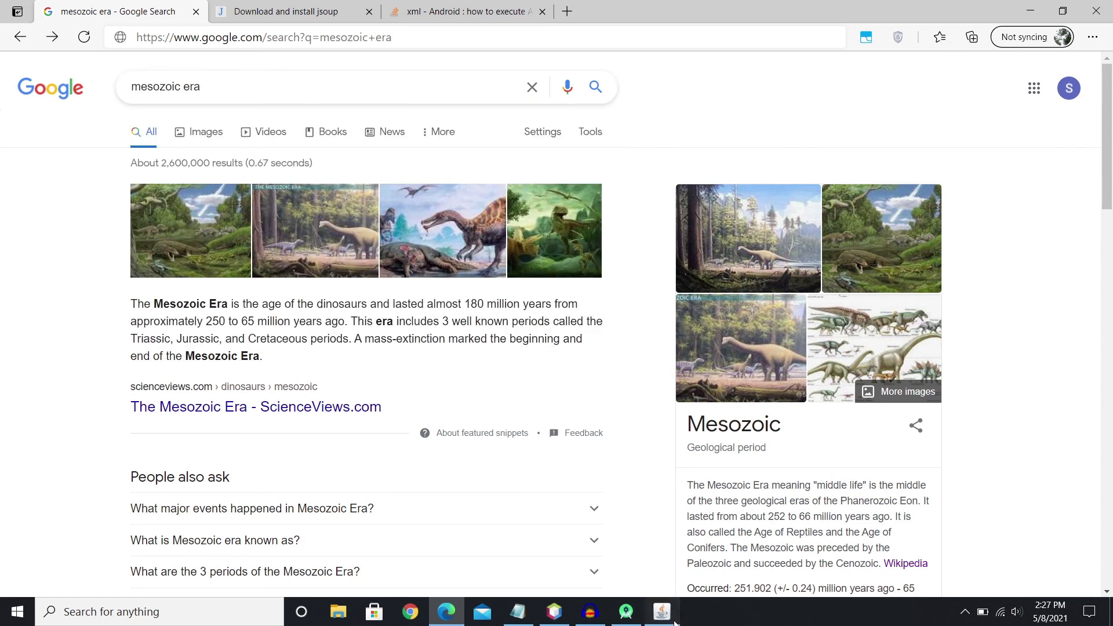
left_click(661, 611)
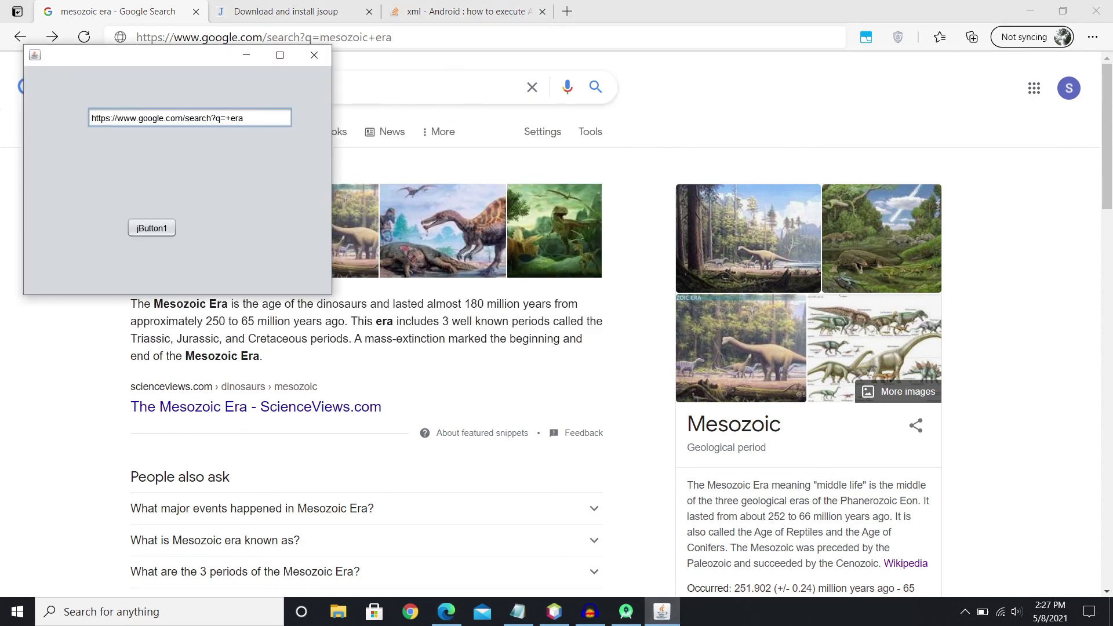
Run the Getdata scraper with the query cenozoic+era so it prints the Cenozoic Era description.
type("ceno")
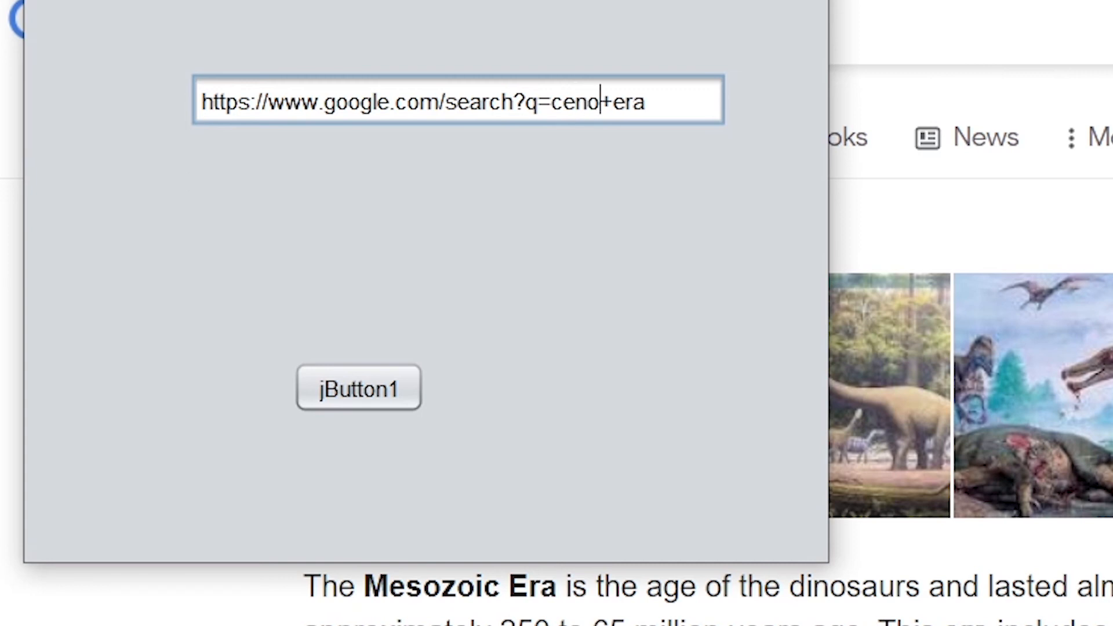
type("zoic")
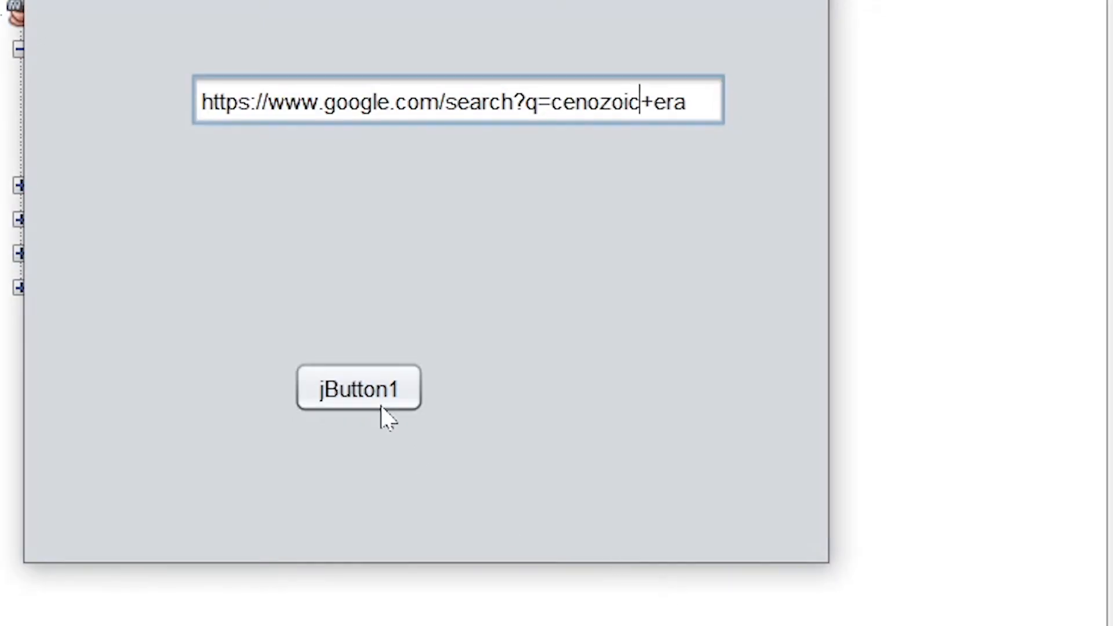
left_click(358, 387)
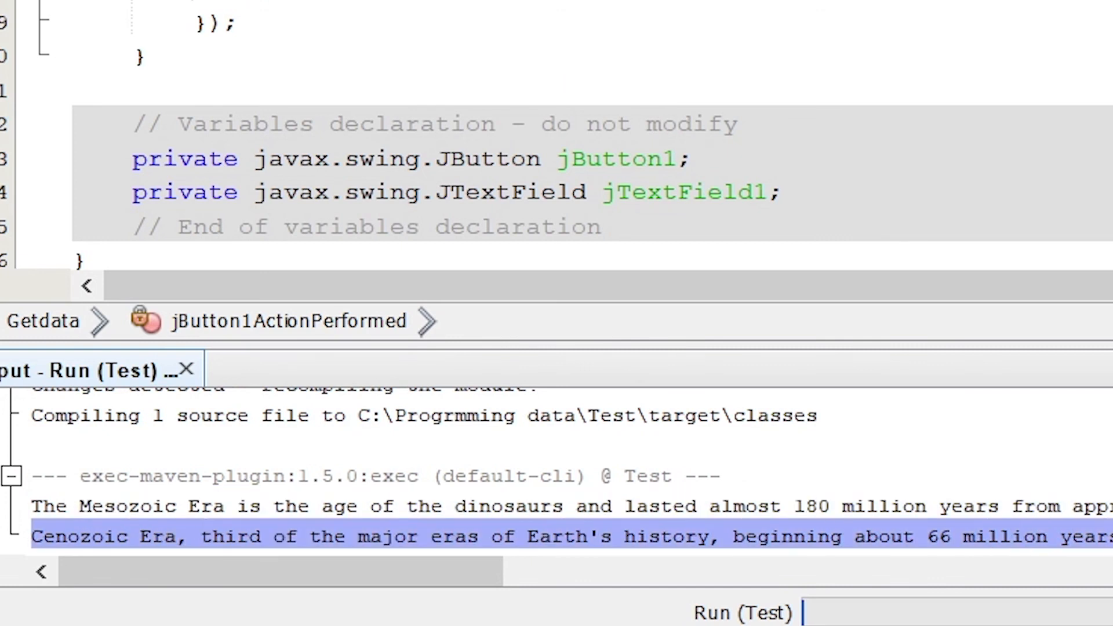
scroll("right", 3)
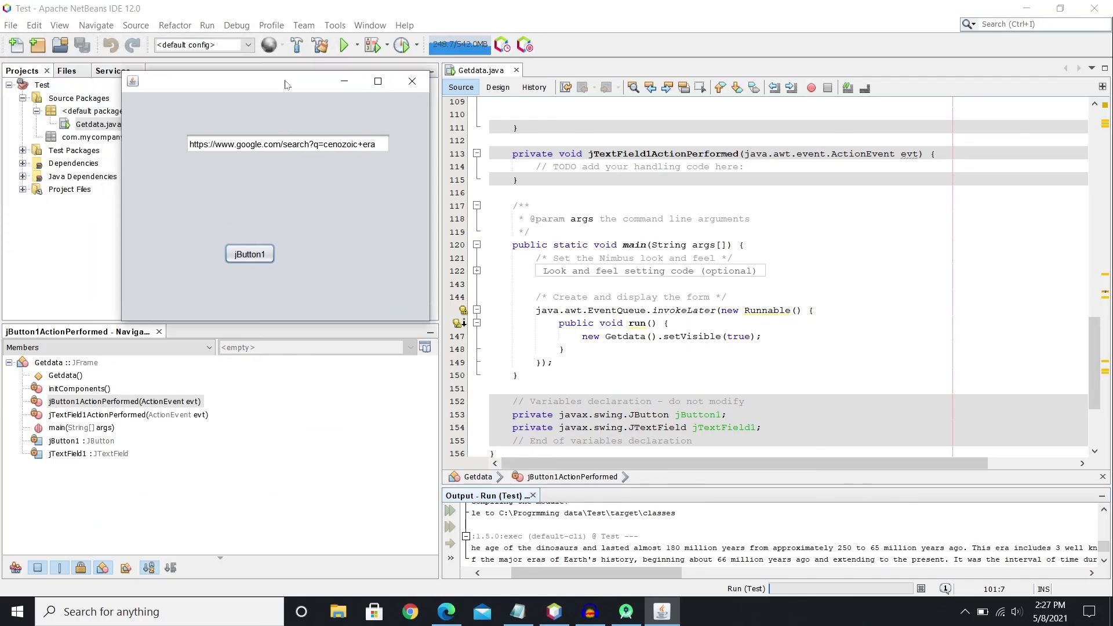
left_click(411, 81)
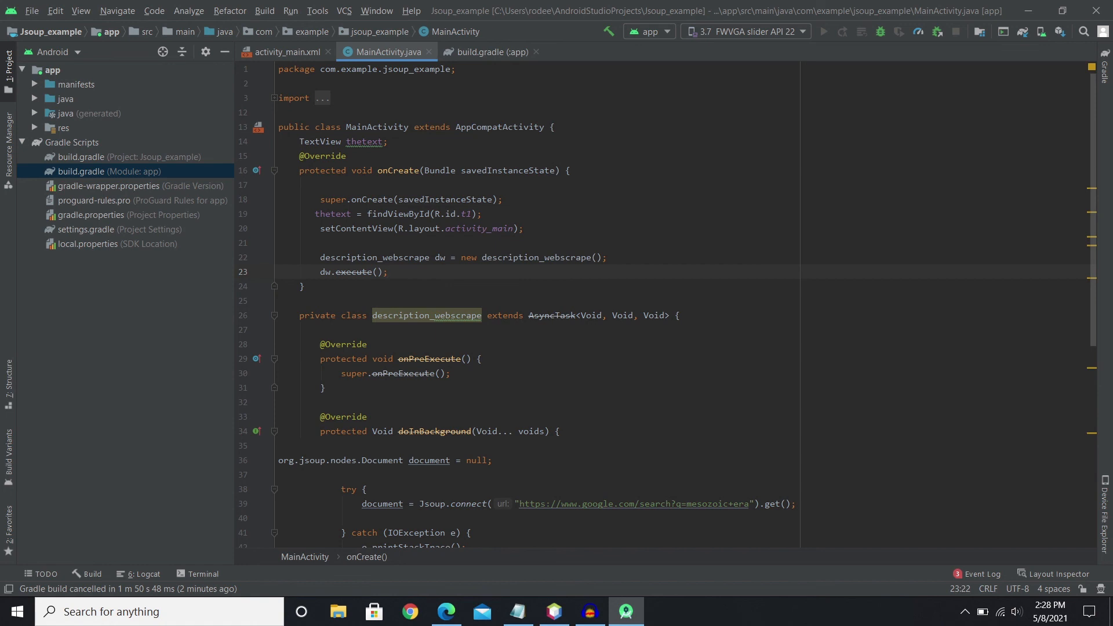
Scroll MainActivity to onPostExecute and place the caret in its empty body.
scroll("down", 3)
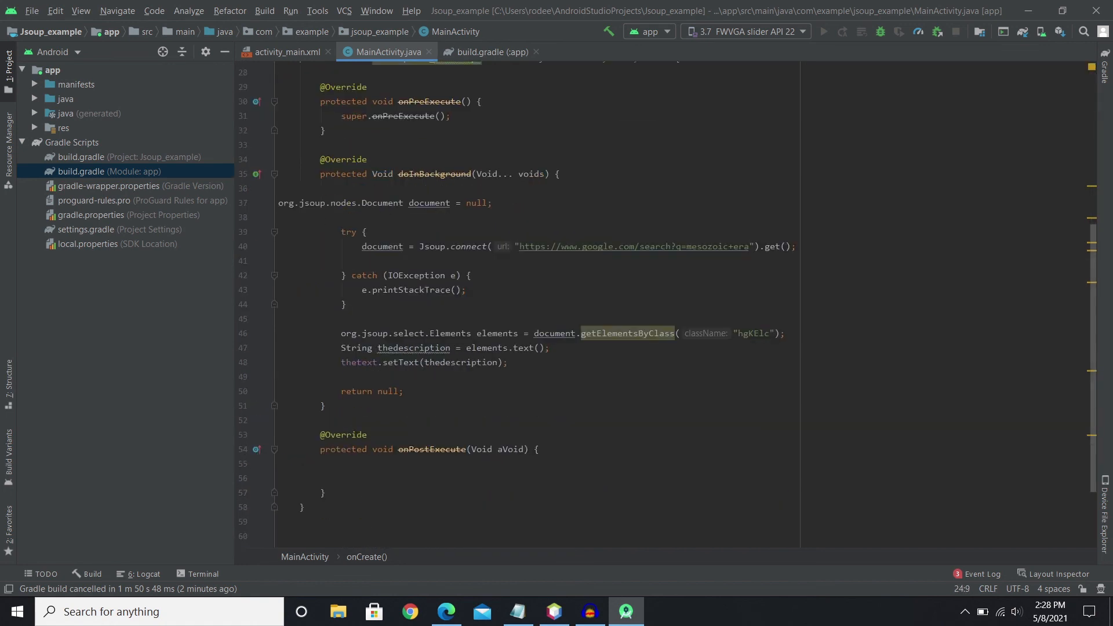
left_click(426, 464)
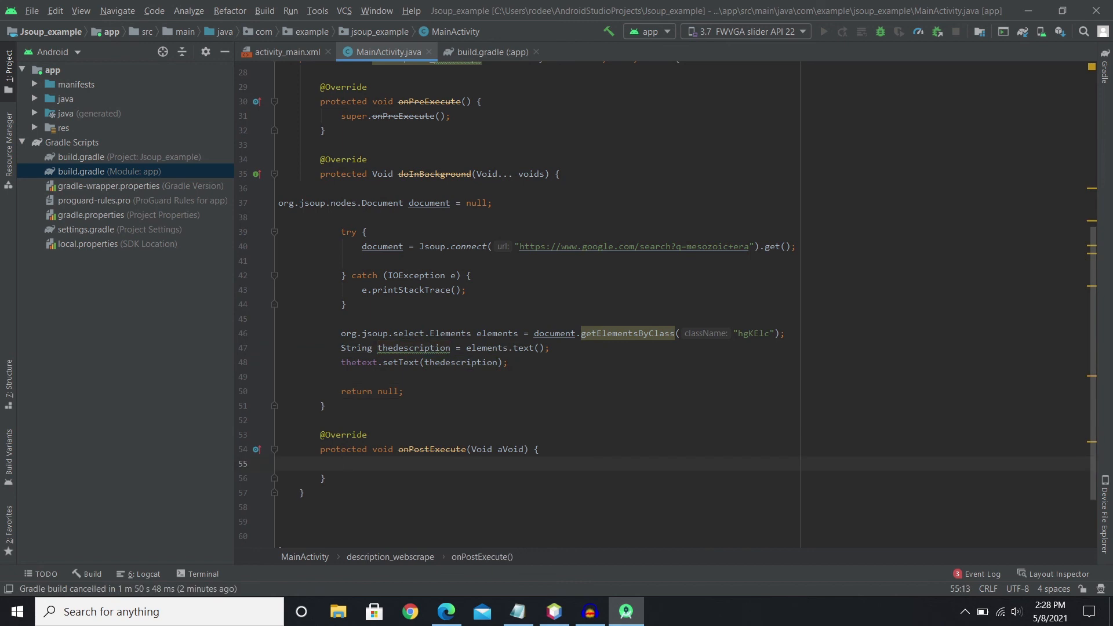
left_click(341, 462)
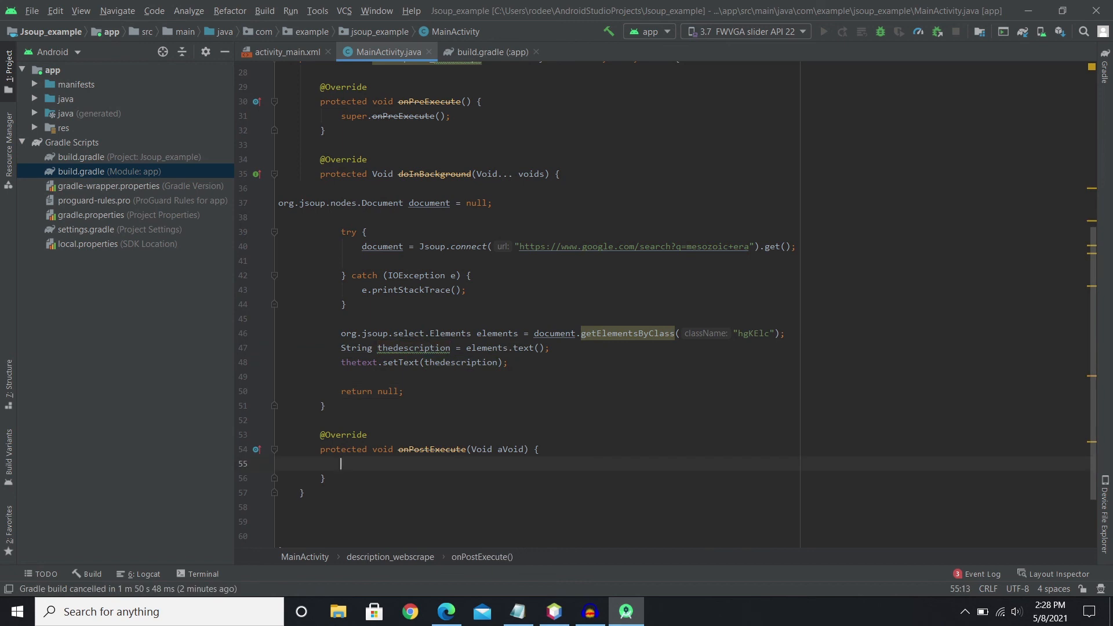